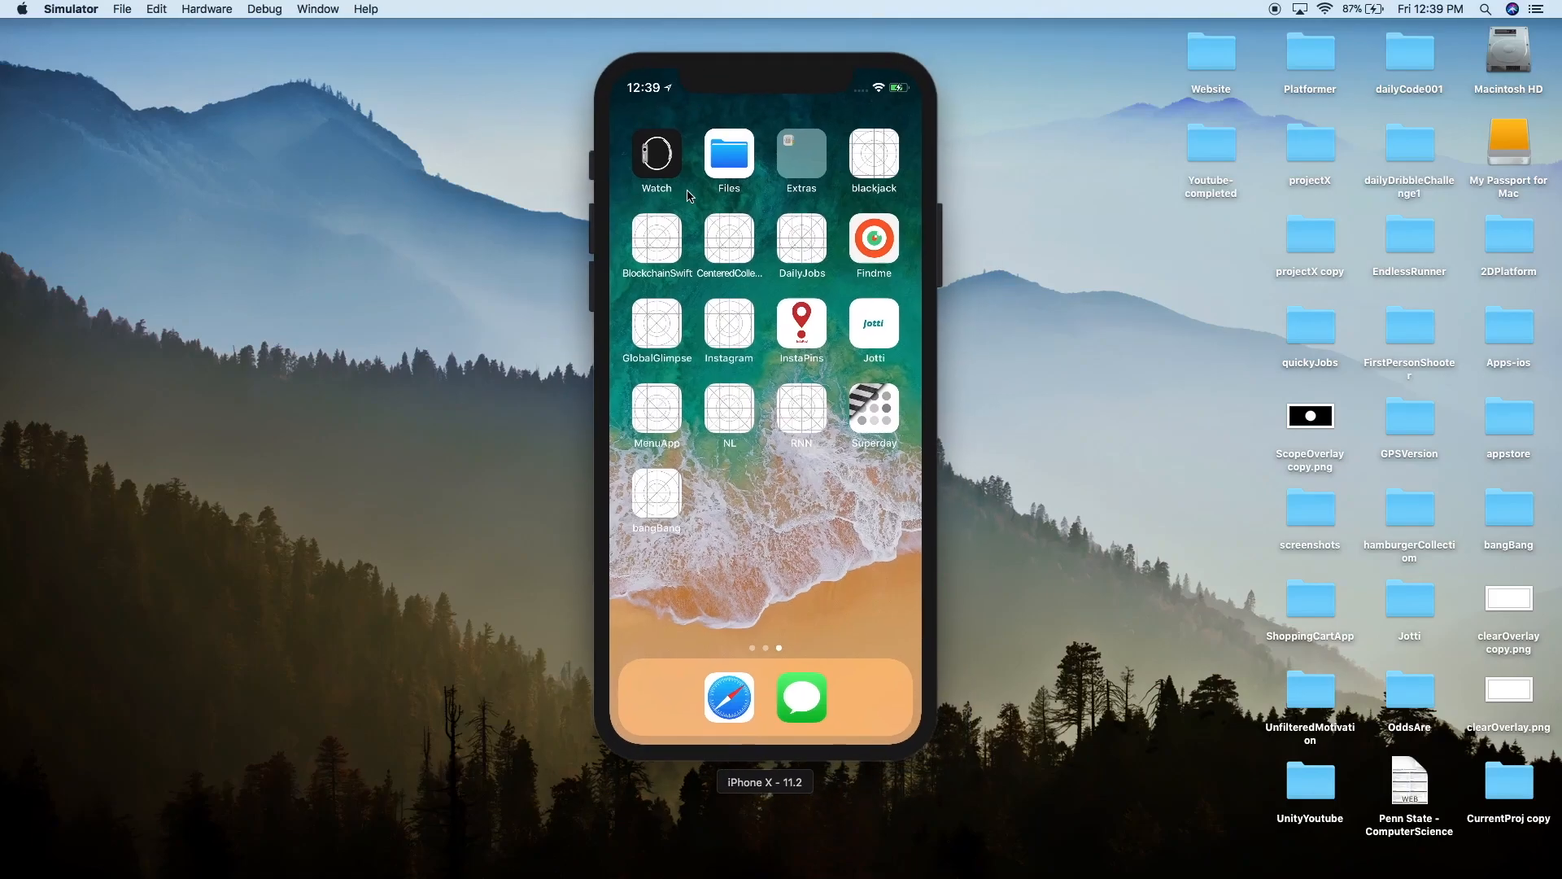
{"action": "mouse_move", "coordinate": [792, 159]}
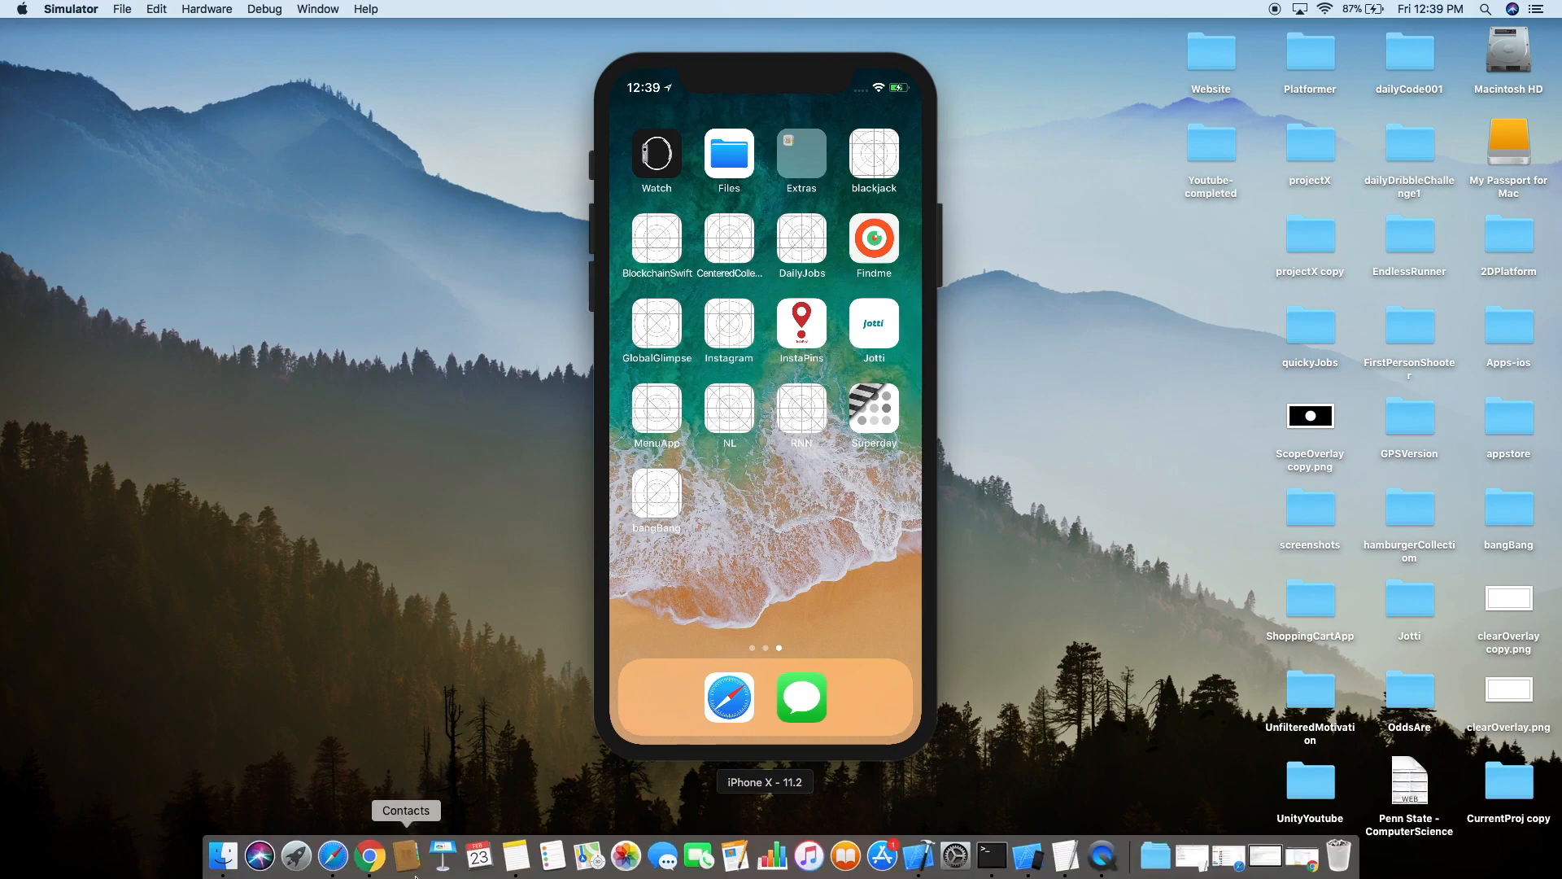
{"action": "mouse_move", "coordinate": [429, 800]}
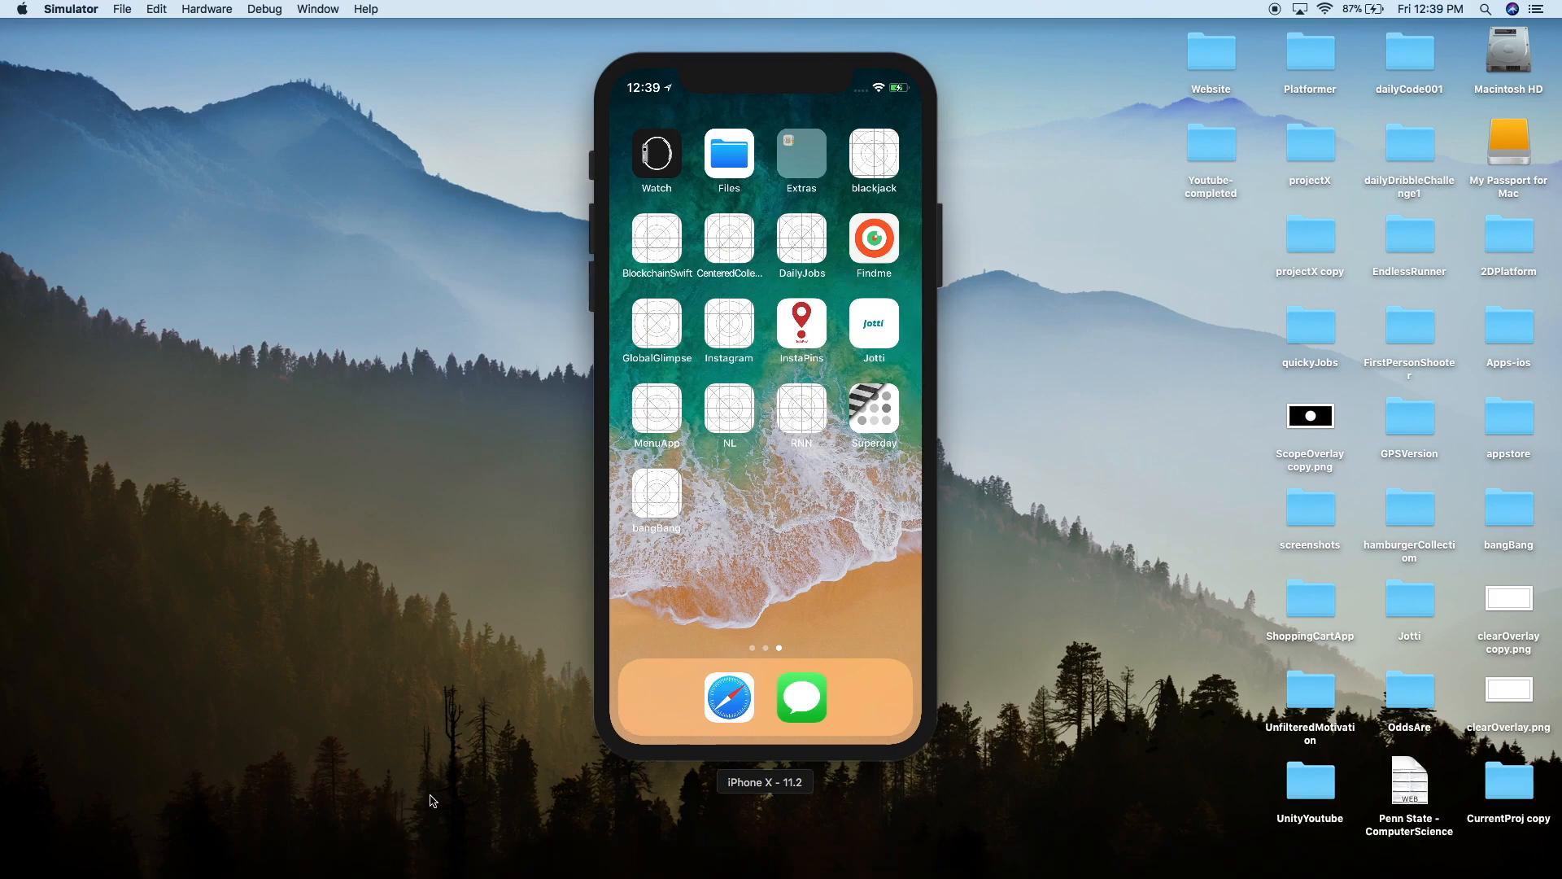
- Bring up the bryx-inc/BRYXBanner repository and scroll its file list and README
{"action": "left_click", "coordinate": [387, 855]}
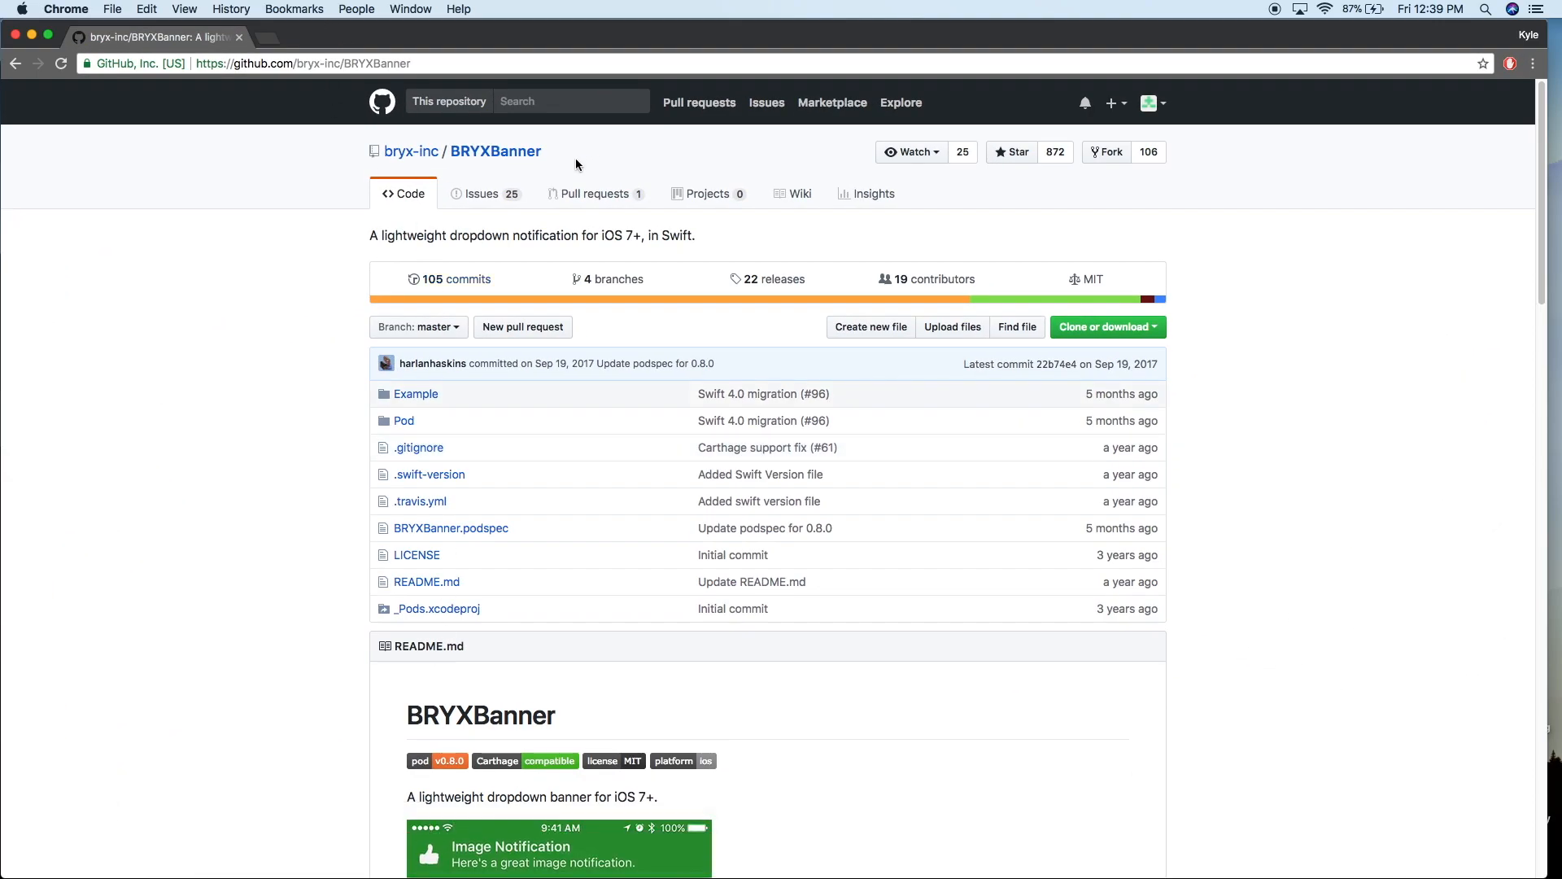
{"action": "mouse_move", "coordinate": [434, 130]}
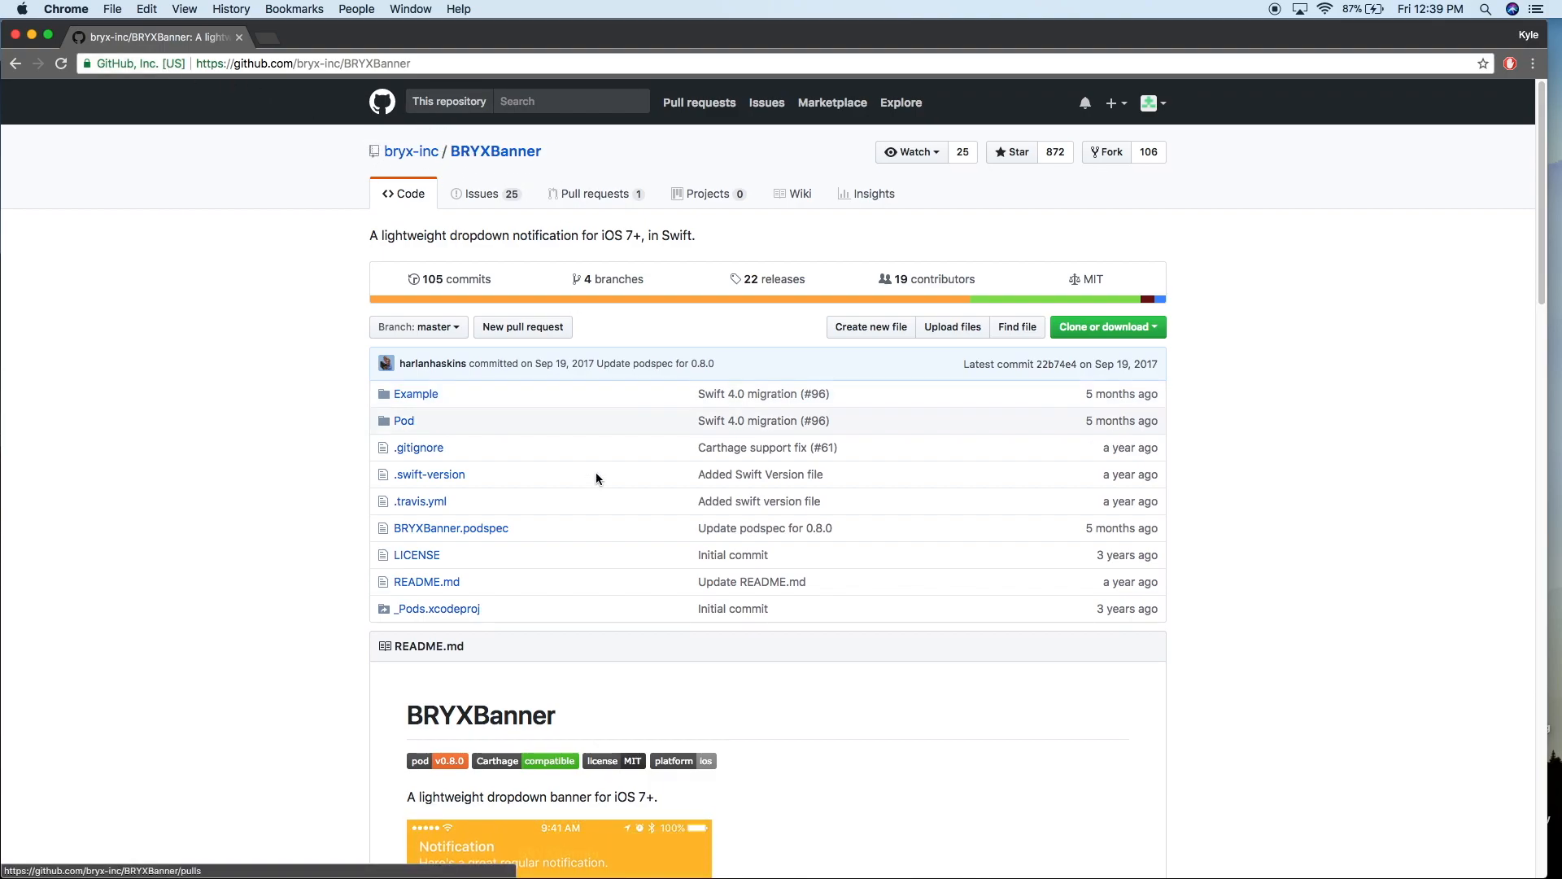
{"action": "scroll", "scroll_direction": "down", "scroll_amount": 3}
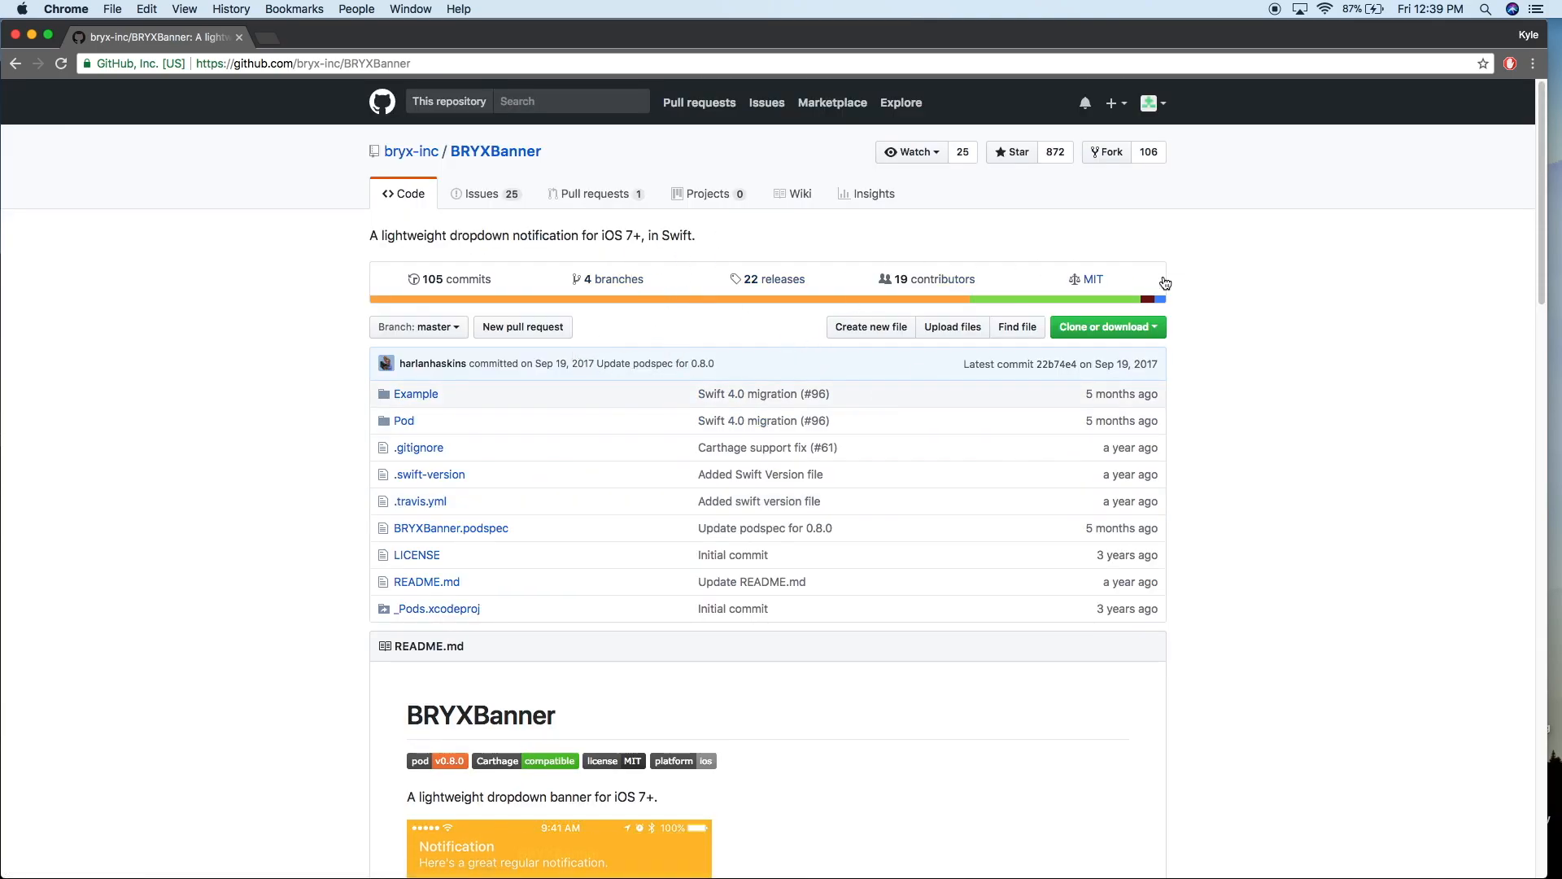
{"action": "scroll", "scroll_direction": "down", "scroll_amount": 3}
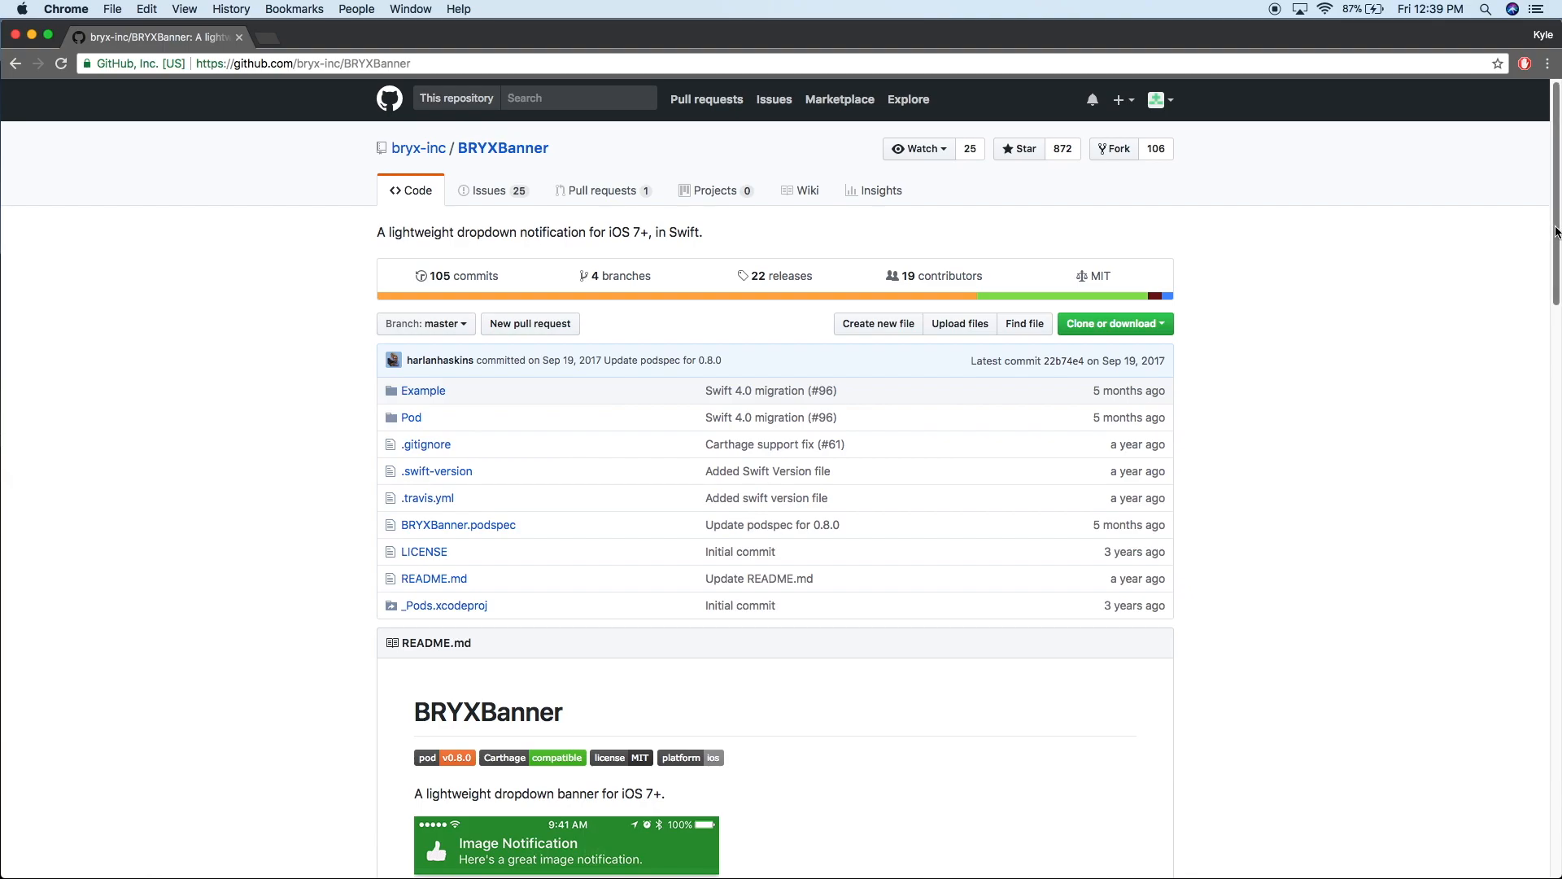
- Read the README down through Usage and the CocoaPods and Carthage installation steps
{"action": "scroll", "scroll_direction": "down", "scroll_amount": 3}
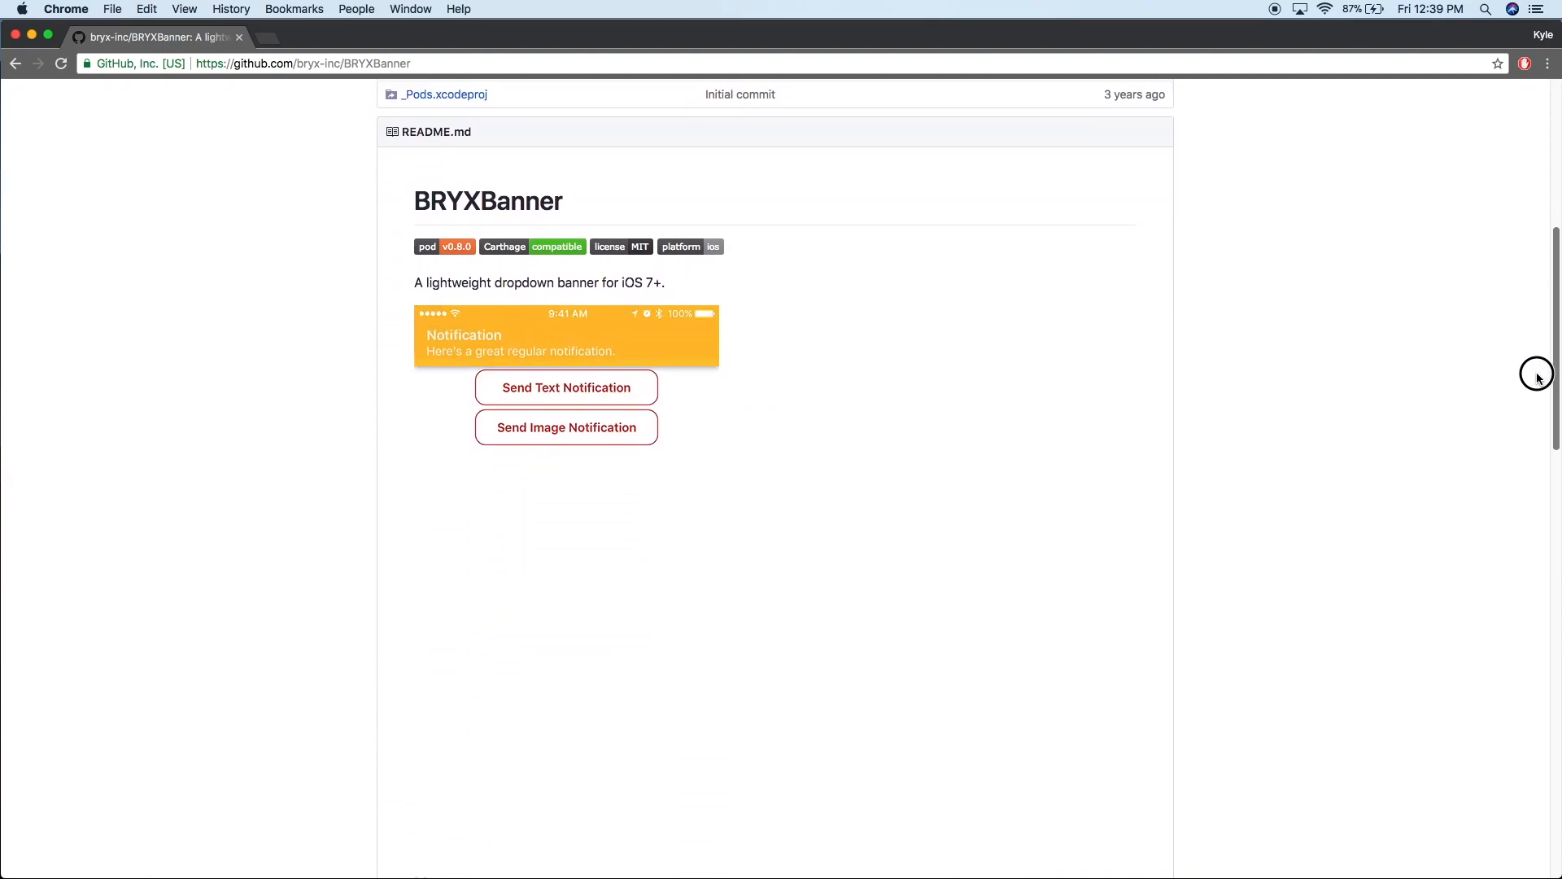
{"action": "scroll", "scroll_direction": "down", "scroll_amount": 3}
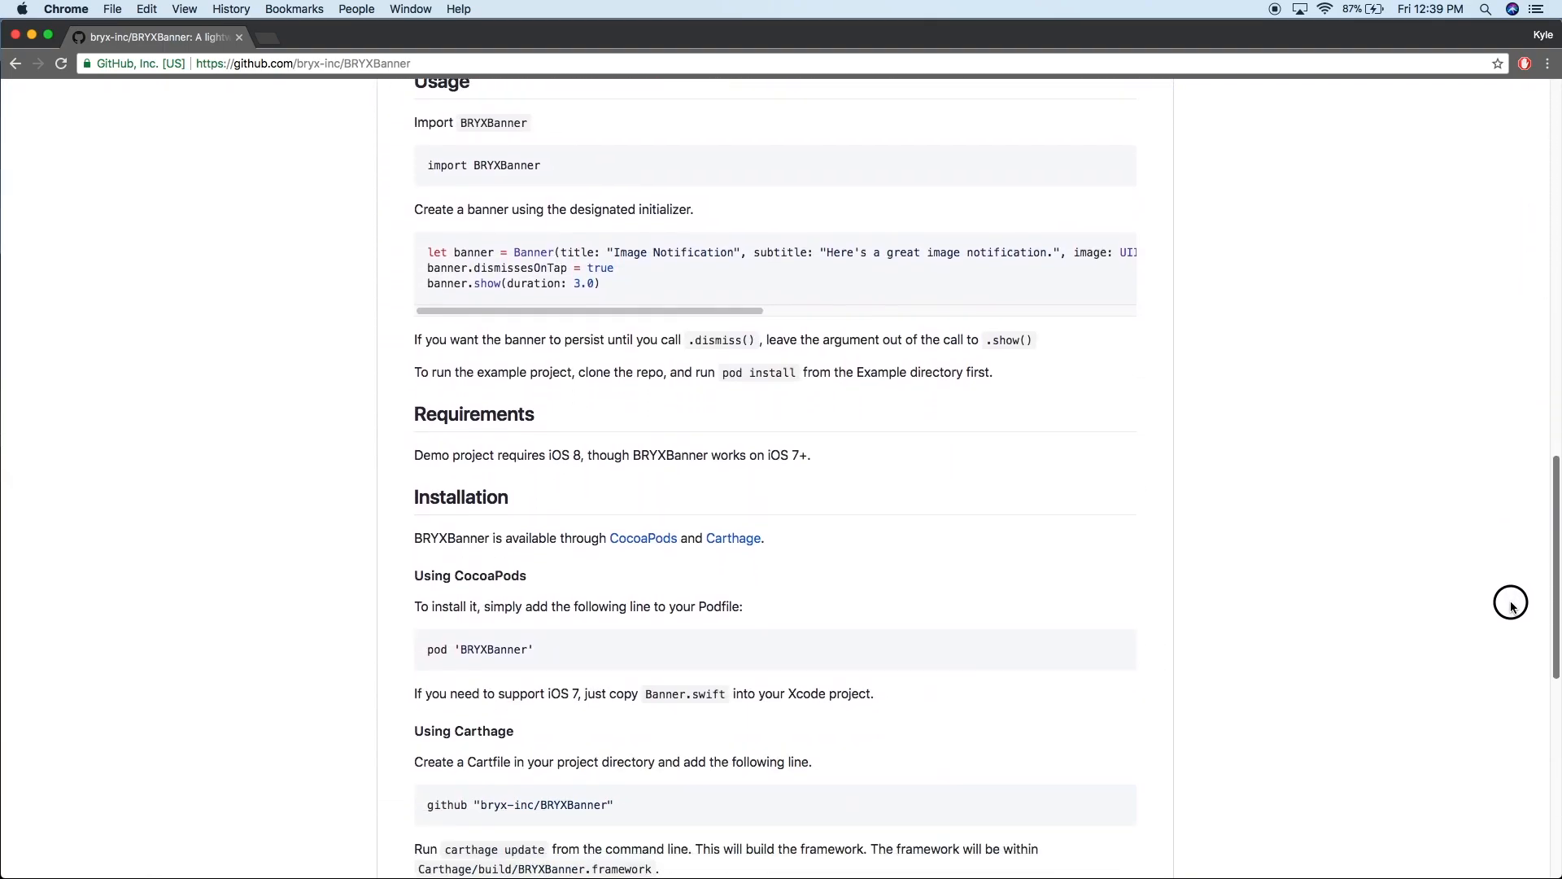
{"action": "scroll", "scroll_direction": "down", "scroll_amount": 3}
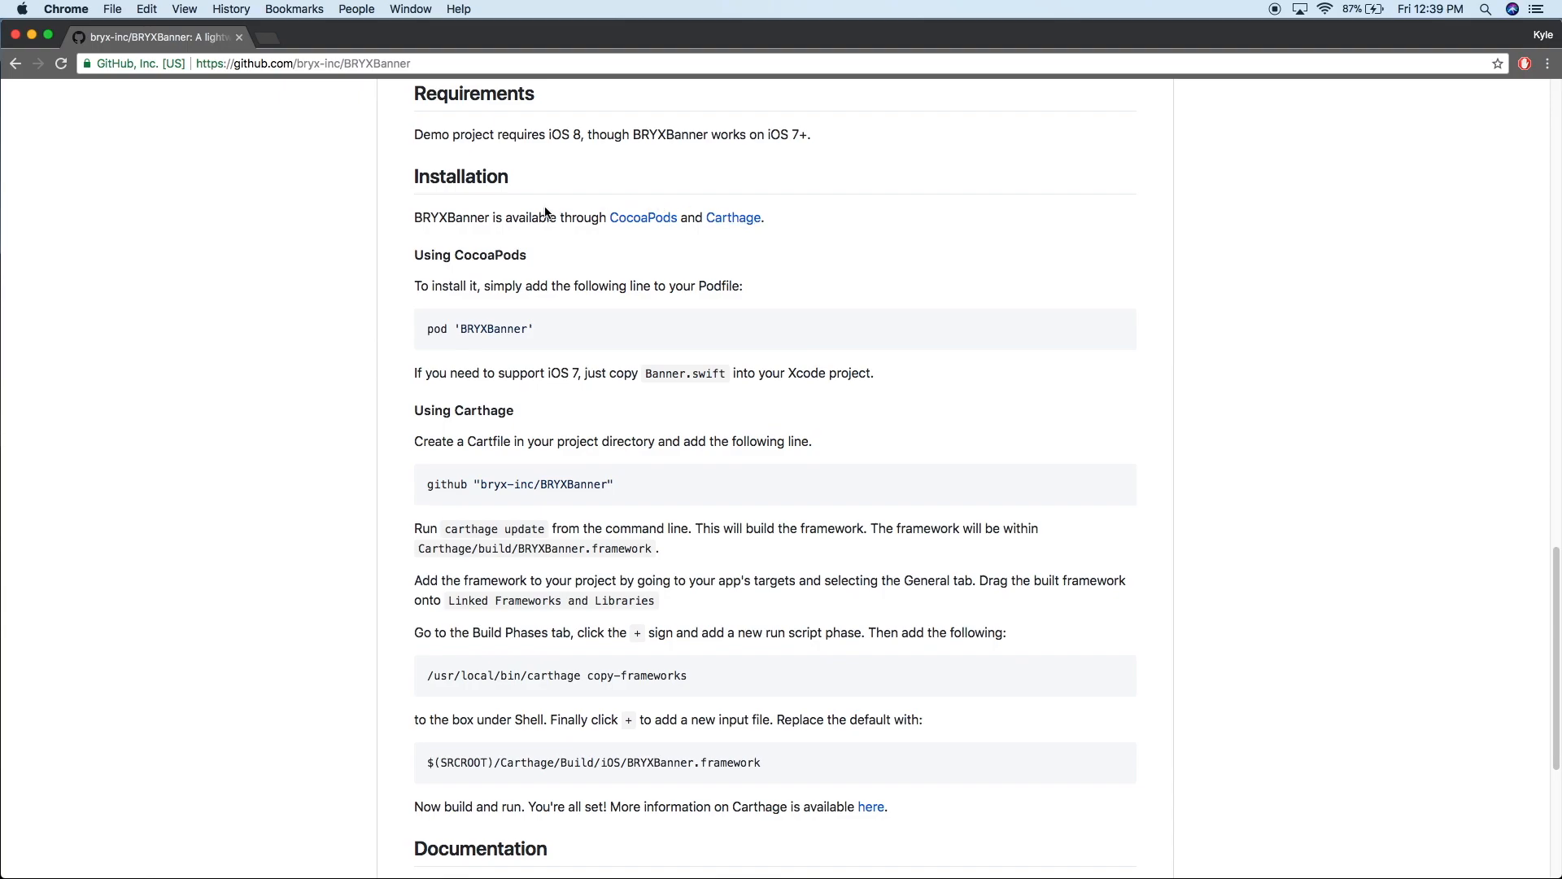
{"action": "mouse_move", "coordinate": [474, 358]}
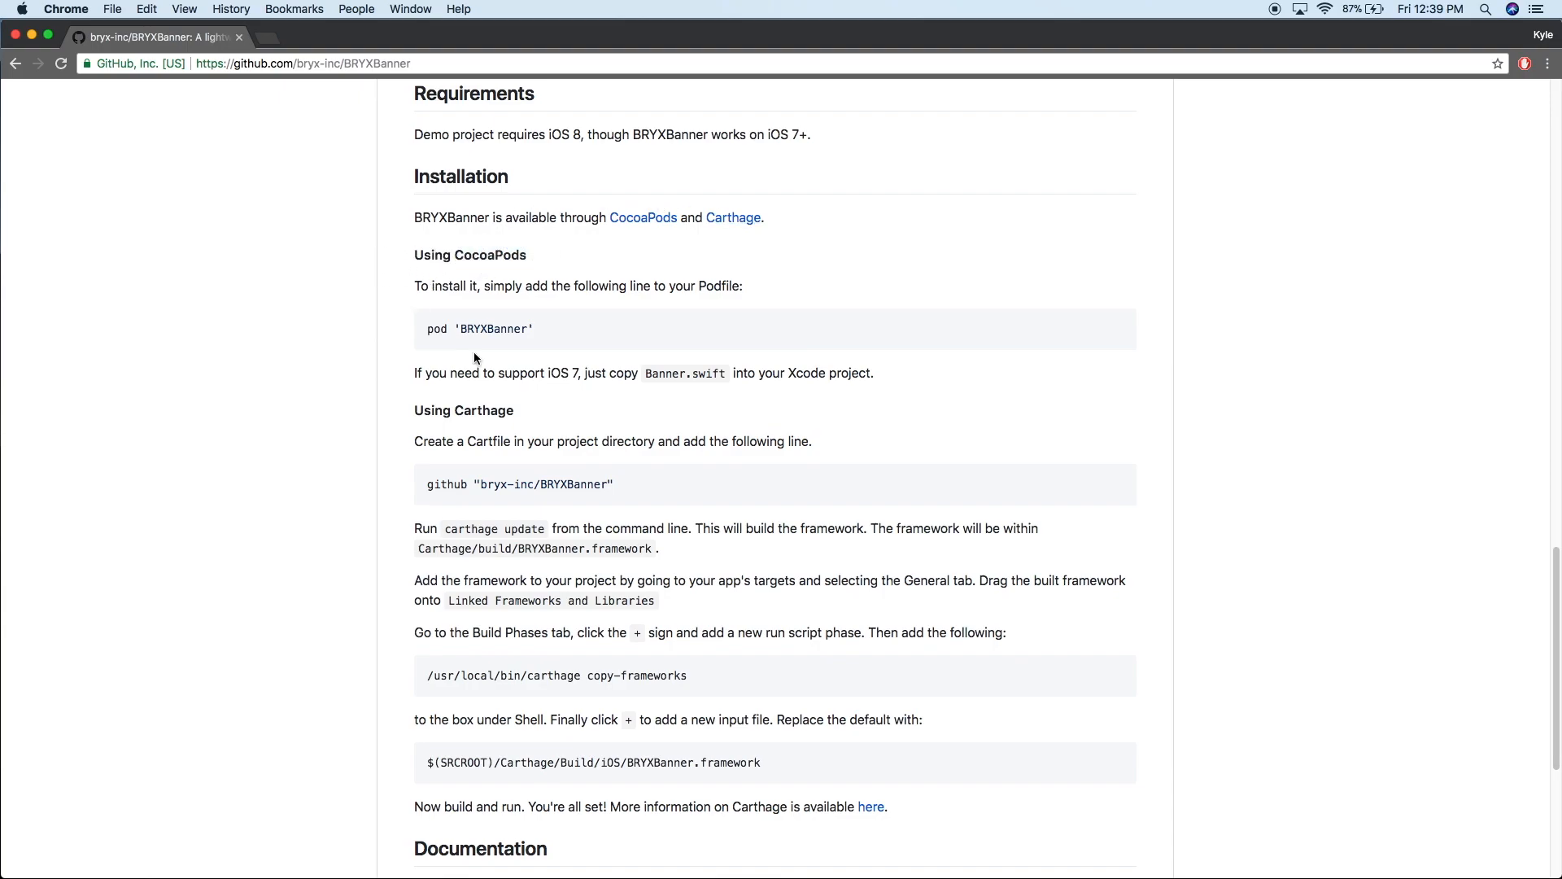
{"action": "double_click", "coordinate": [462, 410]}
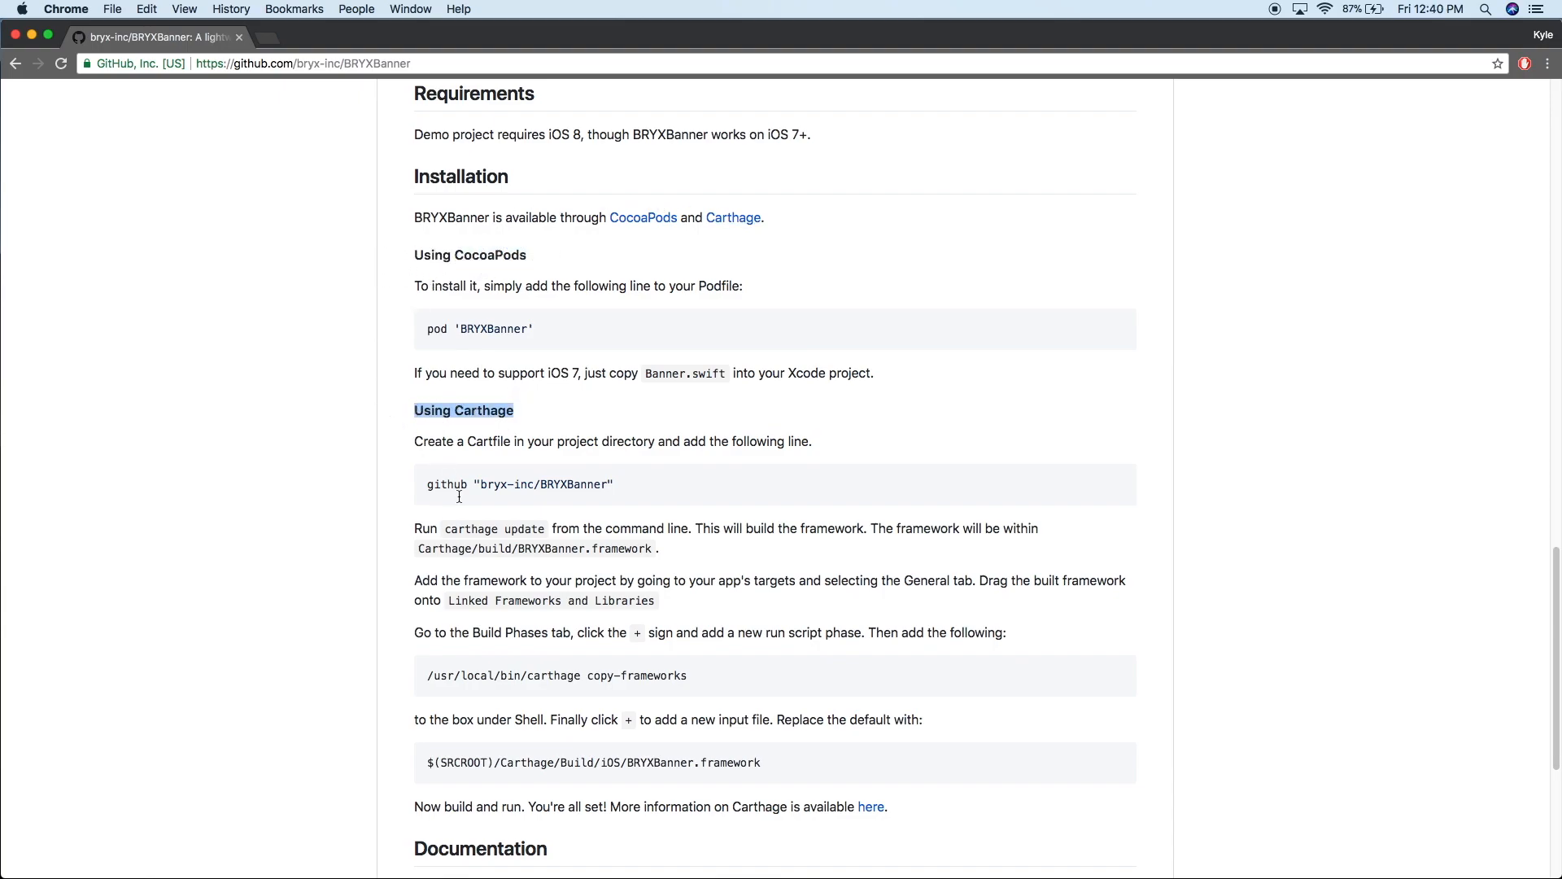
{"action": "scroll", "scroll_direction": "down", "scroll_amount": 3}
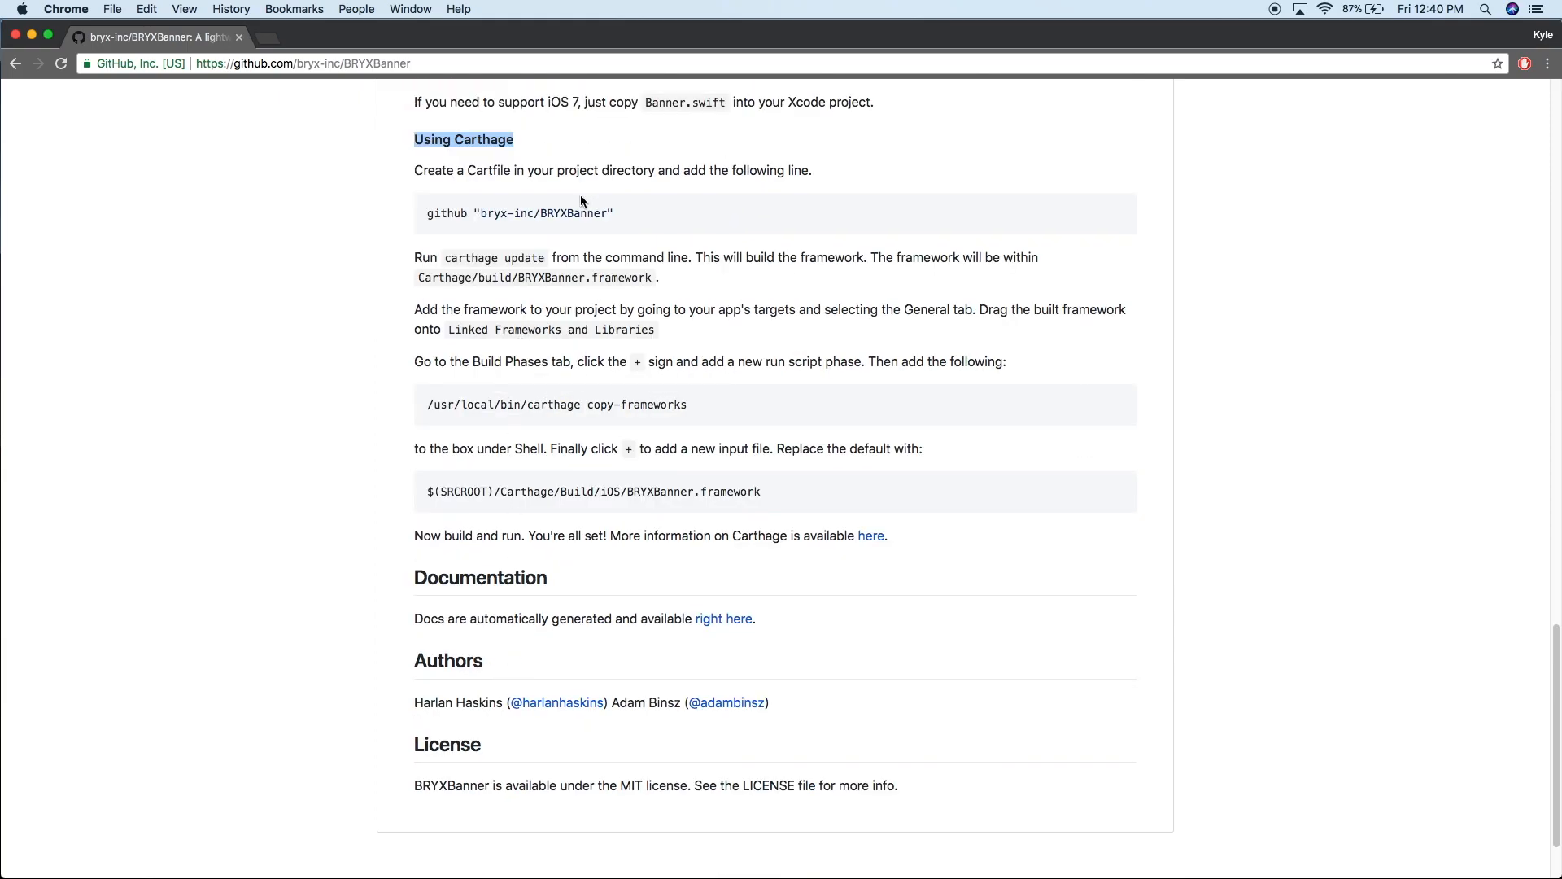
{"action": "scroll", "scroll_direction": "up", "scroll_amount": 3}
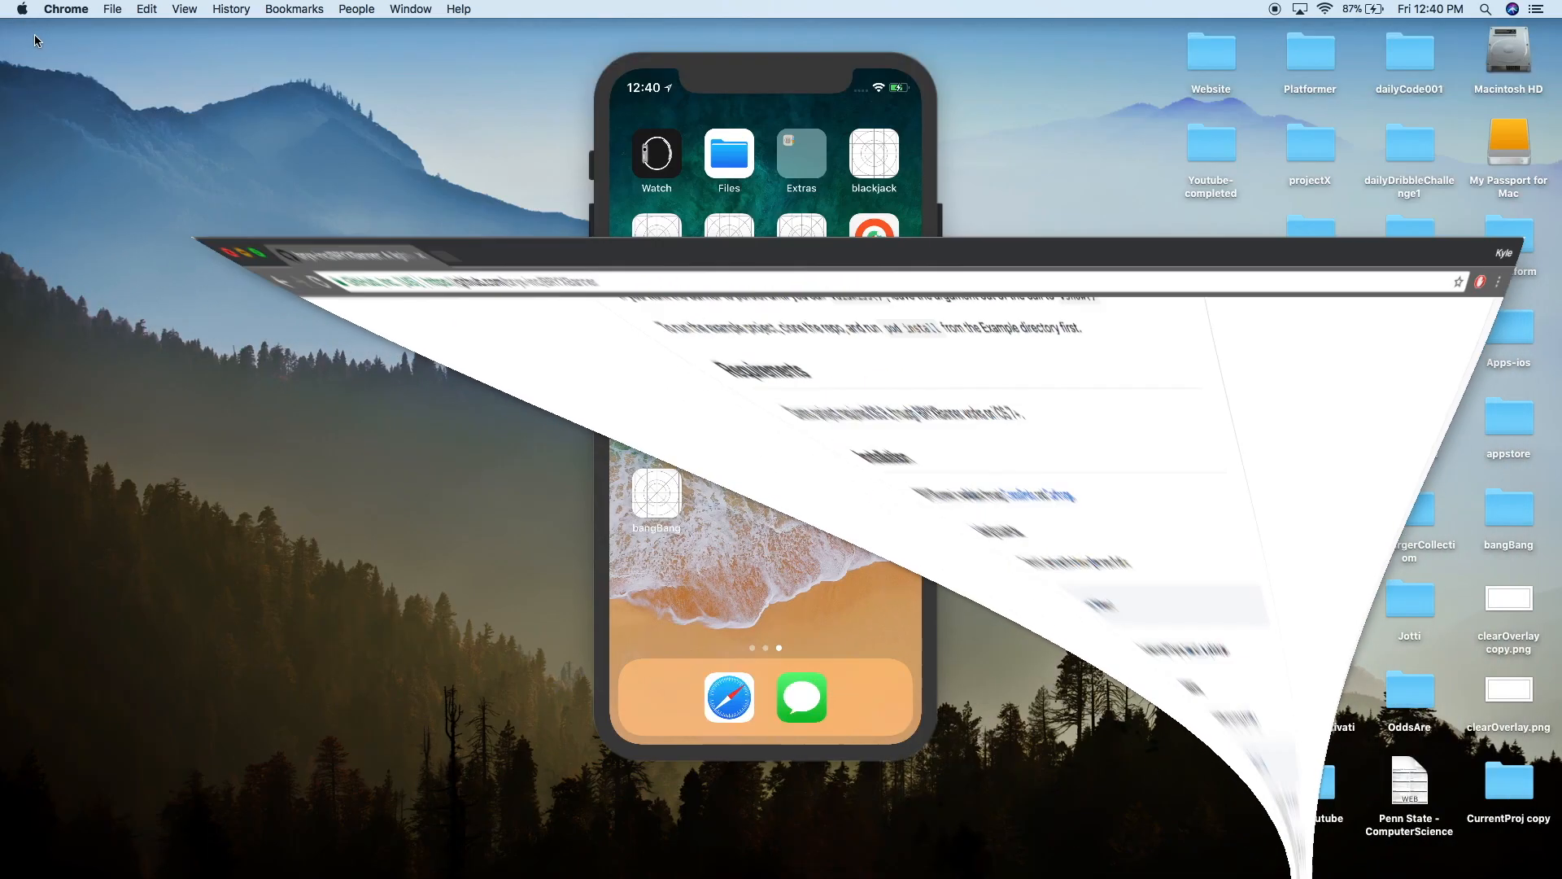
- Create a Single View App project named BannerView saved on the Desktop
{"action": "left_click", "coordinate": [916, 854]}
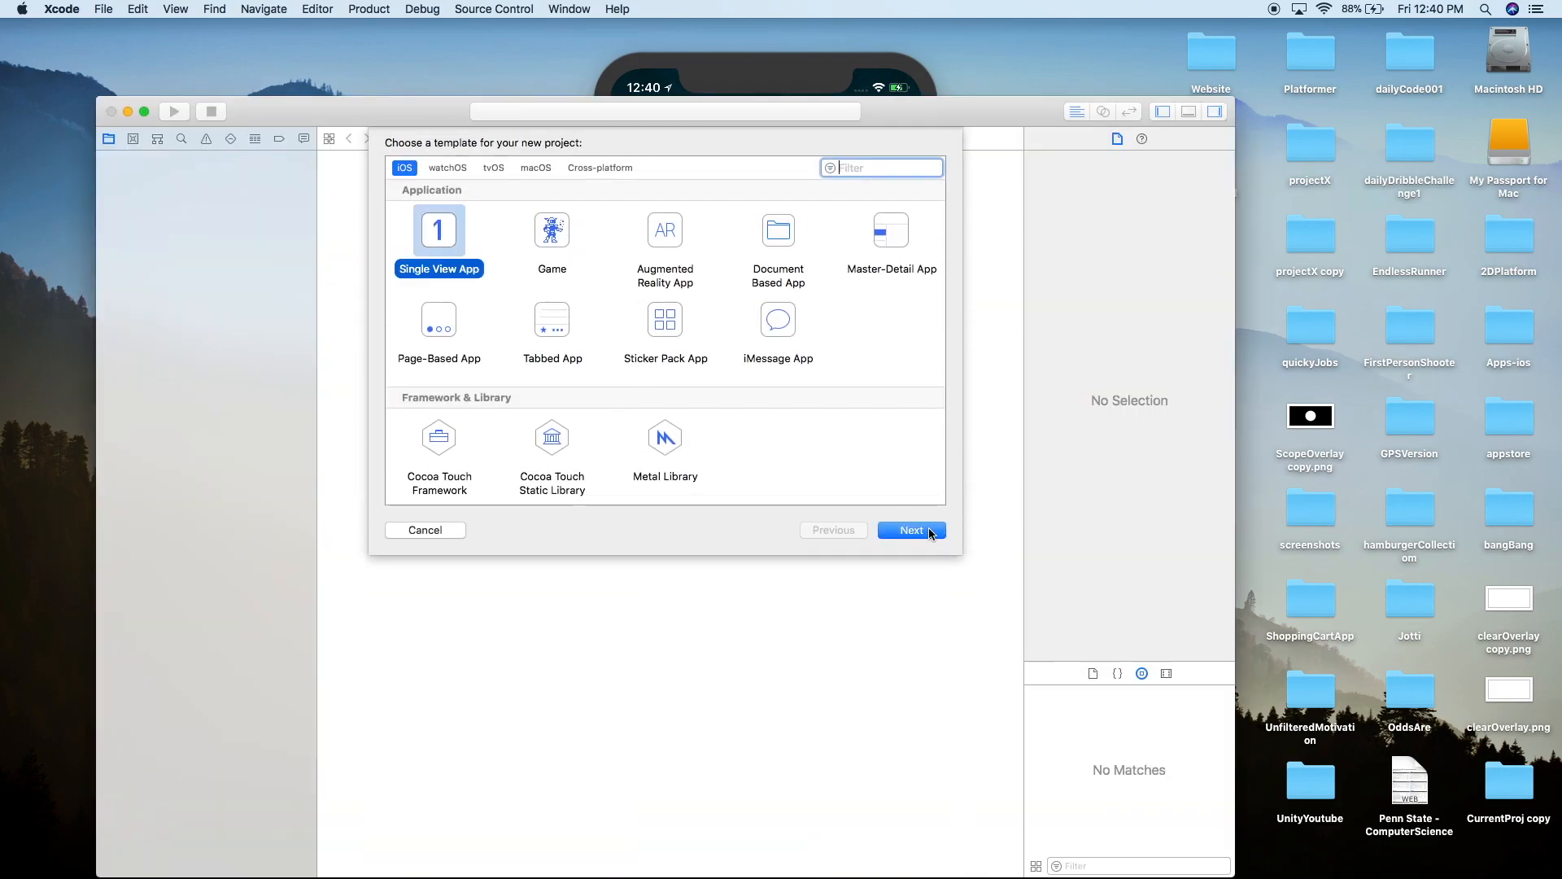
{"action": "left_click", "coordinate": [910, 529]}
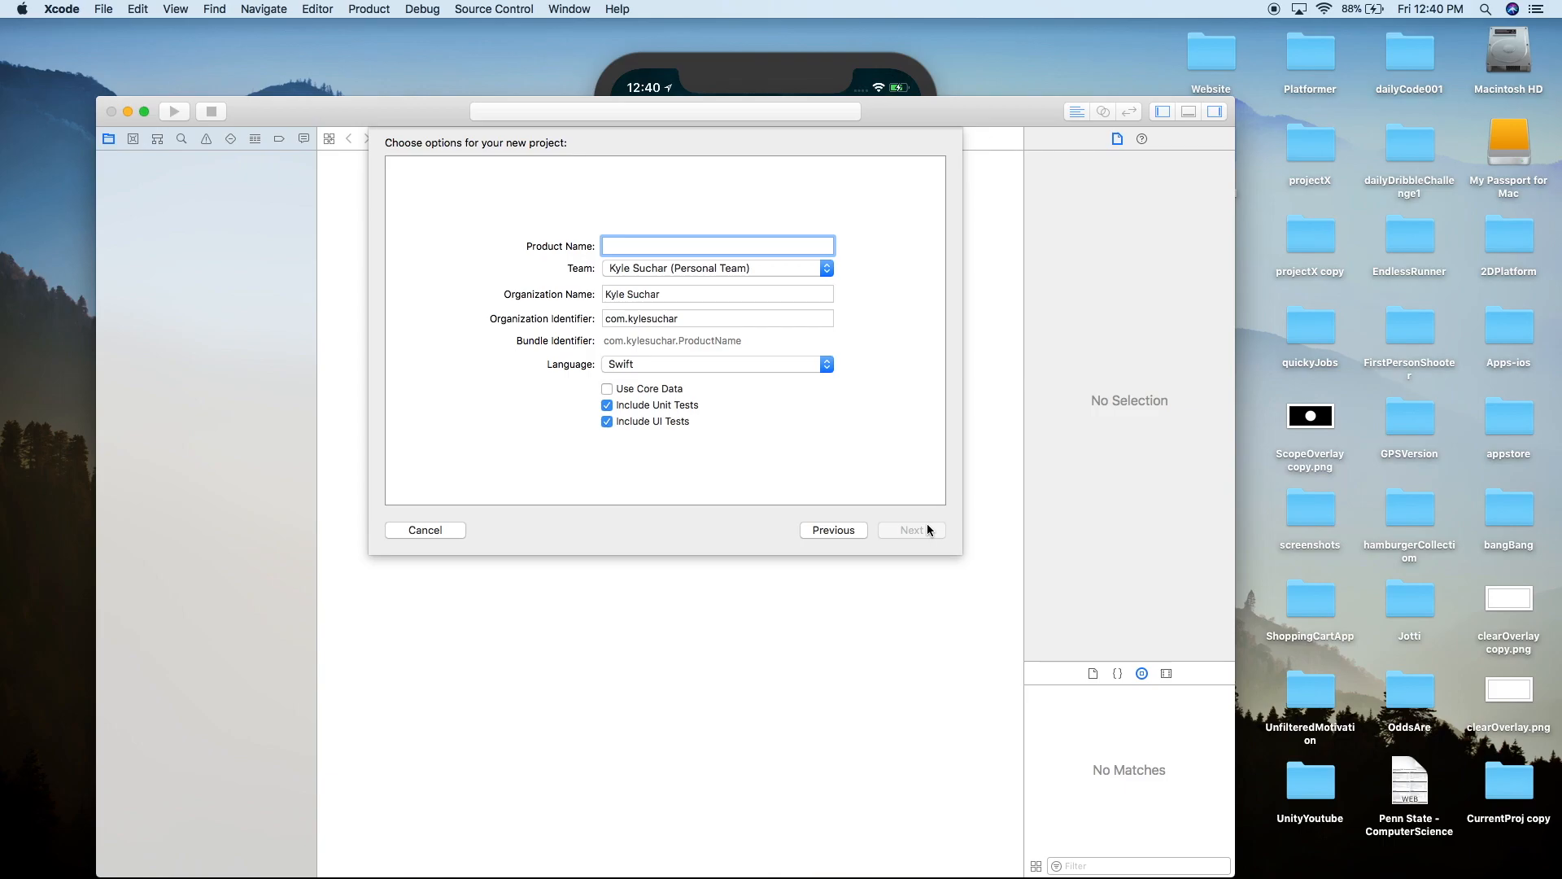
{"action": "type", "text": "Banner"}
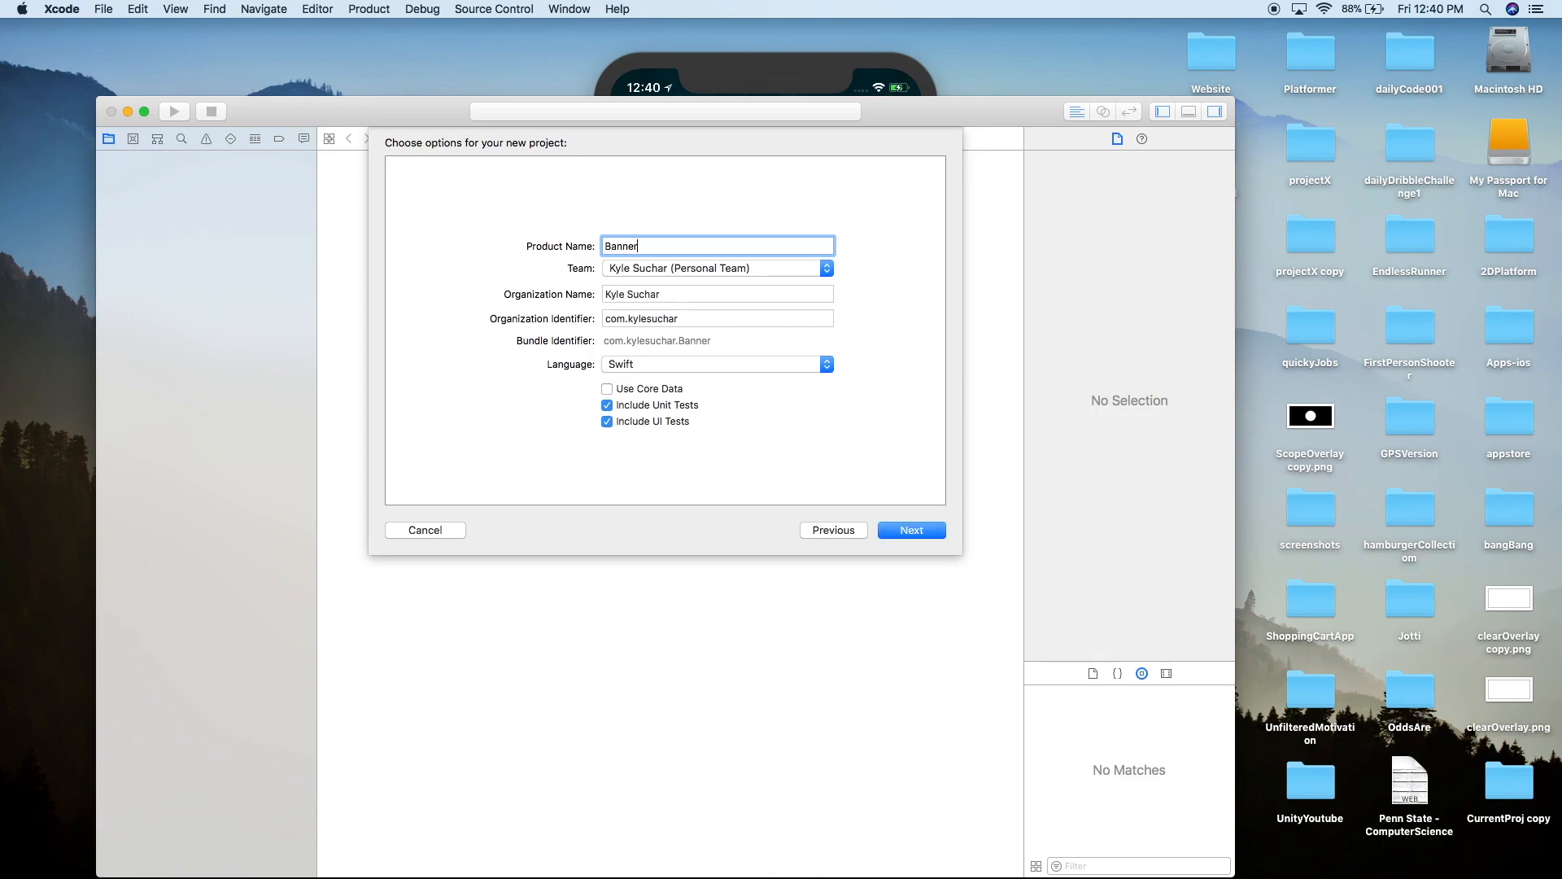
{"action": "type", "text": "View"}
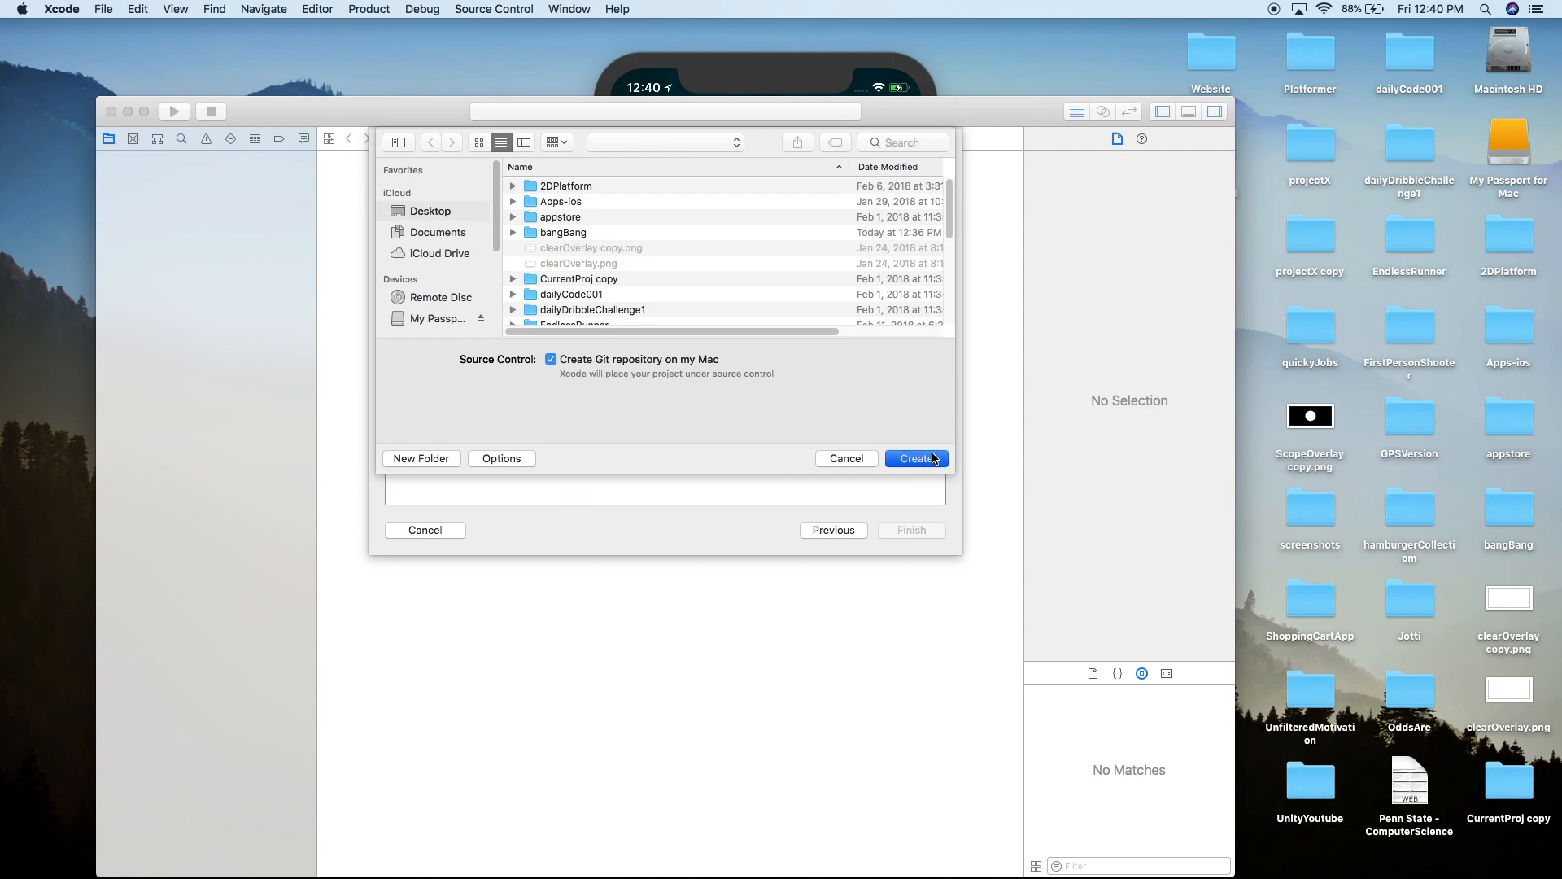
{"action": "left_click", "coordinate": [915, 459]}
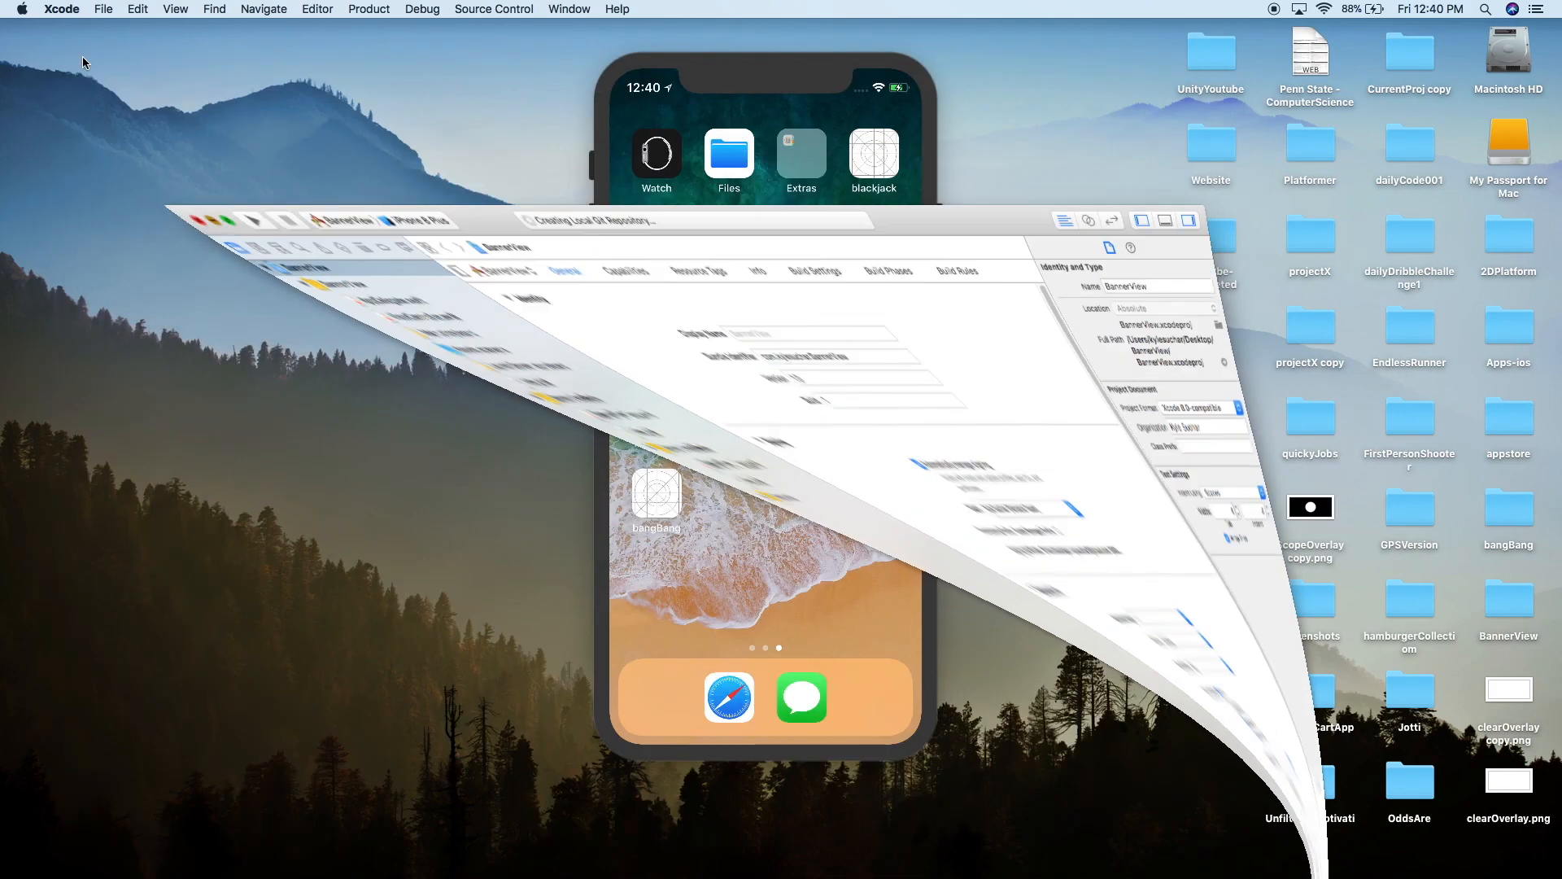
{"action": "left_click", "coordinate": [355, 854]}
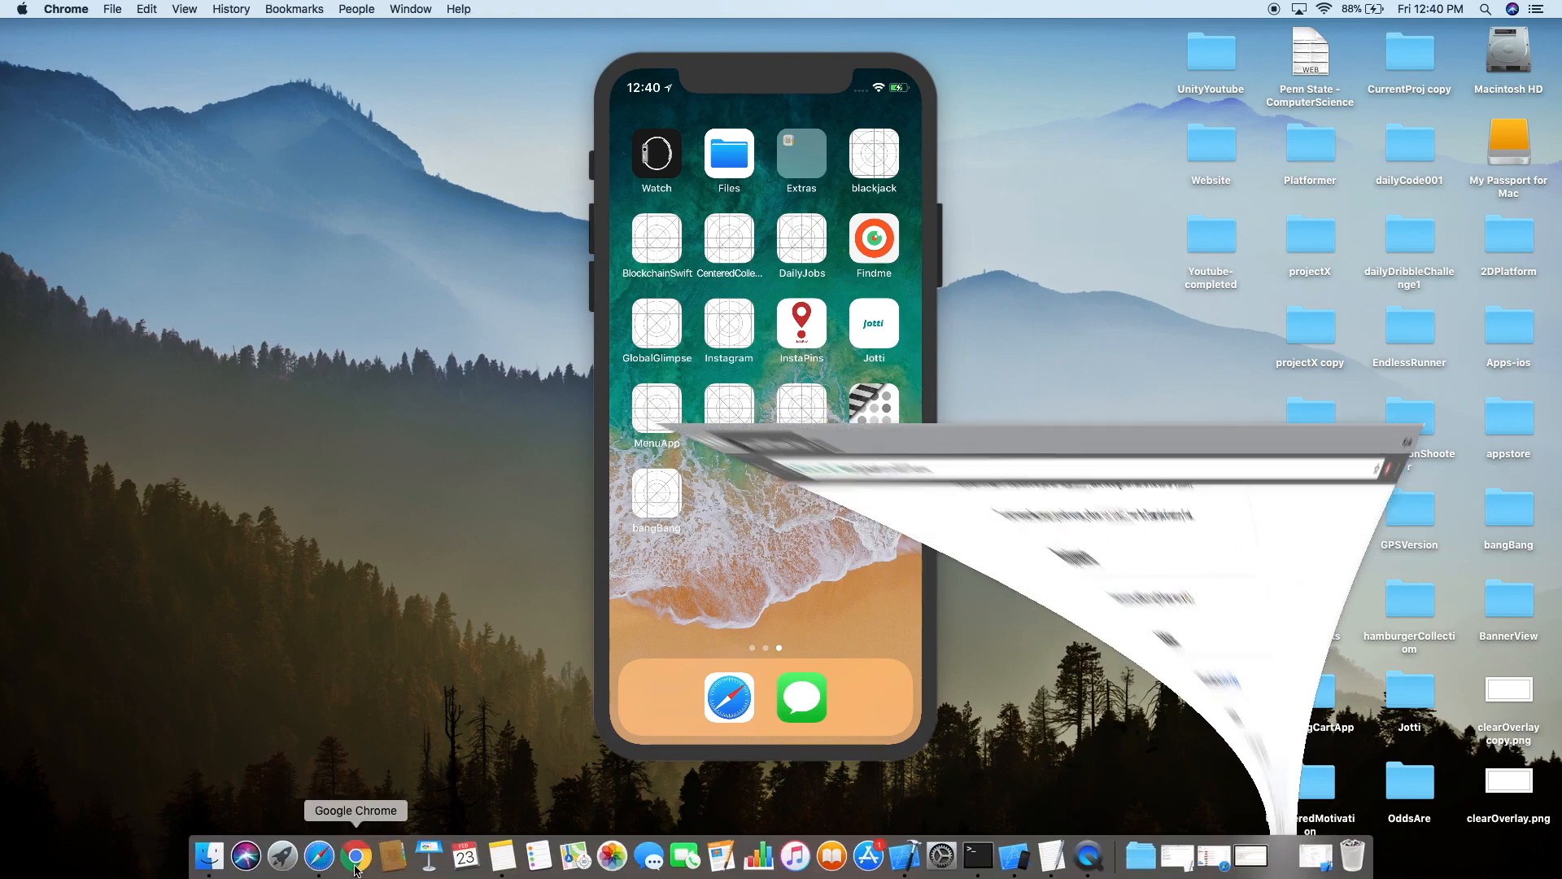
{"action": "left_click", "coordinate": [355, 854]}
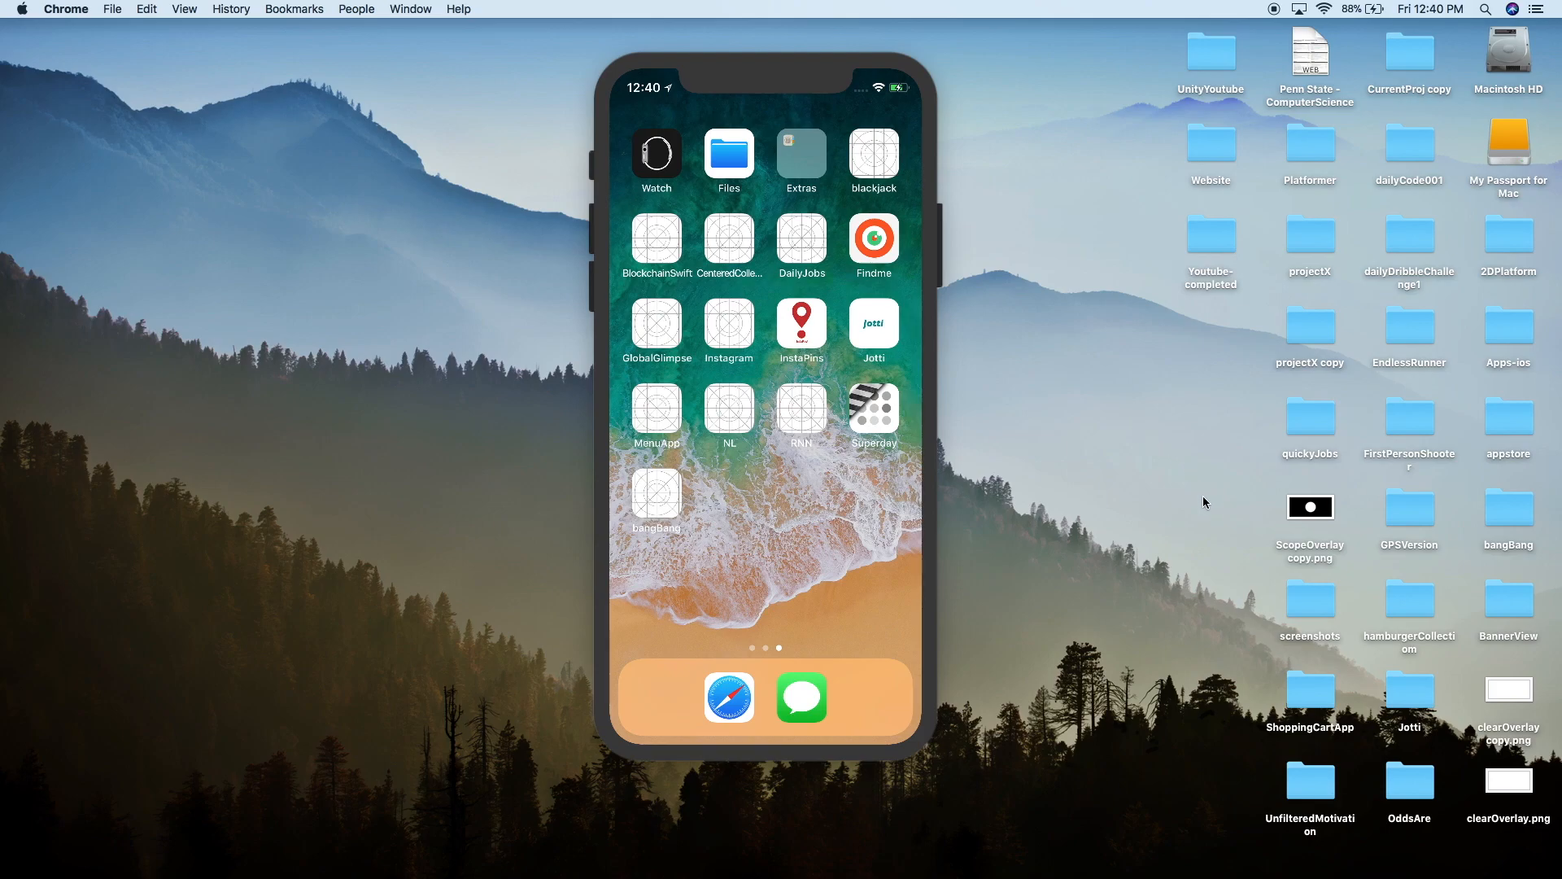
- Open the BannerView folder from the desktop in Finder, then switch to Terminal
{"action": "left_click", "coordinate": [1507, 597]}
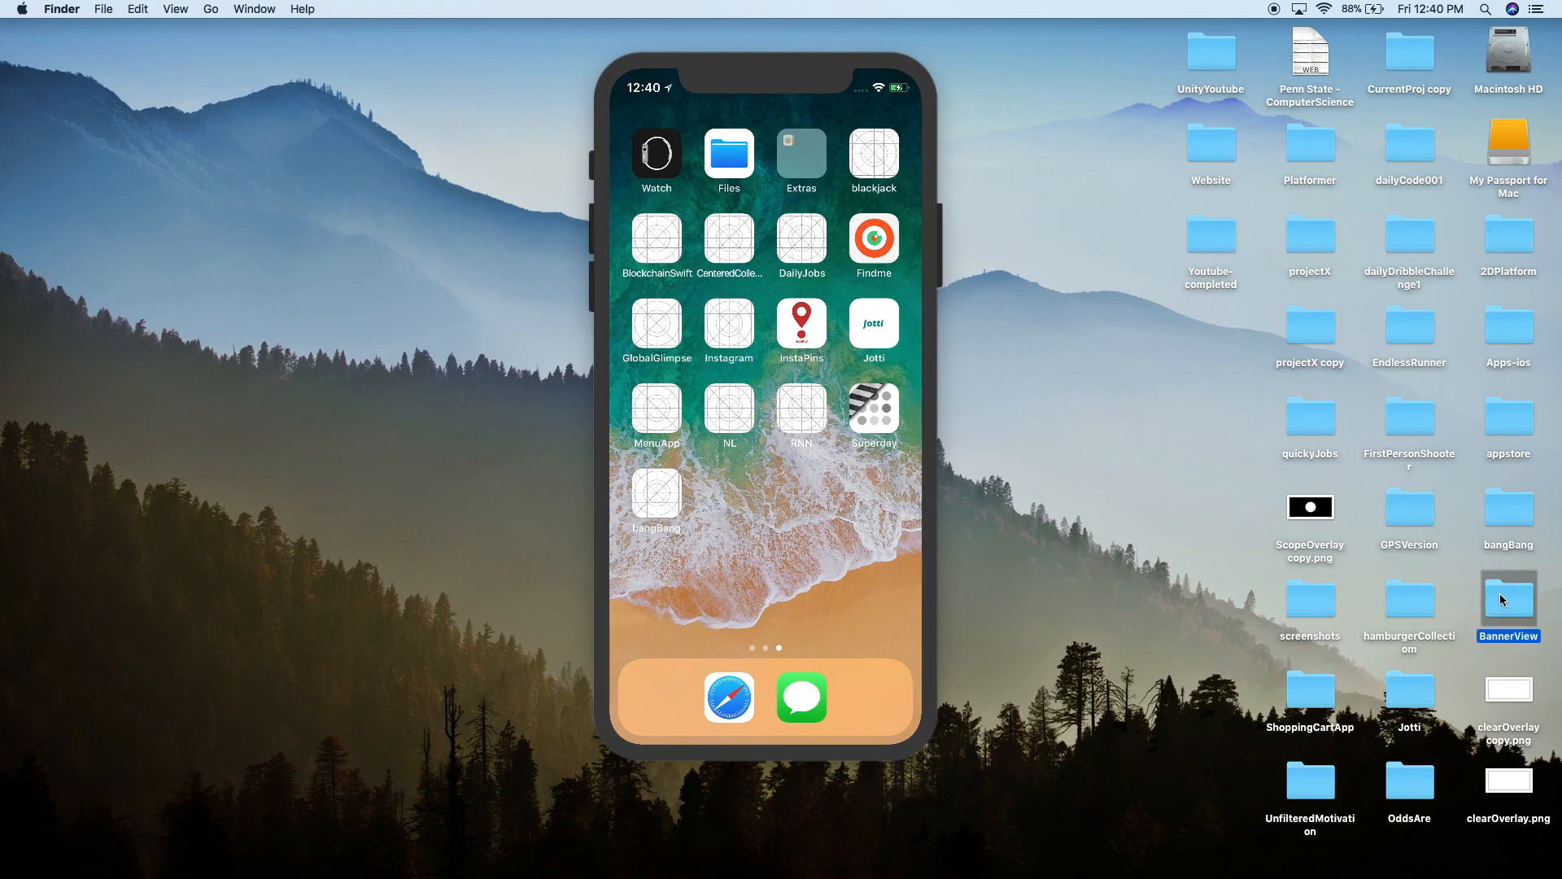
{"action": "double_click", "coordinate": [1507, 599]}
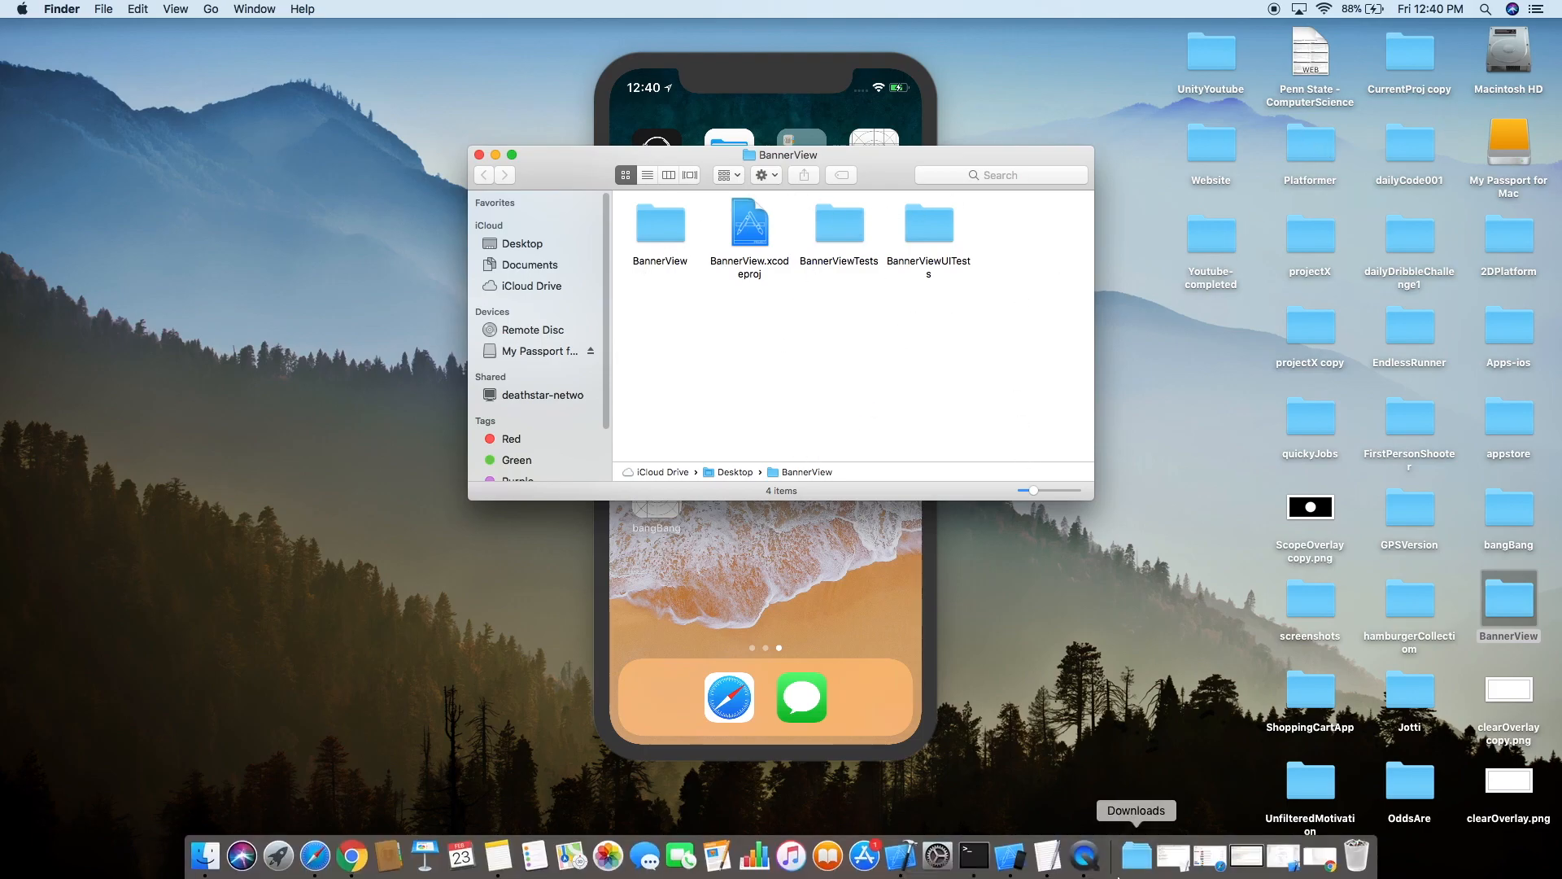
{"action": "left_click", "coordinate": [971, 854]}
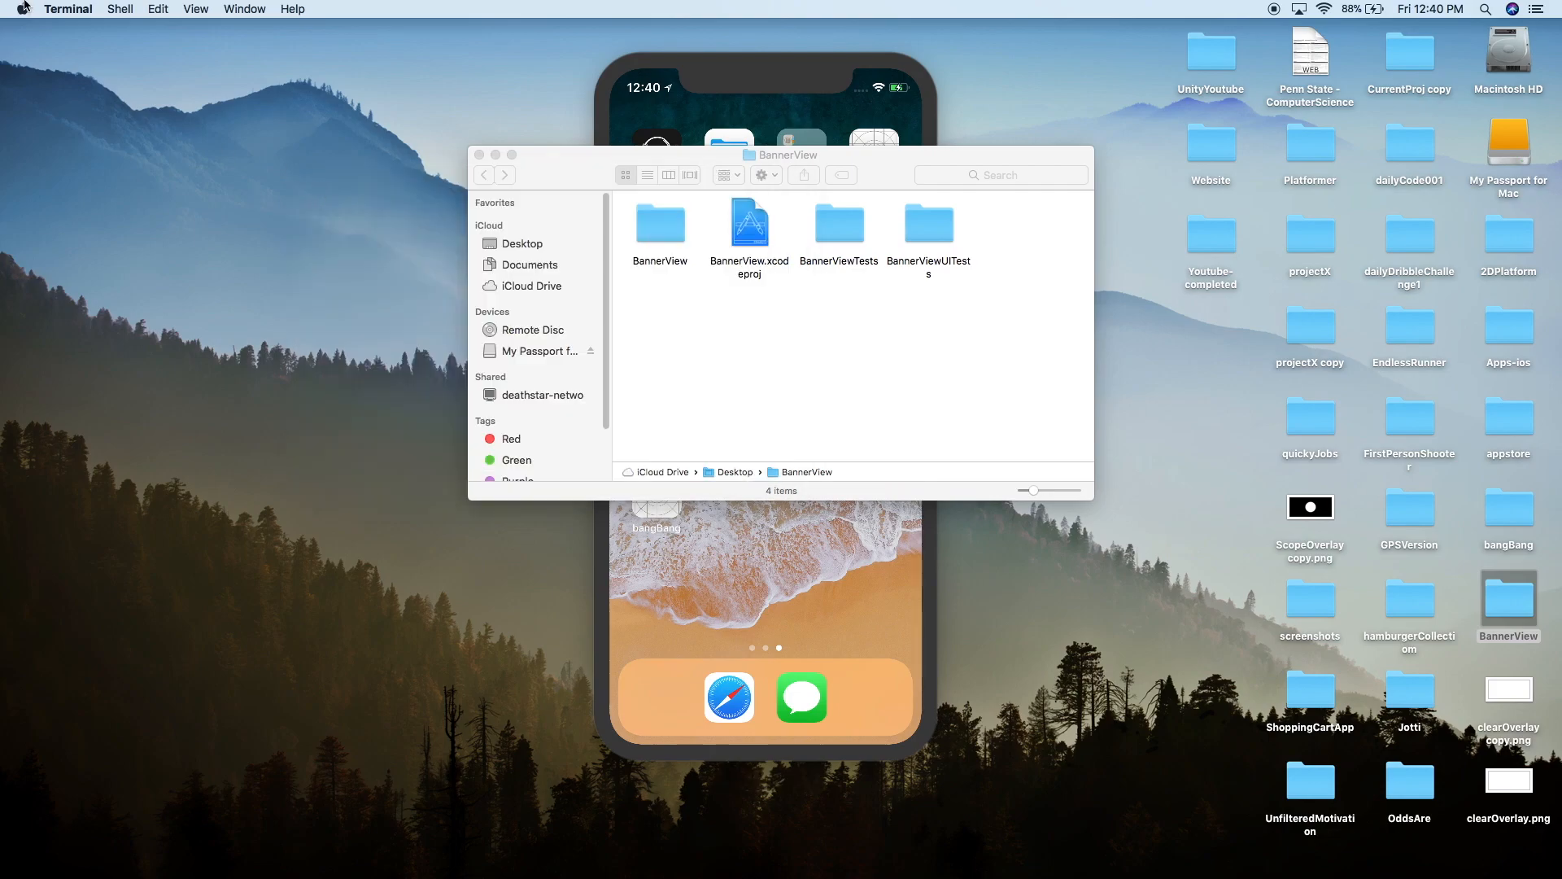
- Open a new basic shell window and cd into /Users/kylesuchar/Desktop/BannerView
{"action": "left_click", "coordinate": [119, 9]}
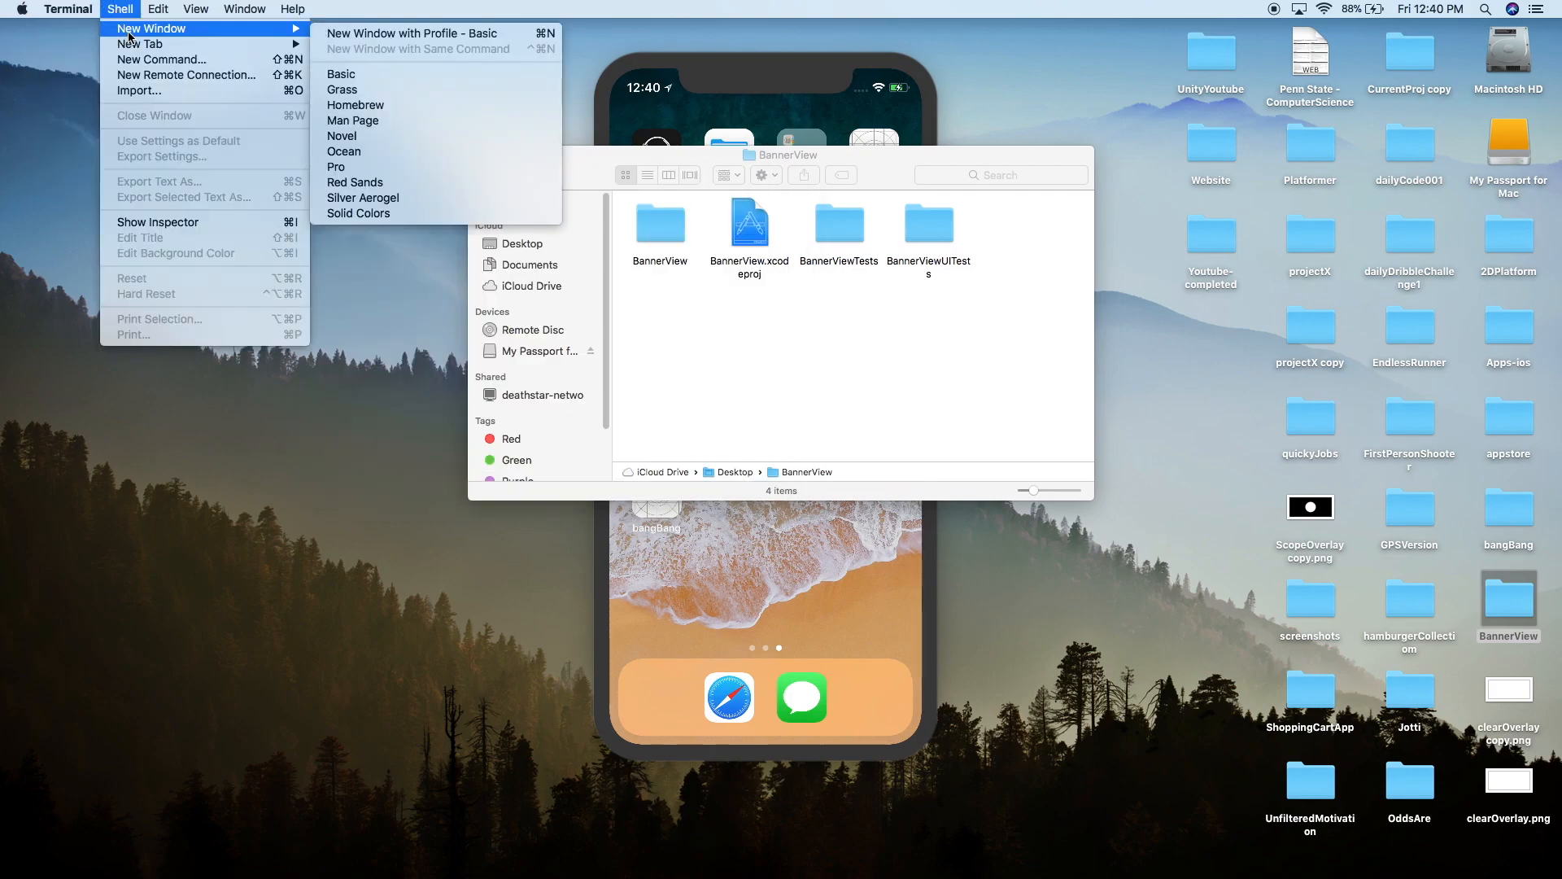
{"action": "left_click", "coordinate": [340, 73]}
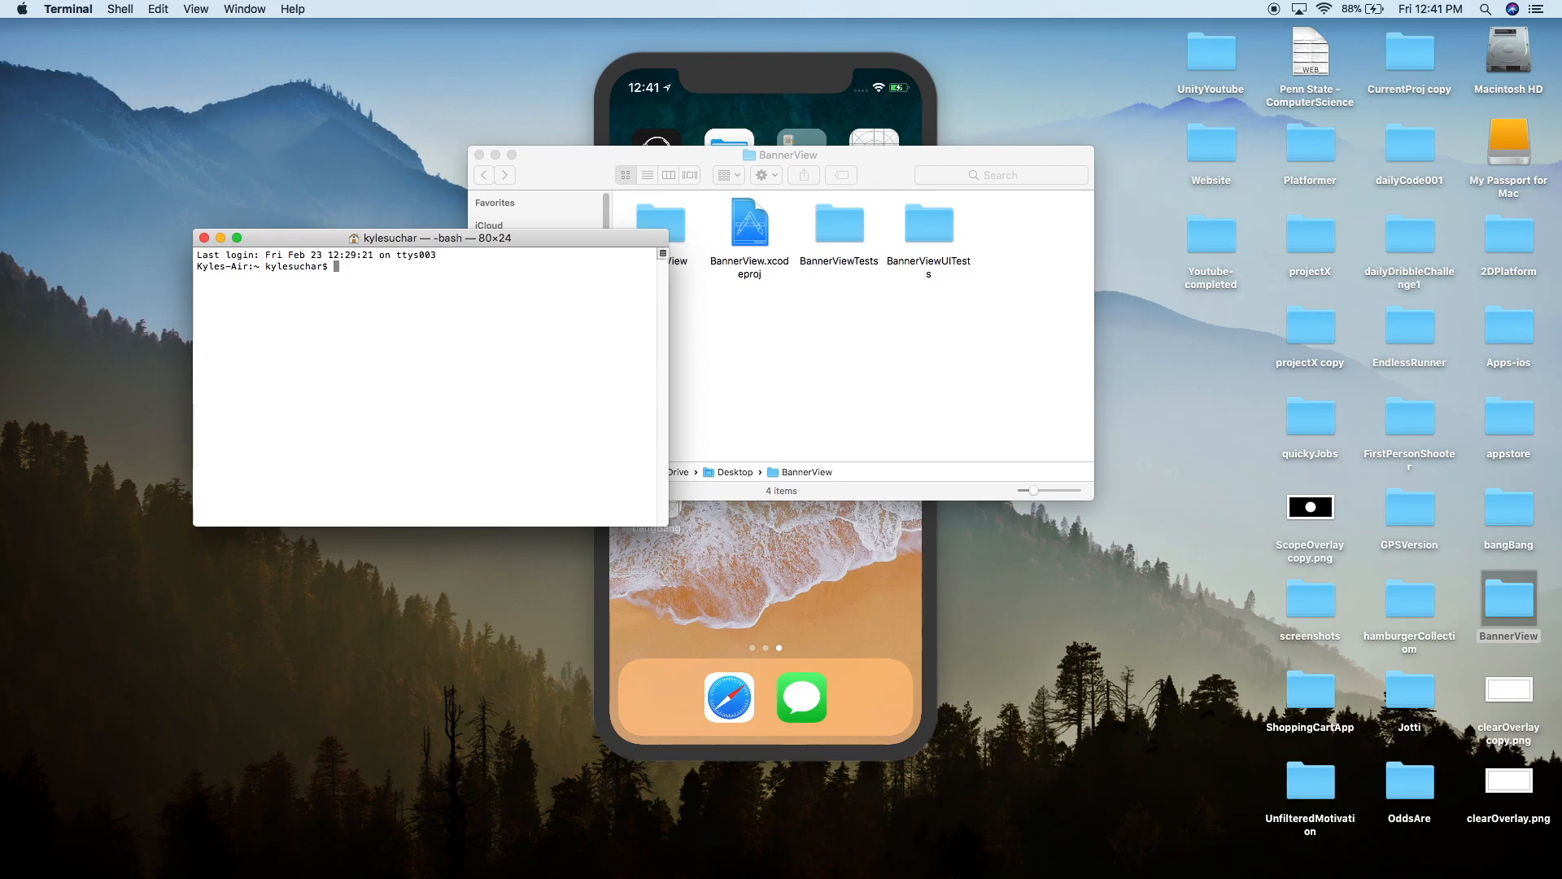
{"action": "type", "text": "cd desktop"}
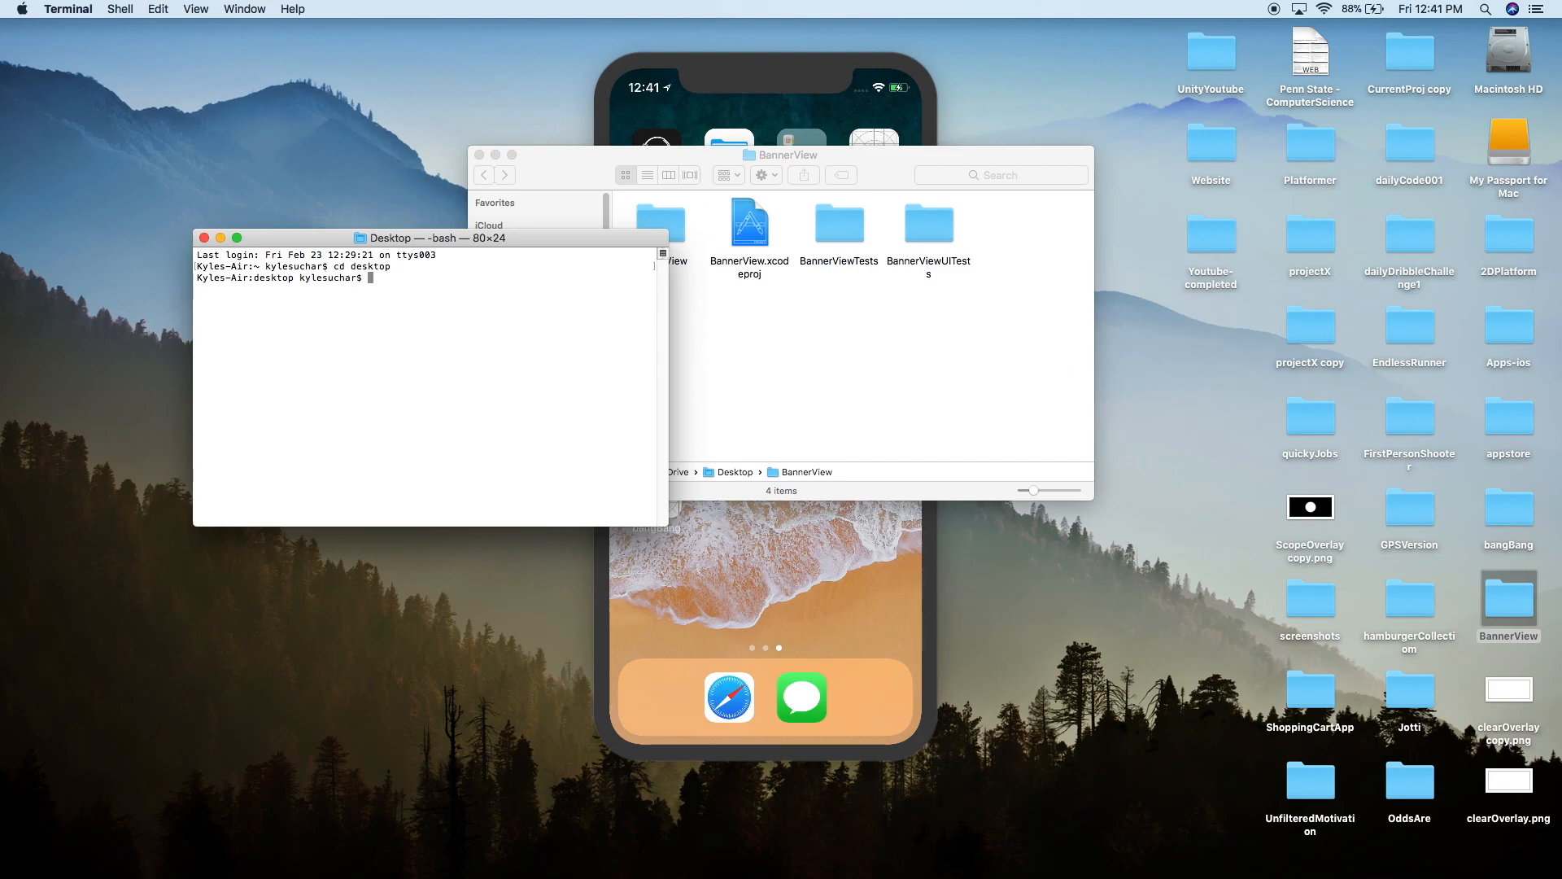
{"action": "type", "text": "cd"}
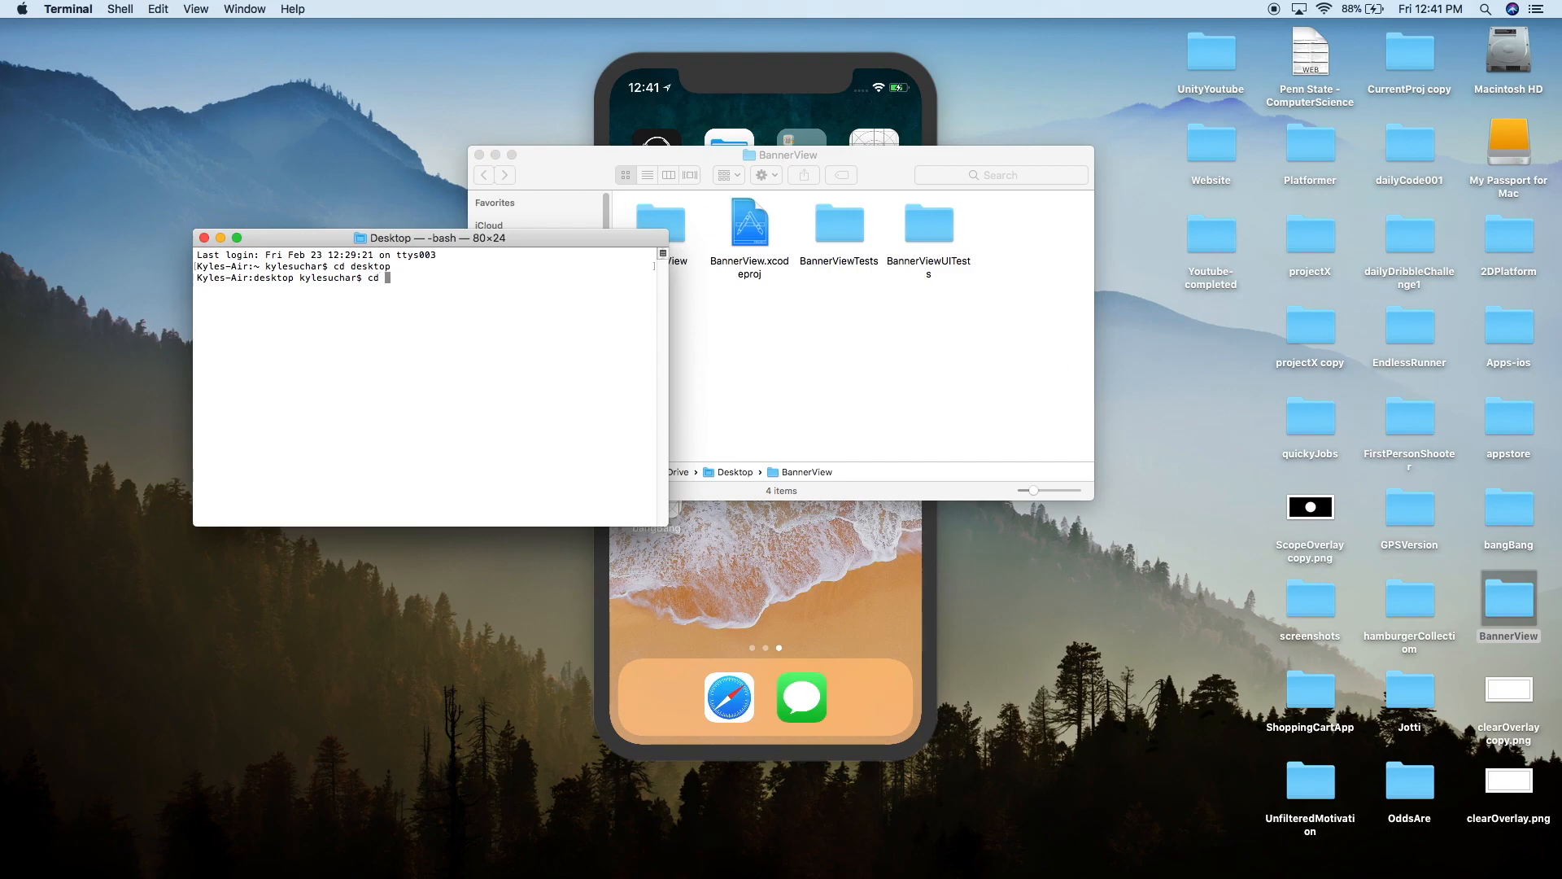
{"action": "type", "text": "/Users/kylesuchar/Desktop/BannerView"}
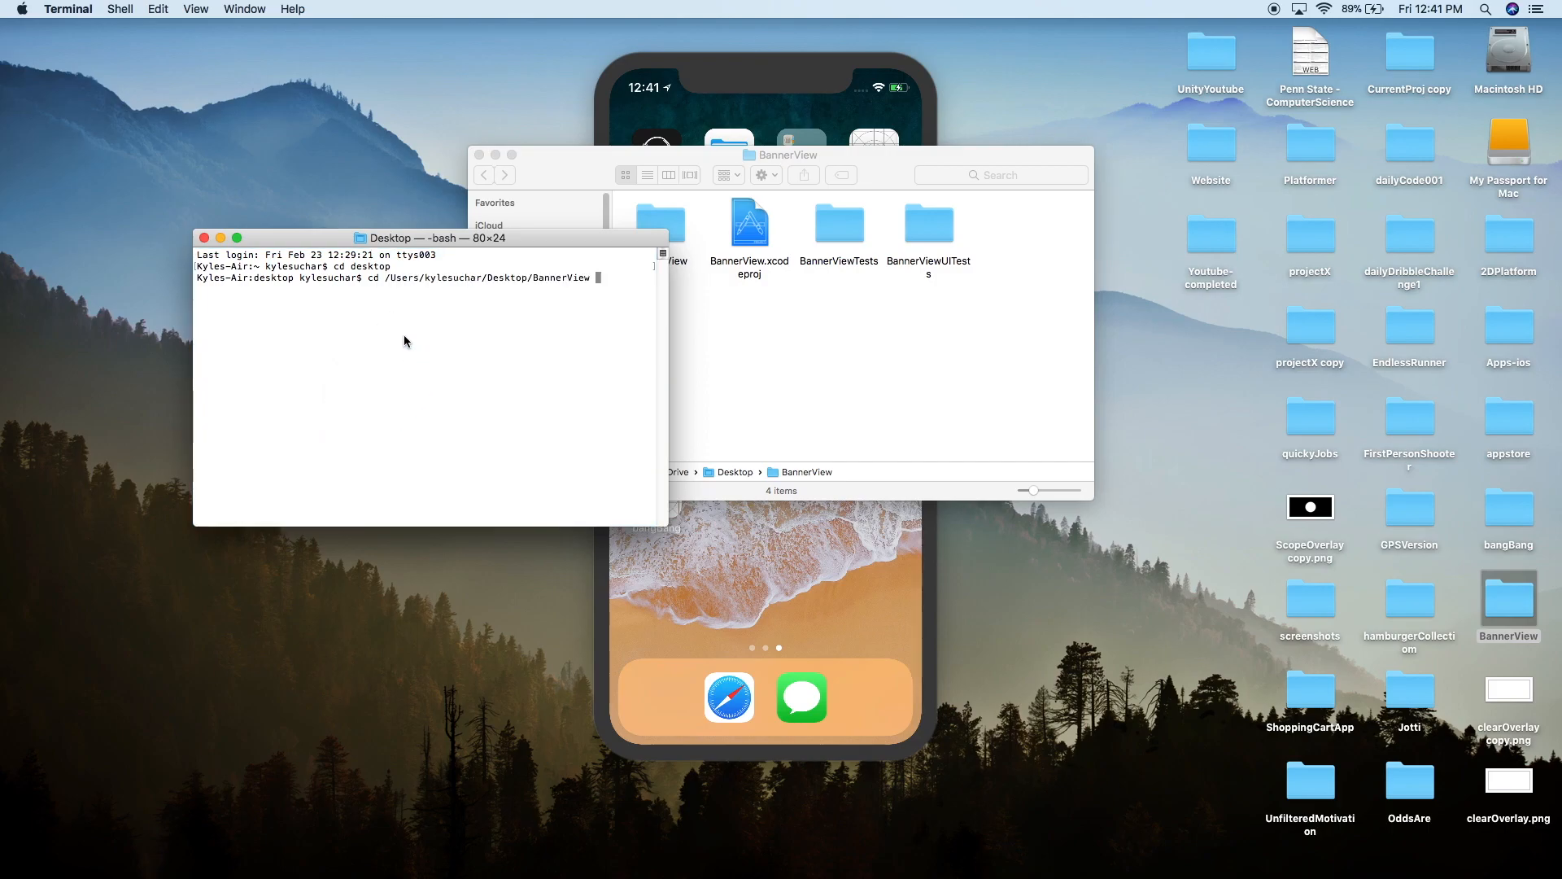
{"action": "key", "text": "Return"}
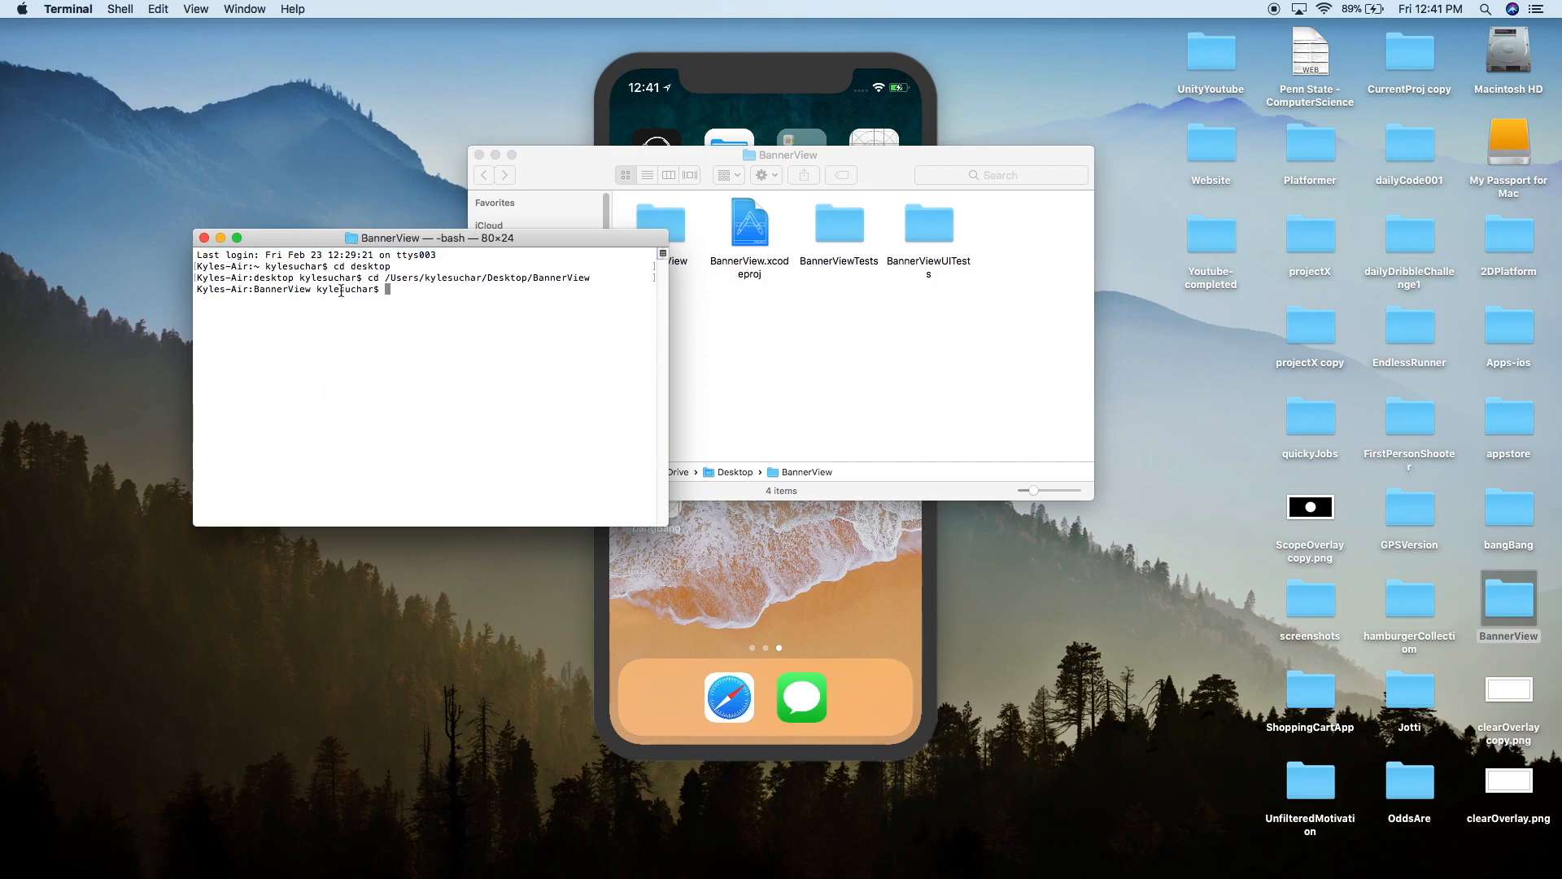
{"action": "mouse_move", "coordinate": [890, 181]}
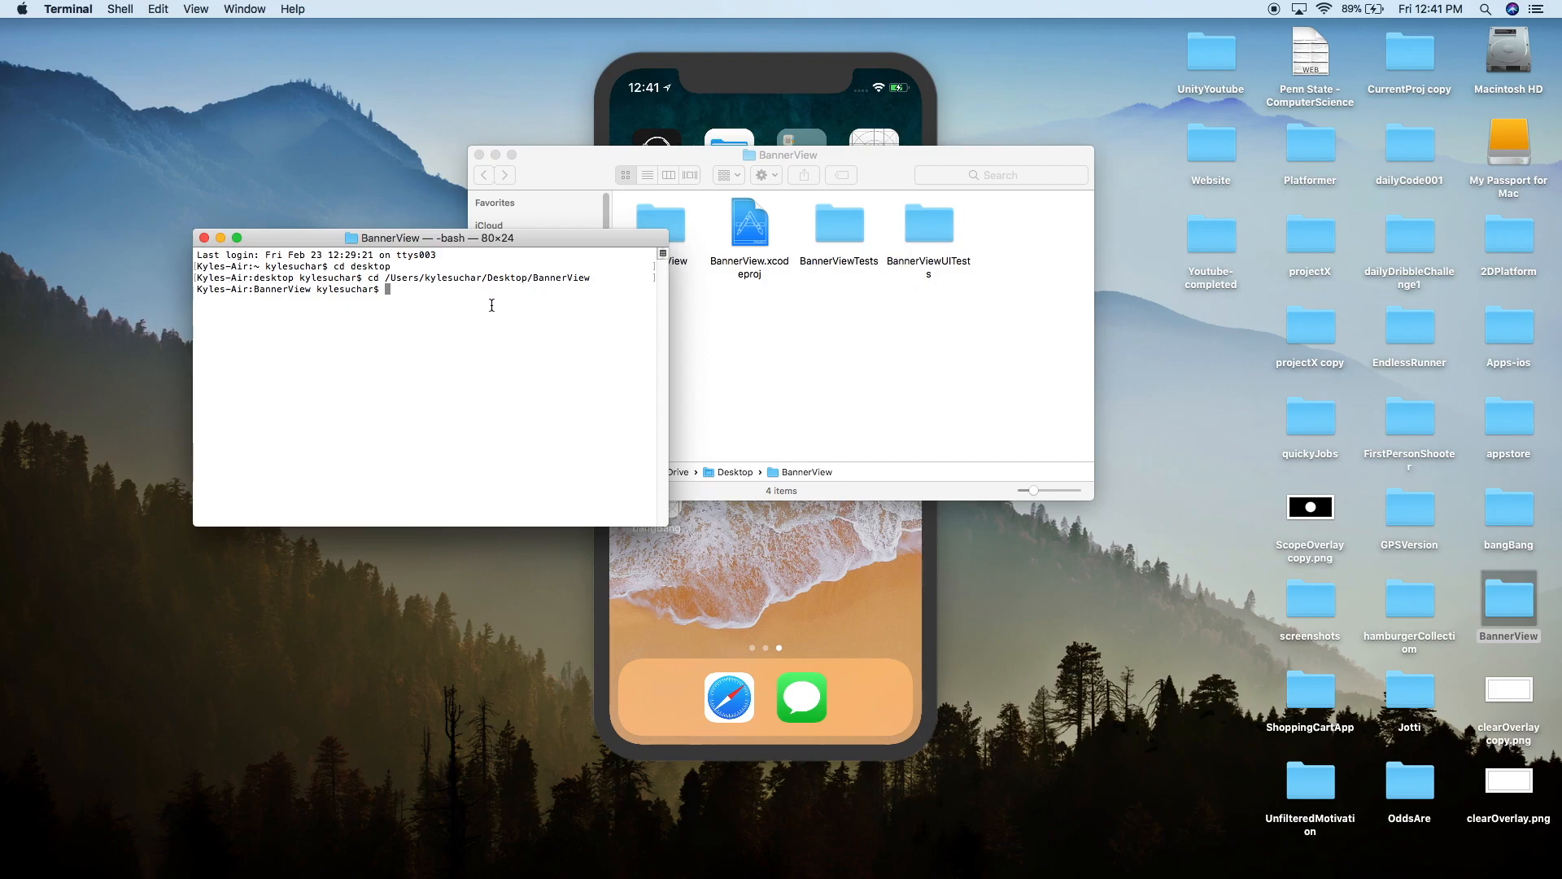
- Run pod init in BannerView and check the new Podfile in Finder
{"action": "type", "text": "pod init"}
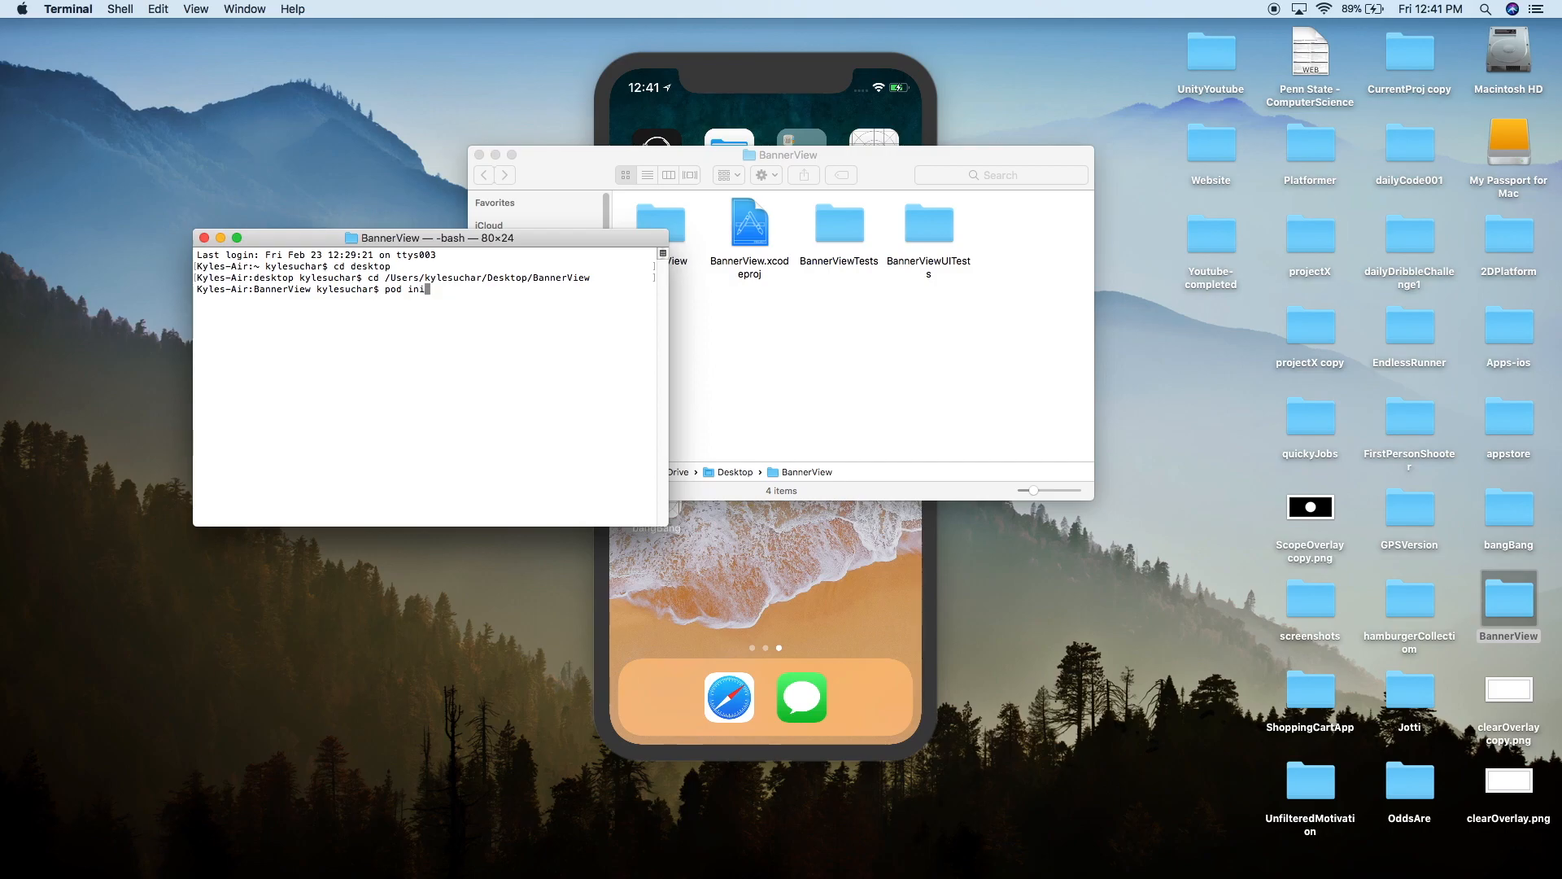
{"action": "key", "text": "Return"}
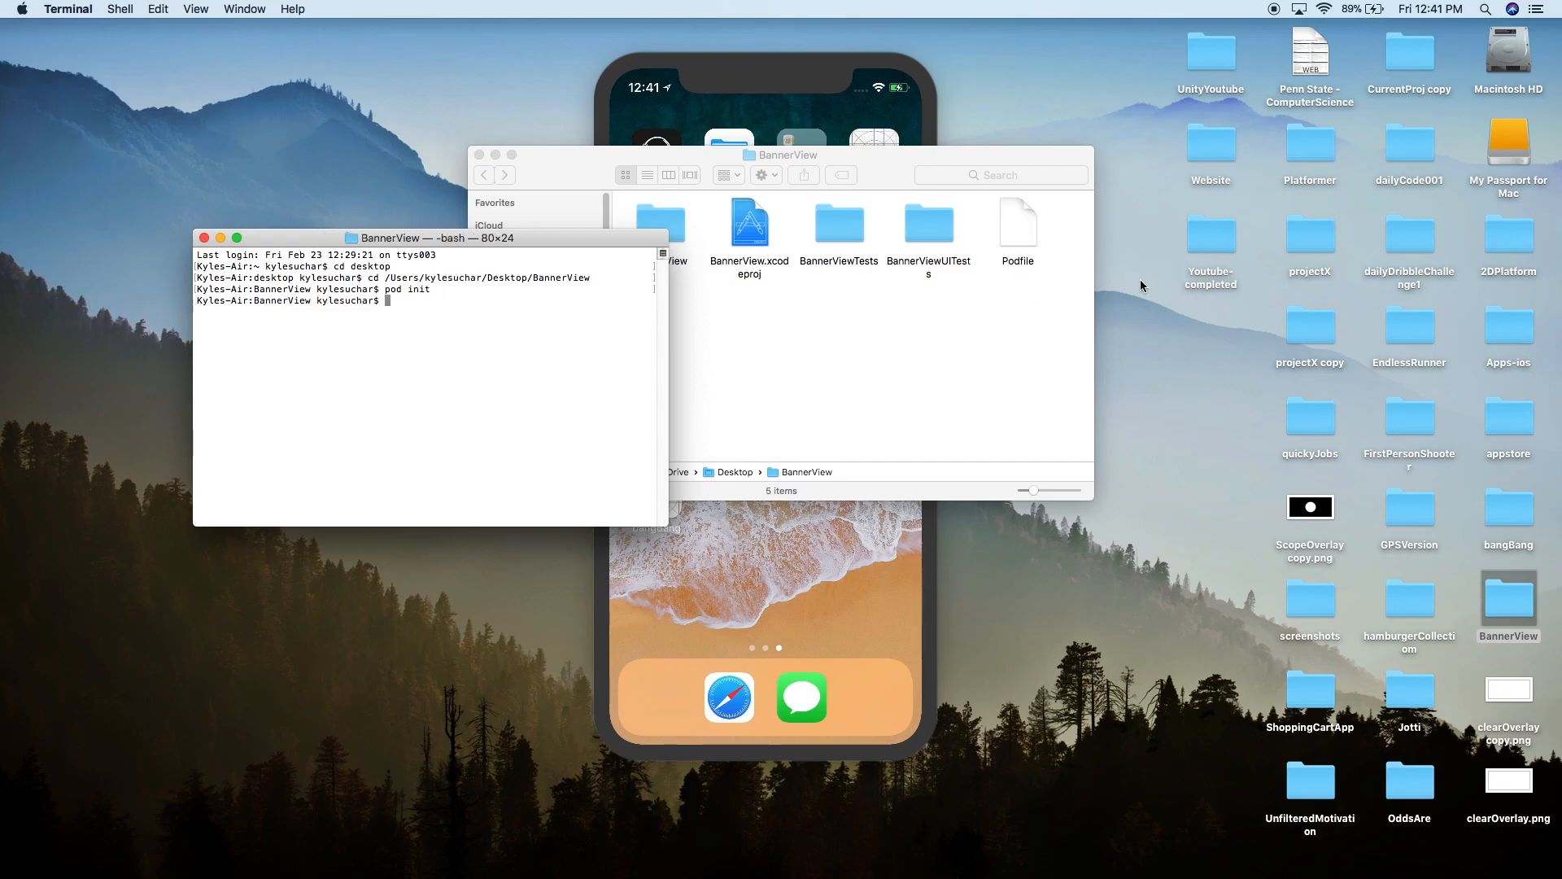
{"action": "left_click", "coordinate": [880, 166]}
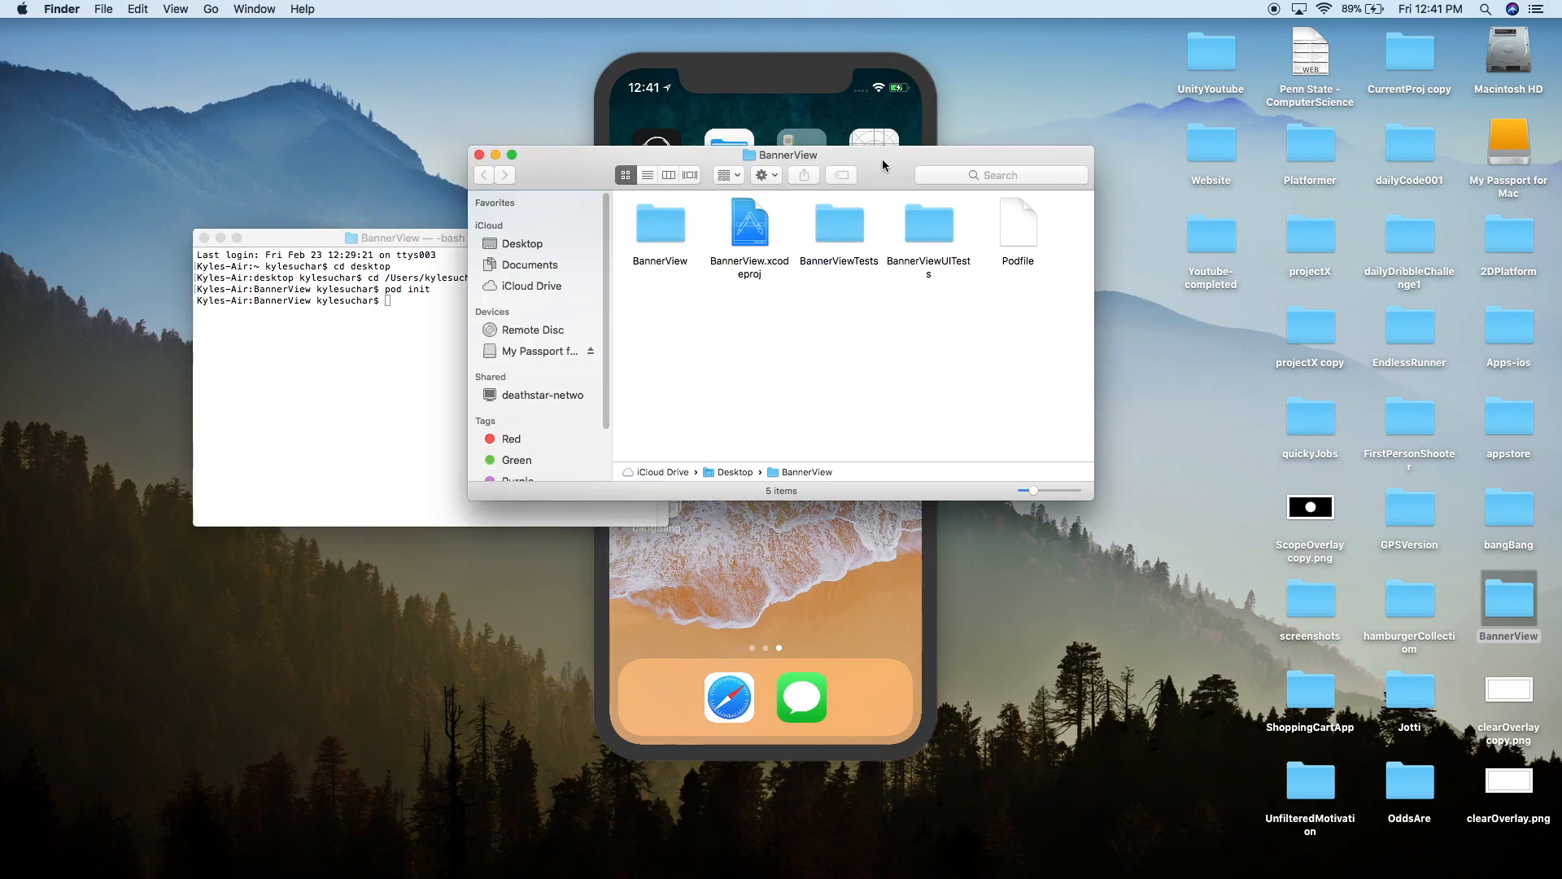
- Edit the Podfile in TextEdit to add pod 'BRYXBanner' under # Pods for BannerView
{"action": "double_click", "coordinate": [1017, 223]}
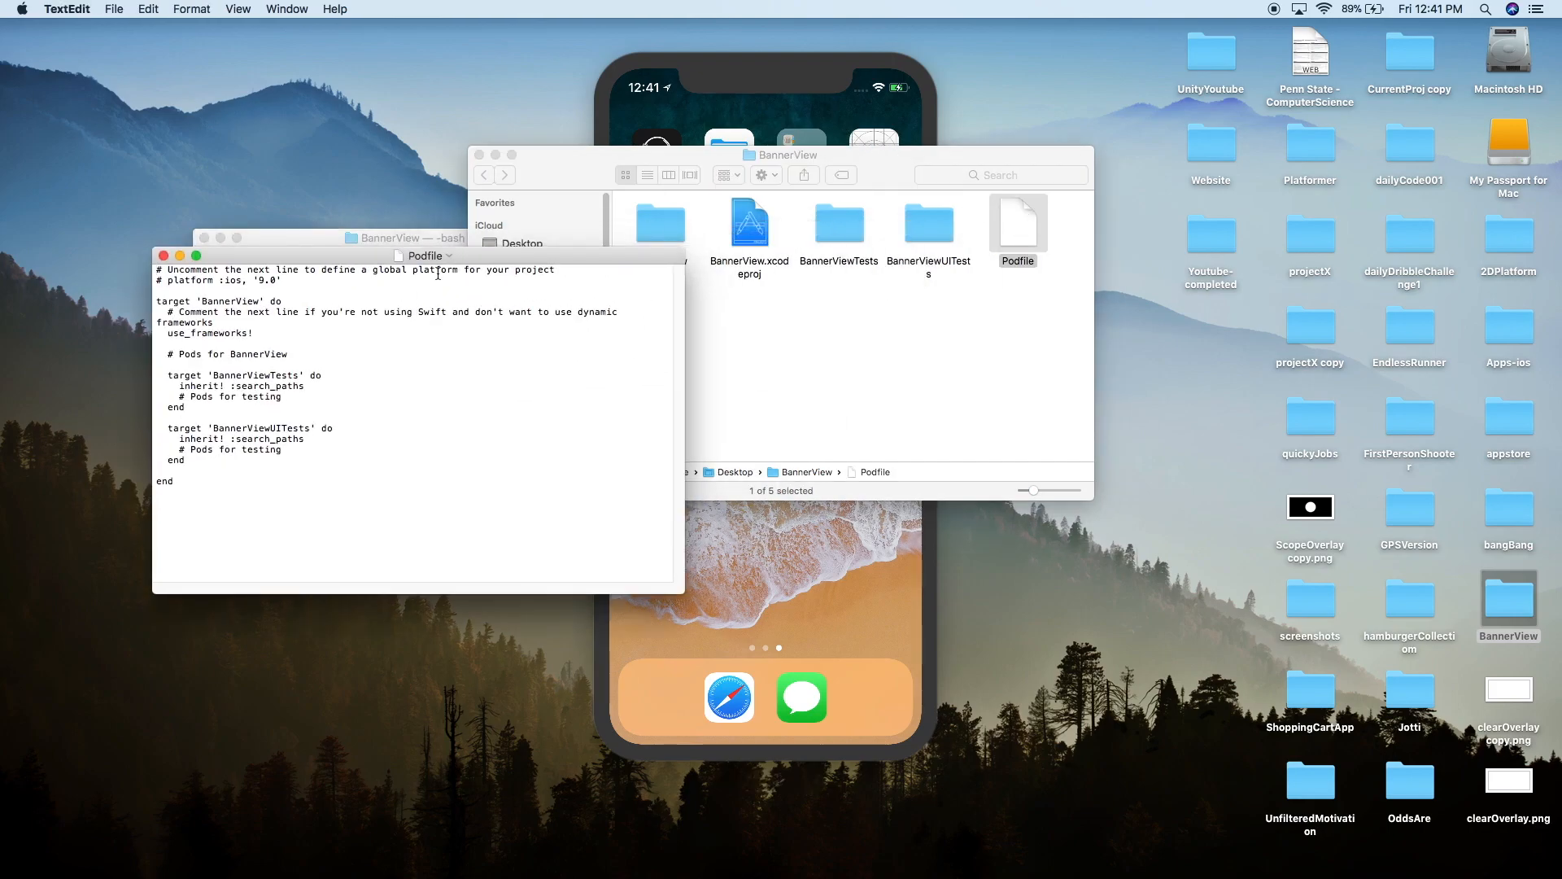
{"action": "left_click_drag", "start_coordinate": [423, 256], "coordinate": [410, 183]}
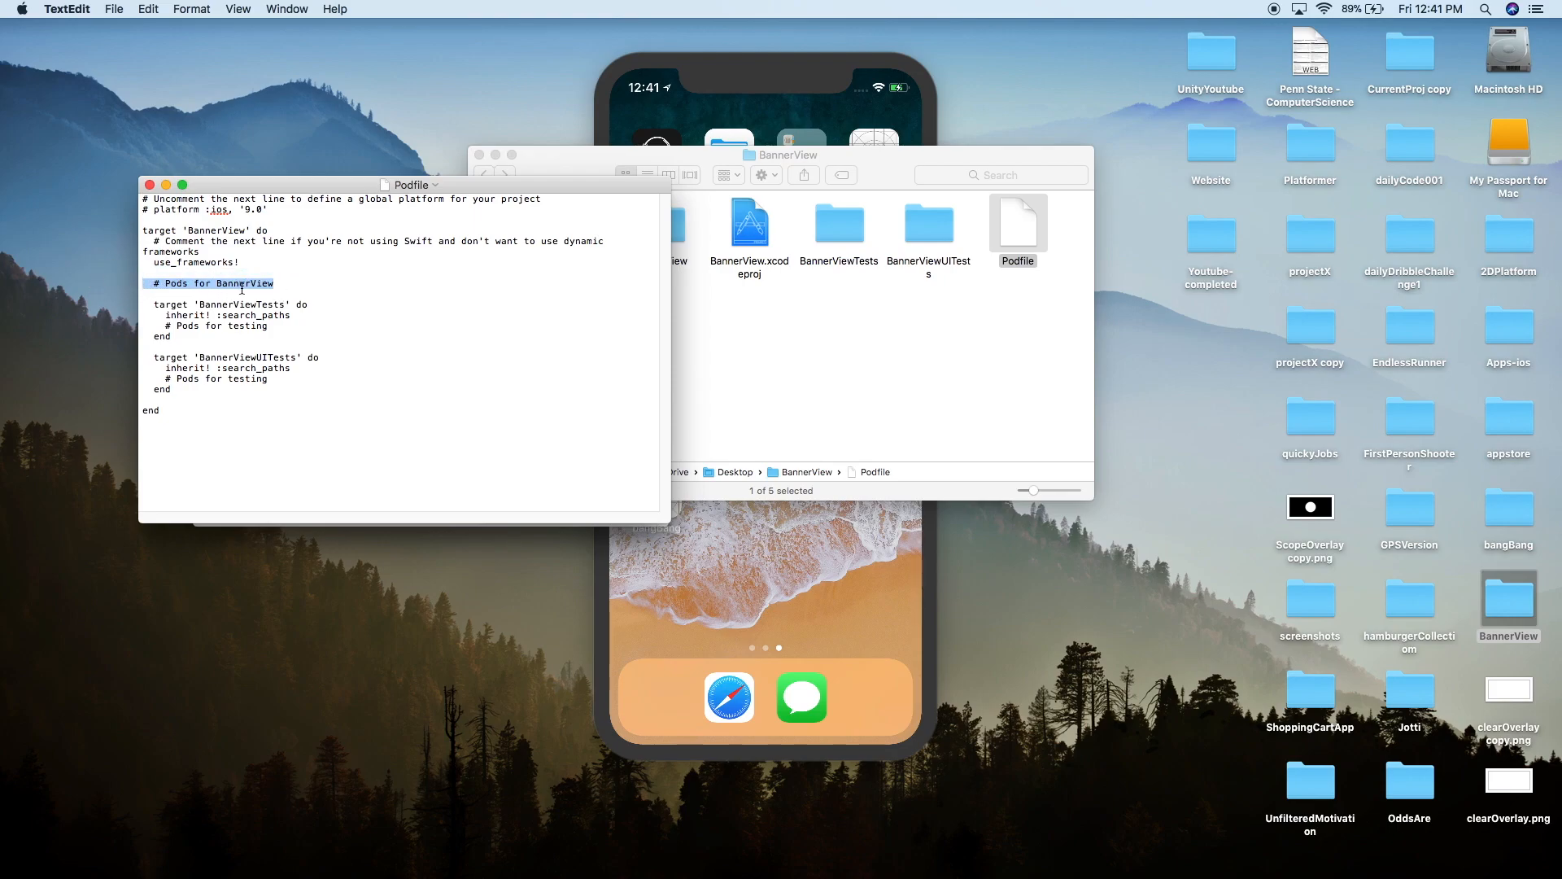
{"action": "key", "text": "return"}
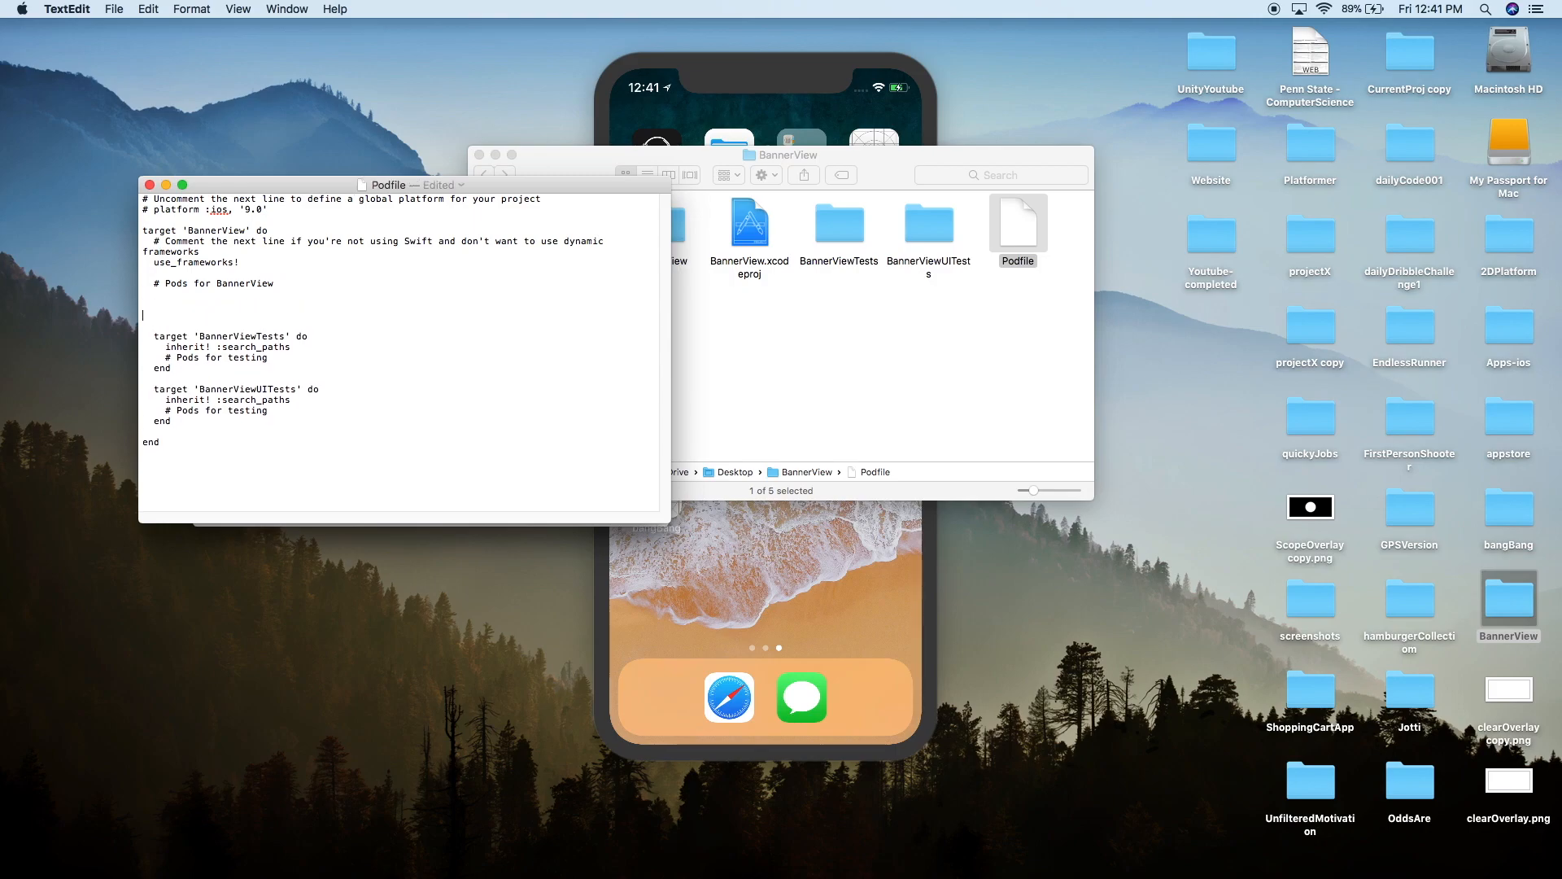
{"action": "type", "text": "pod 'BRYXBanner'"}
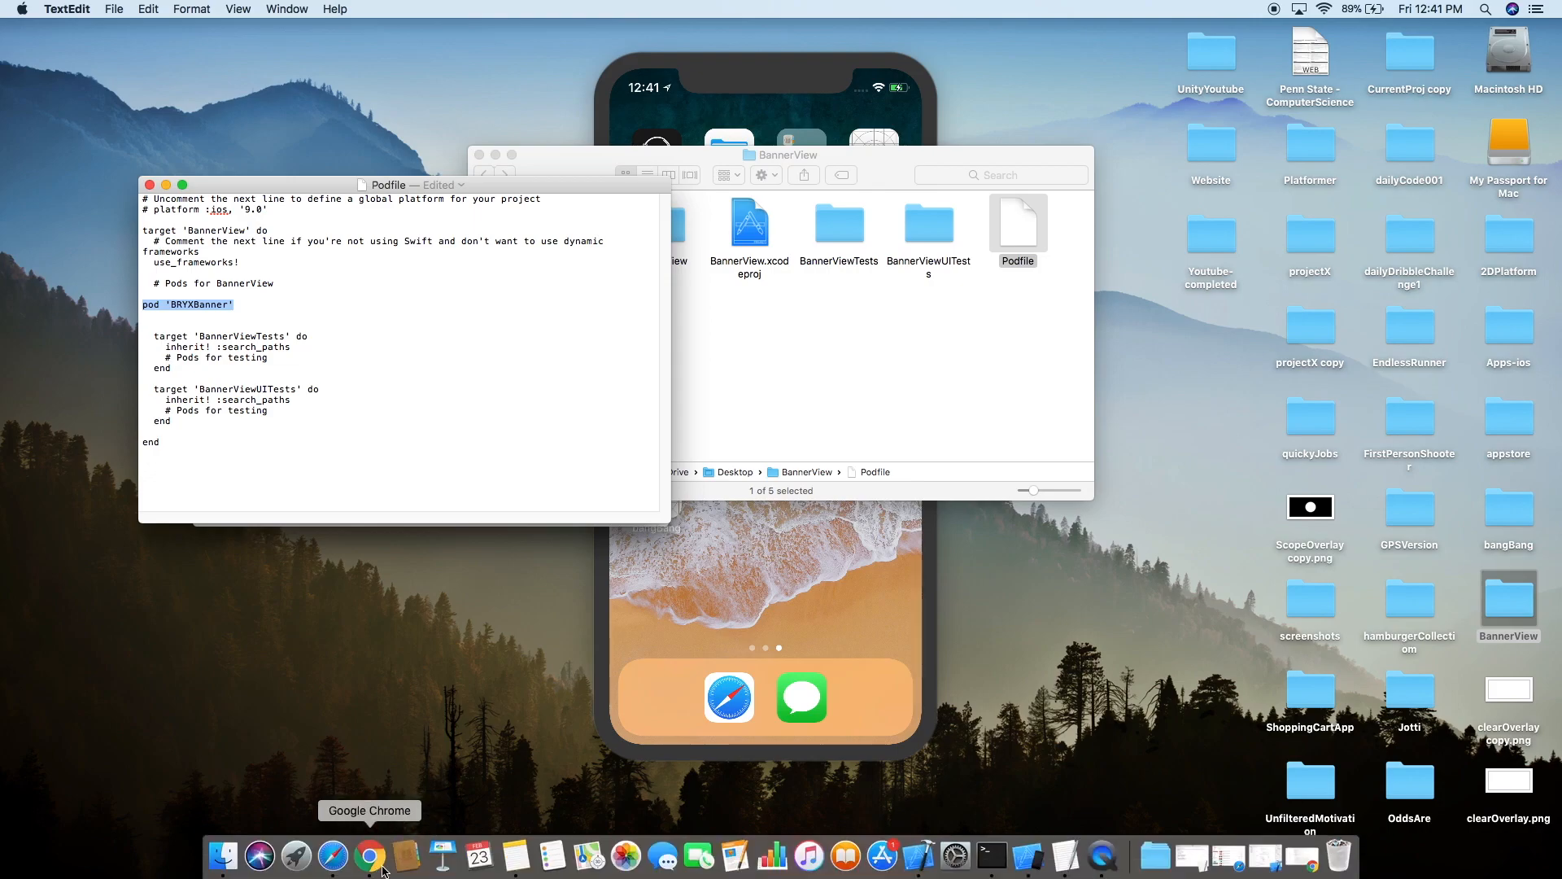
{"action": "left_click", "coordinate": [278, 308]}
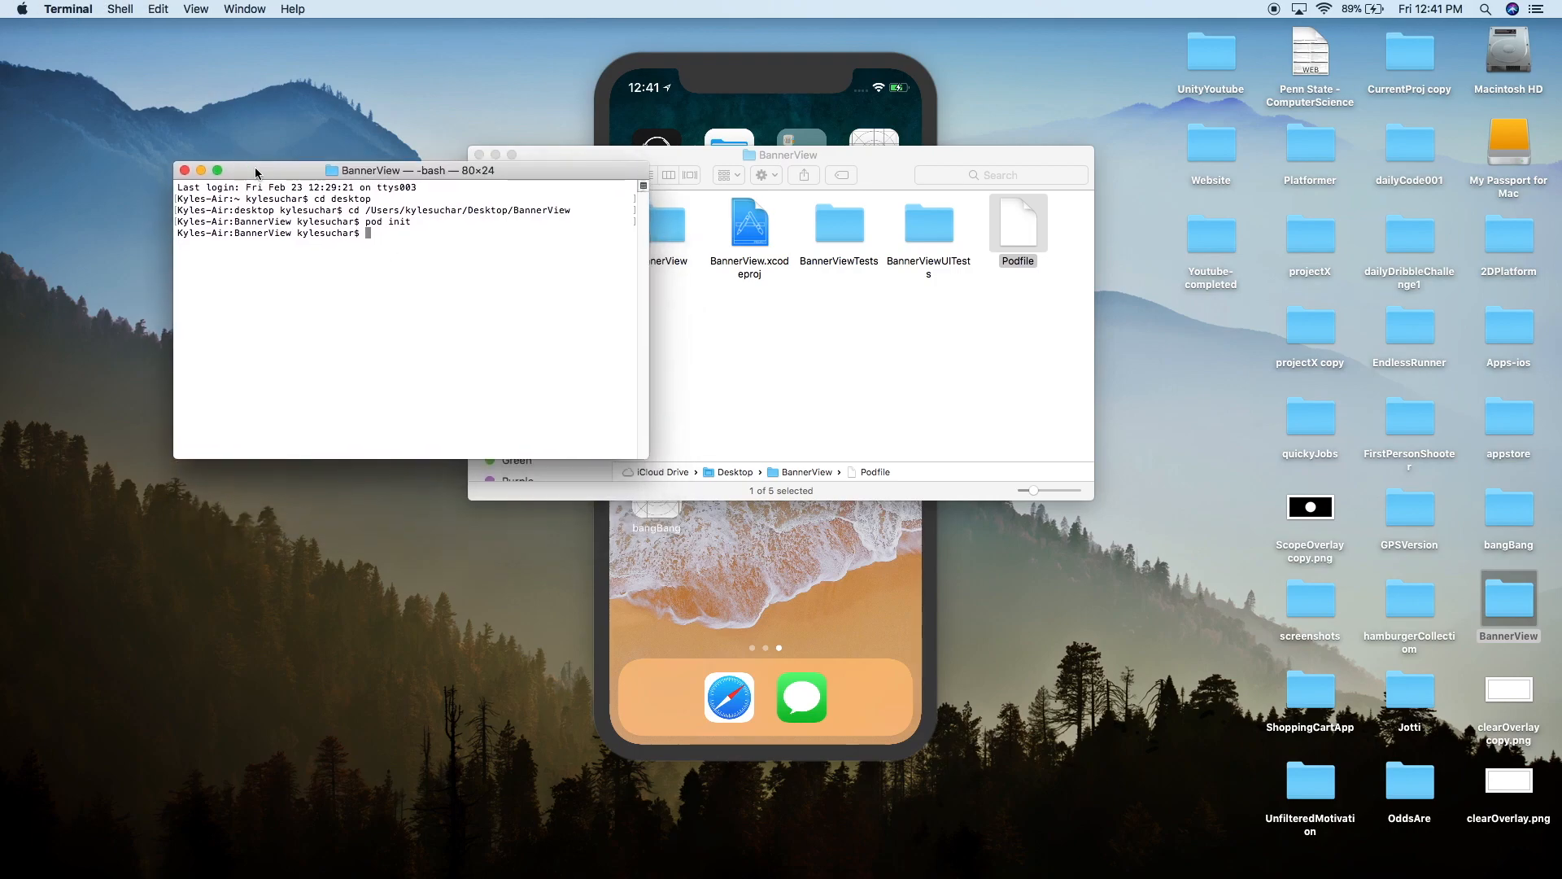
- Run pod install and open the generated BannerView.xcworkspace in Xcode
{"action": "type", "text": "pod i"}
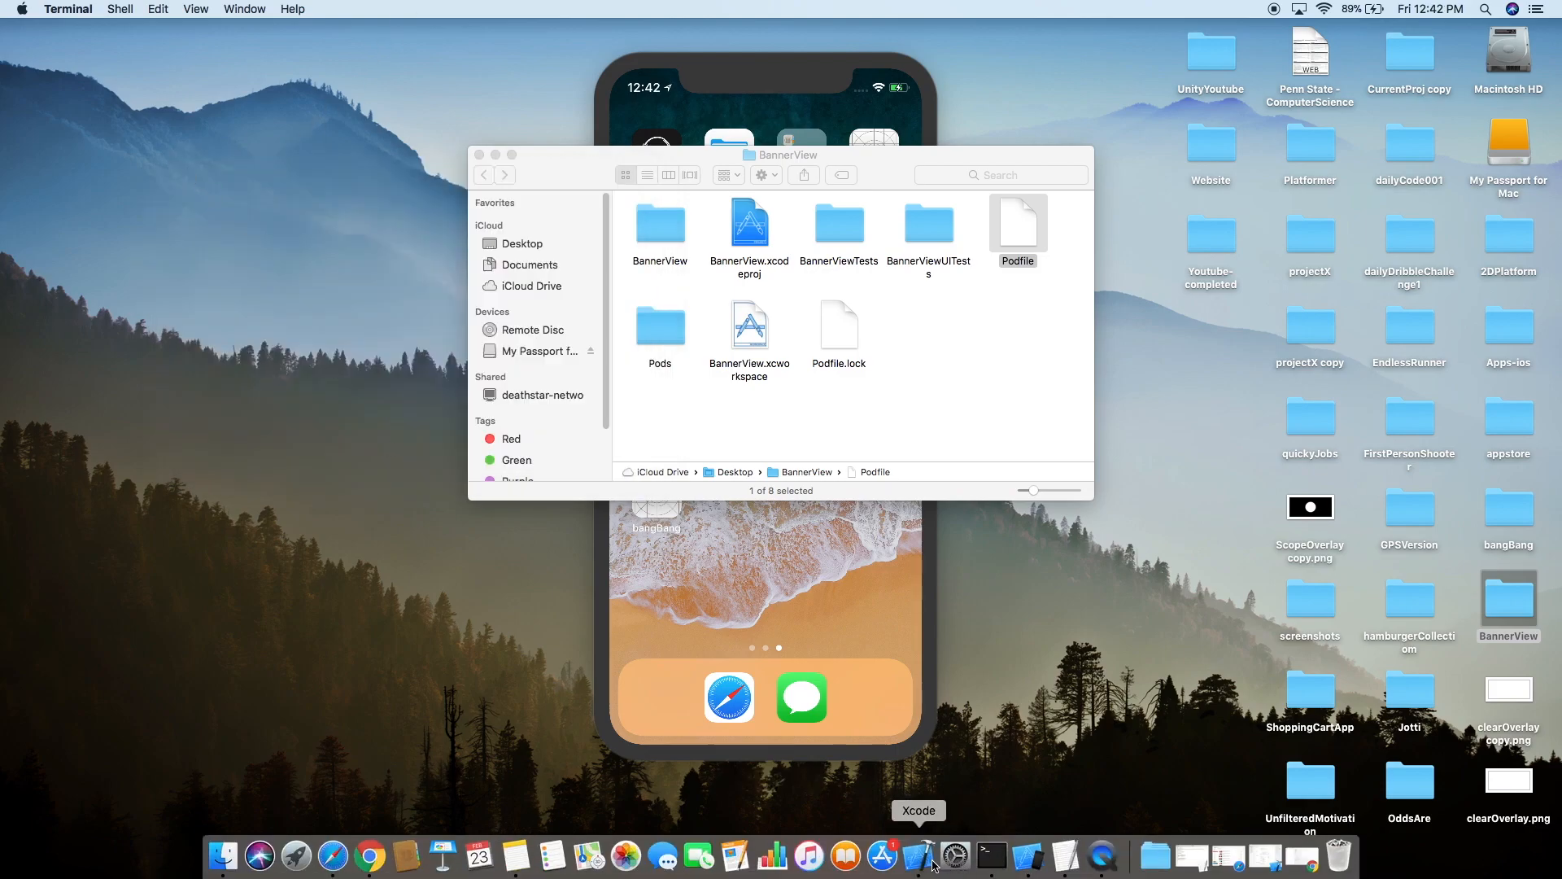
{"action": "left_click", "coordinate": [916, 854]}
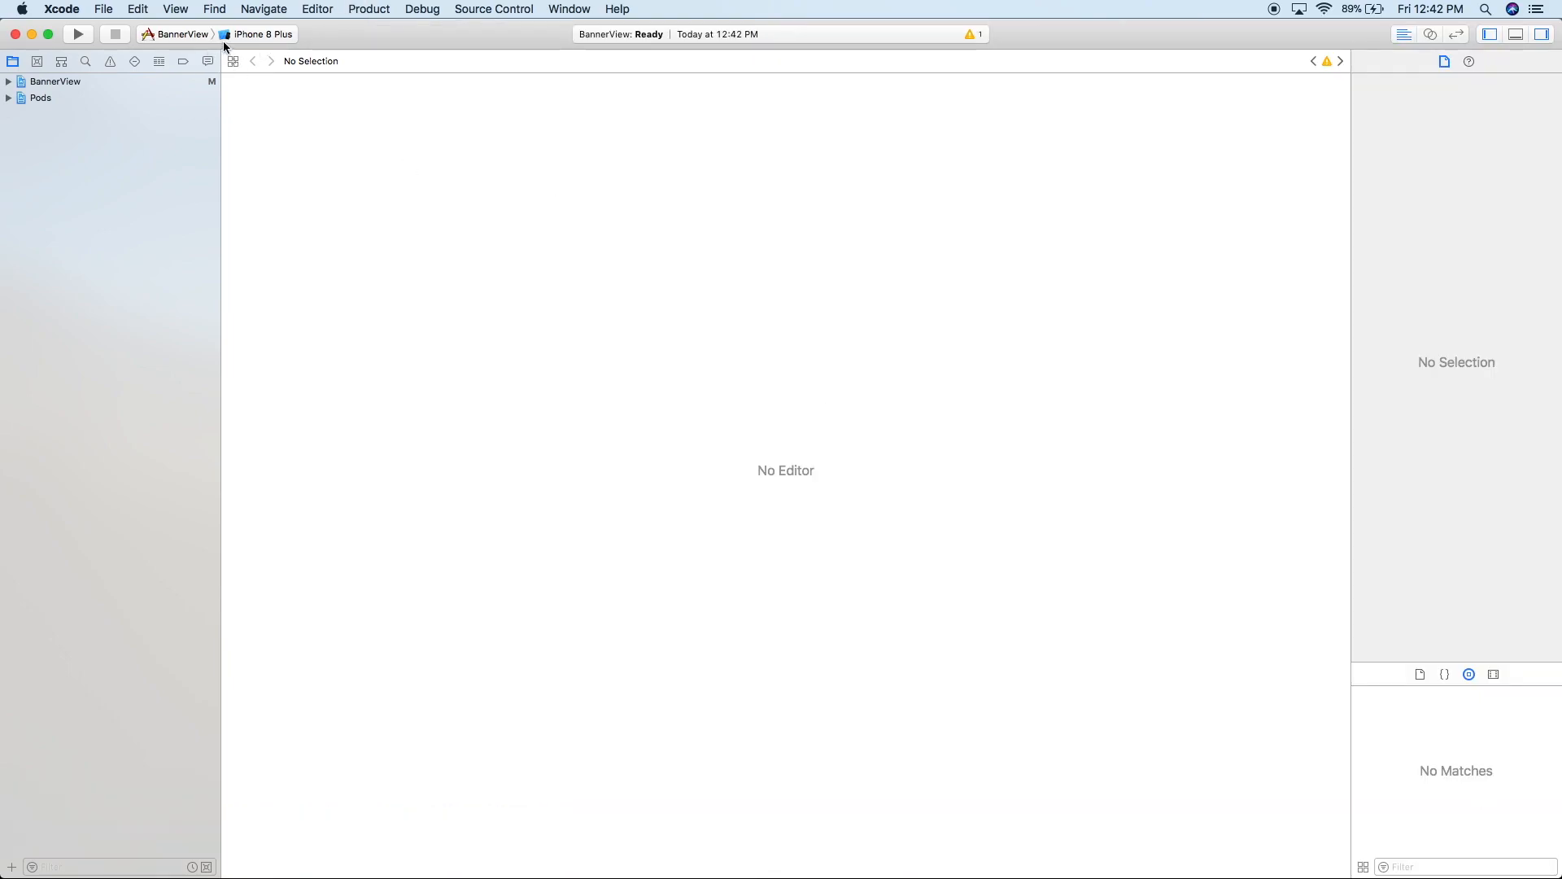
- Target the iPhone X simulator and open ViewController.swift from the BannerView group
{"action": "left_click", "coordinate": [263, 34]}
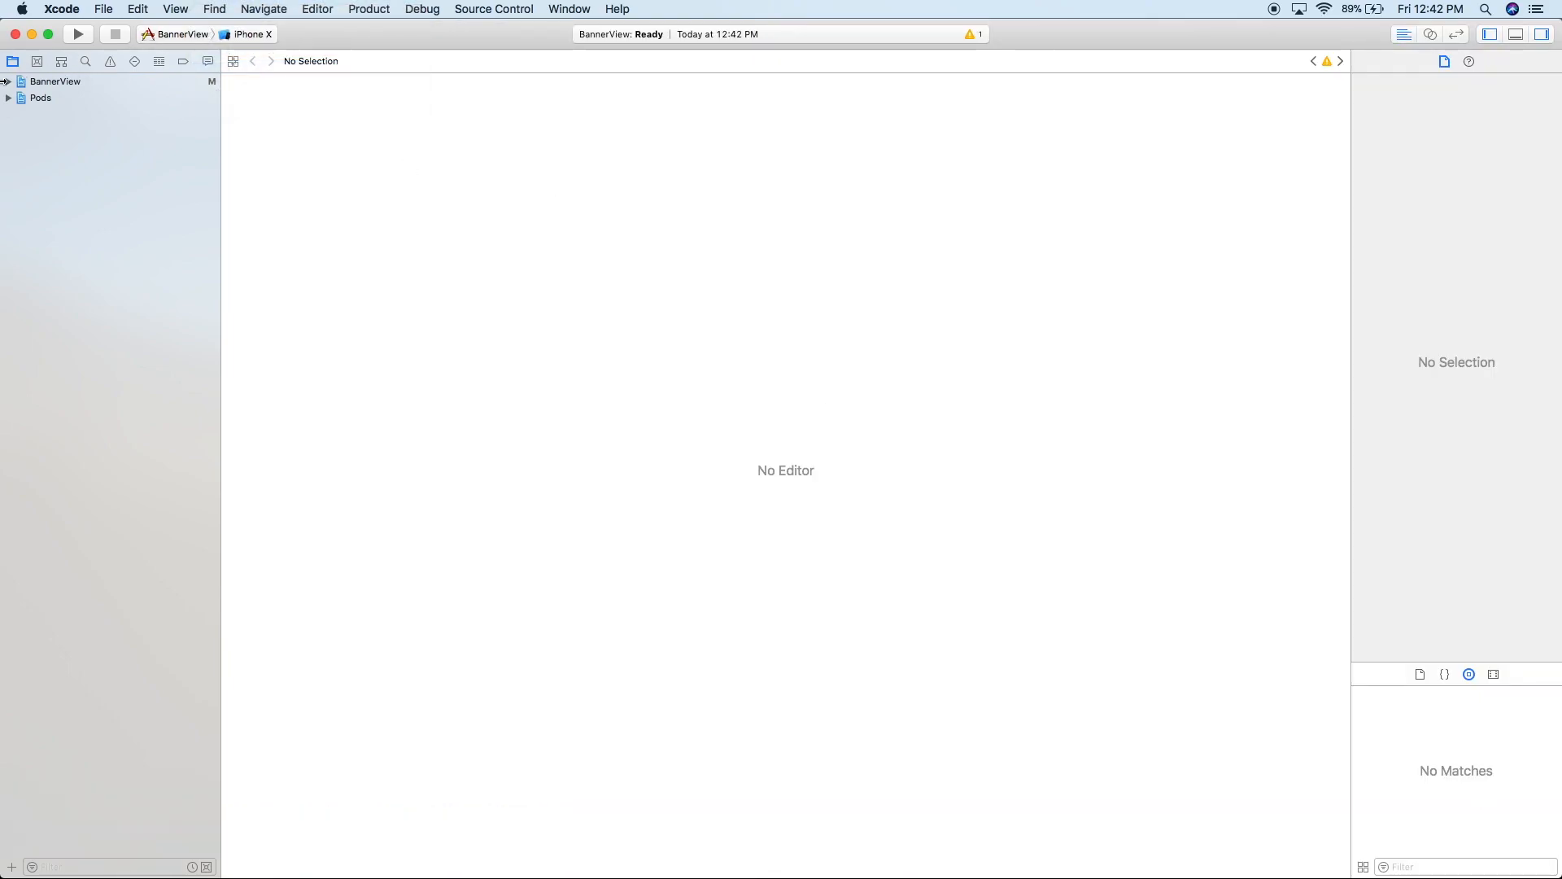
{"action": "left_click", "coordinate": [7, 82]}
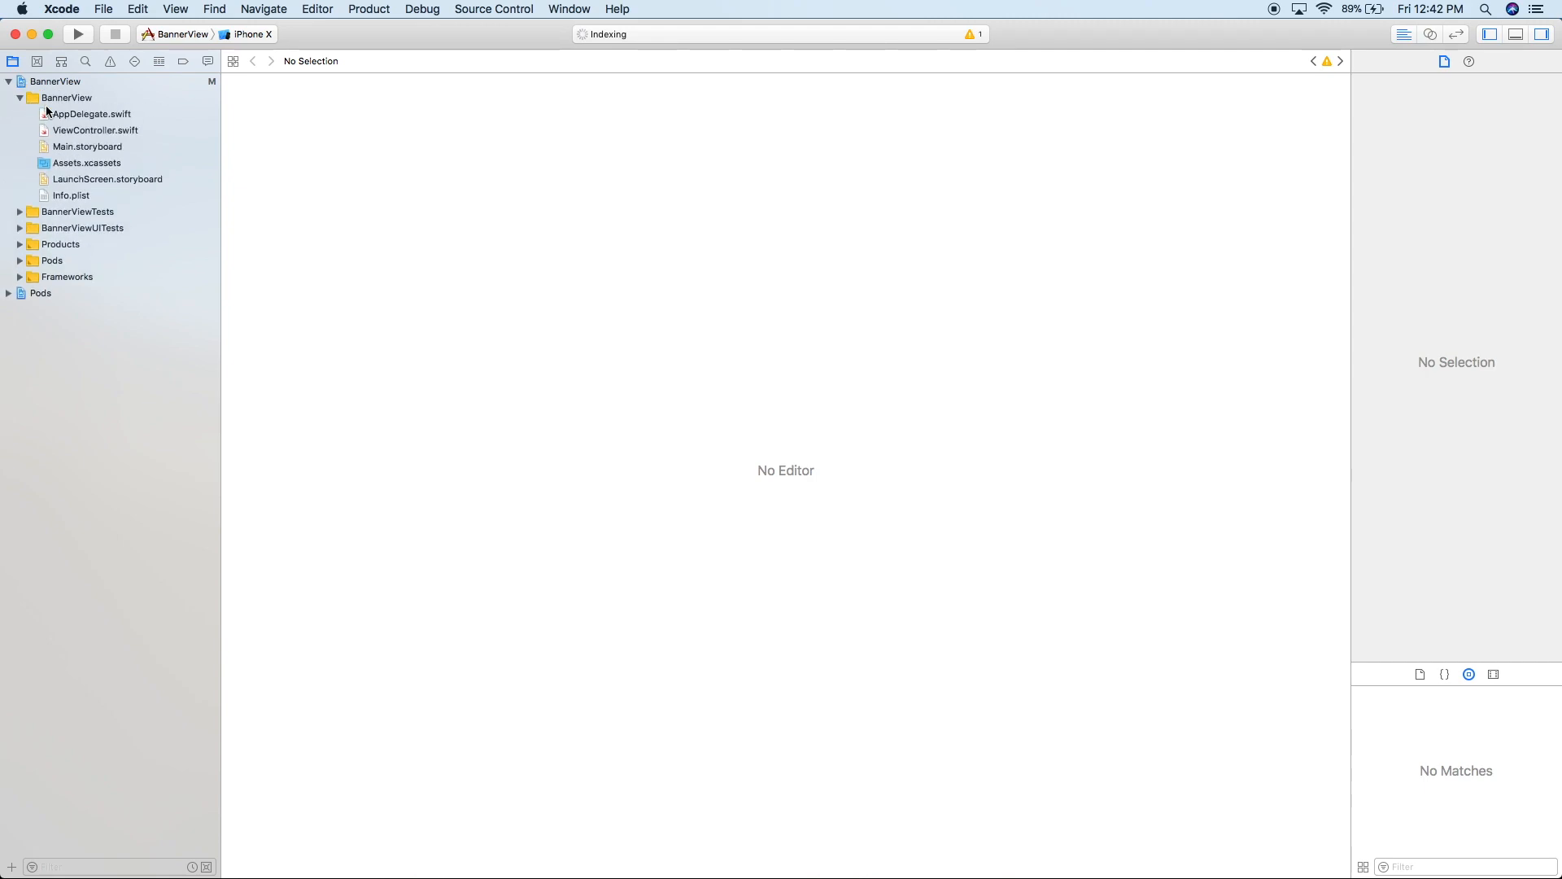
{"action": "left_click", "coordinate": [94, 130]}
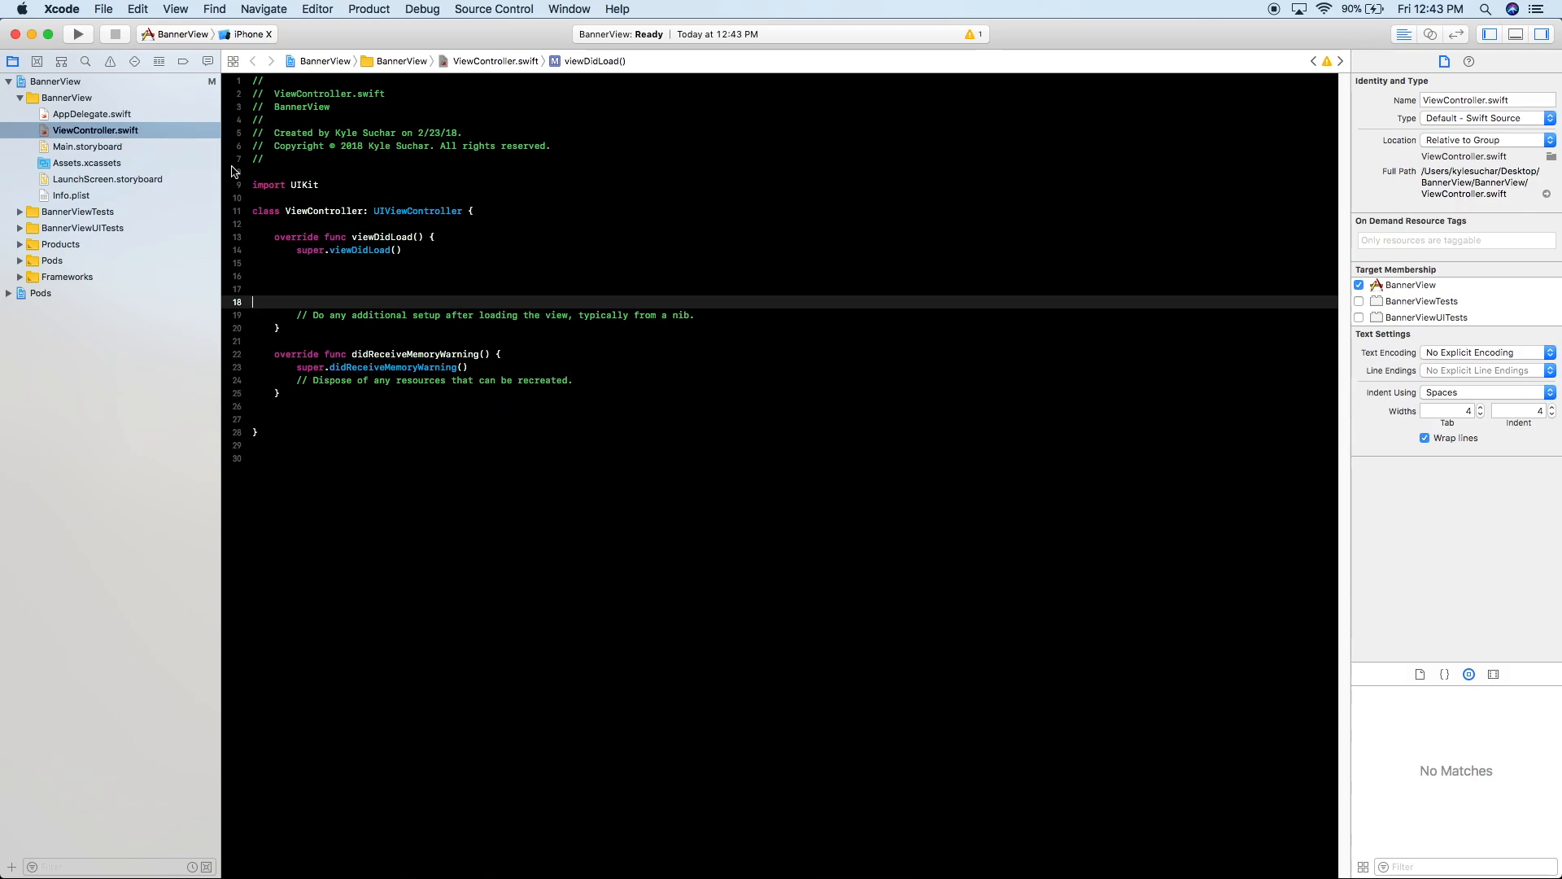
{"action": "left_click", "coordinate": [397, 854]}
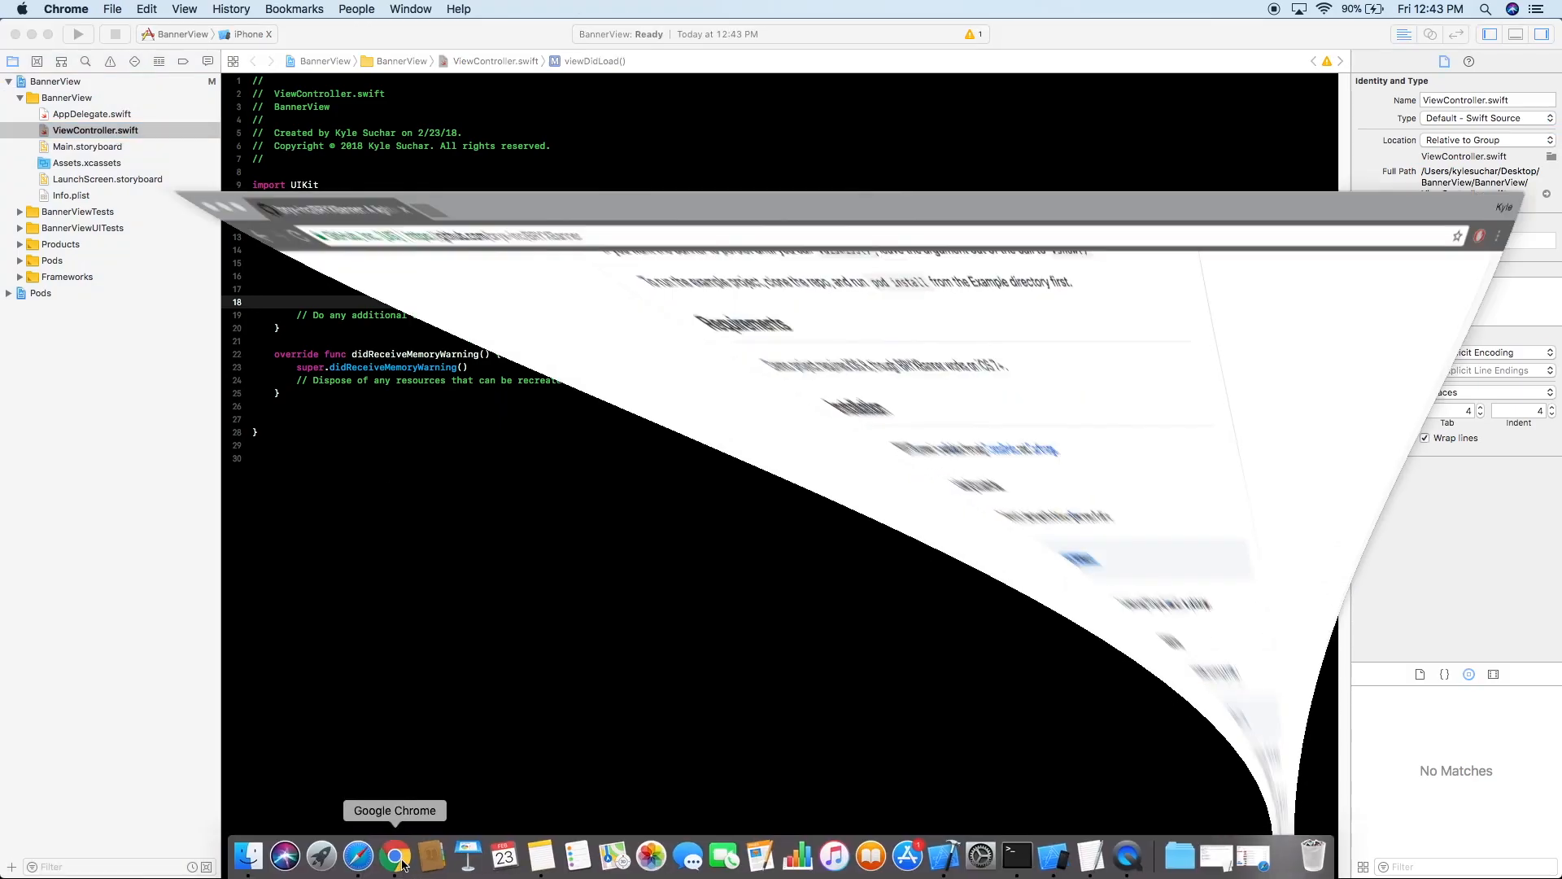
- Copy import BRYXBanner and the banner sample from the README into viewDidLoad, then run the app
{"action": "left_click", "coordinate": [397, 854]}
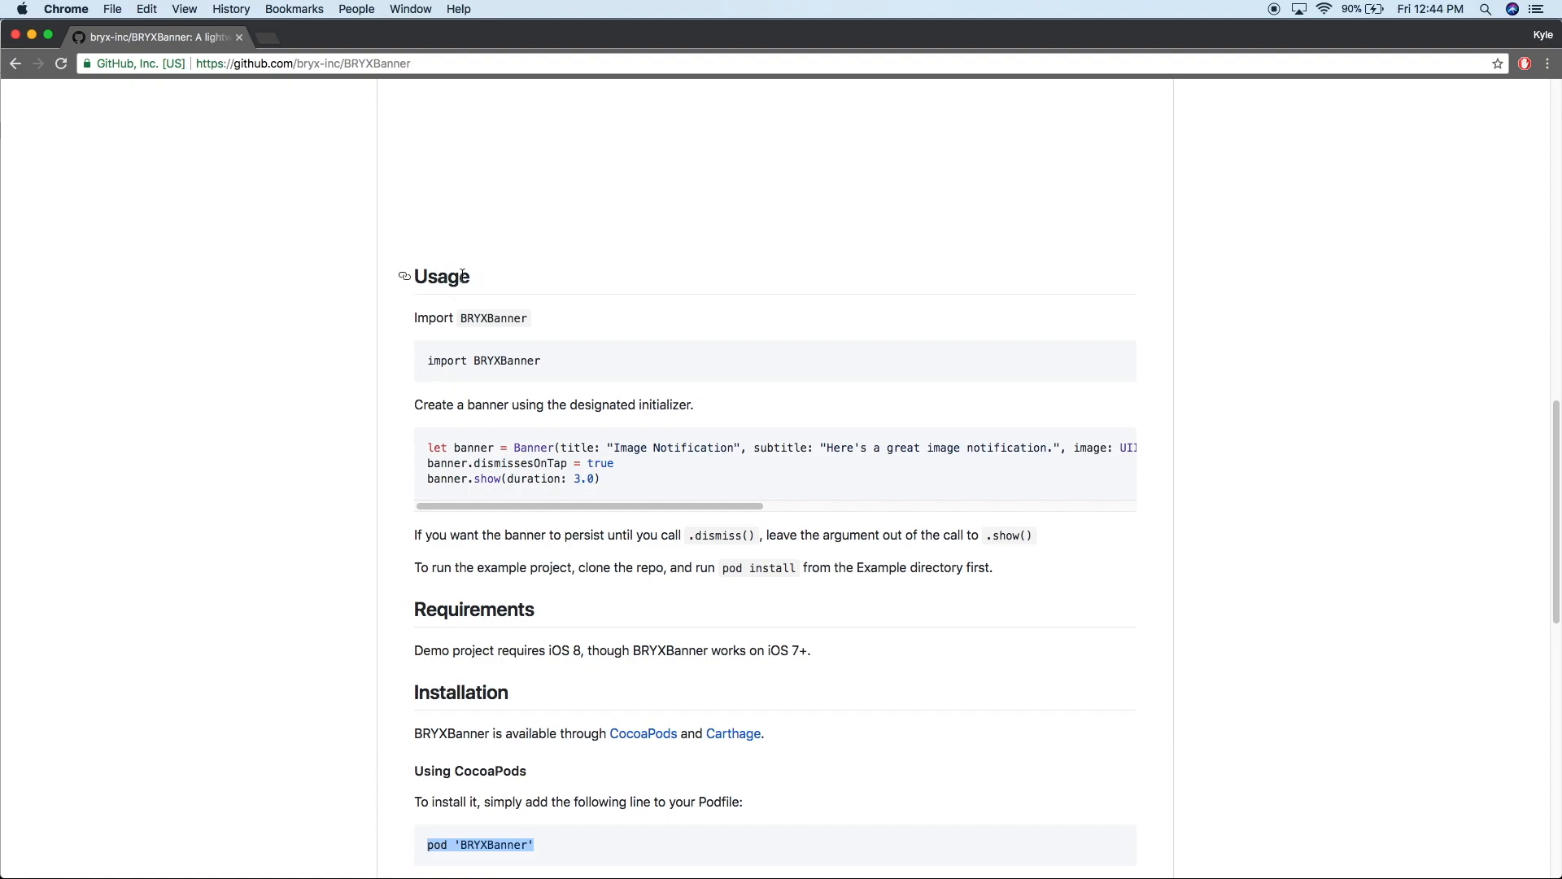
{"action": "mouse_move", "coordinate": [547, 365]}
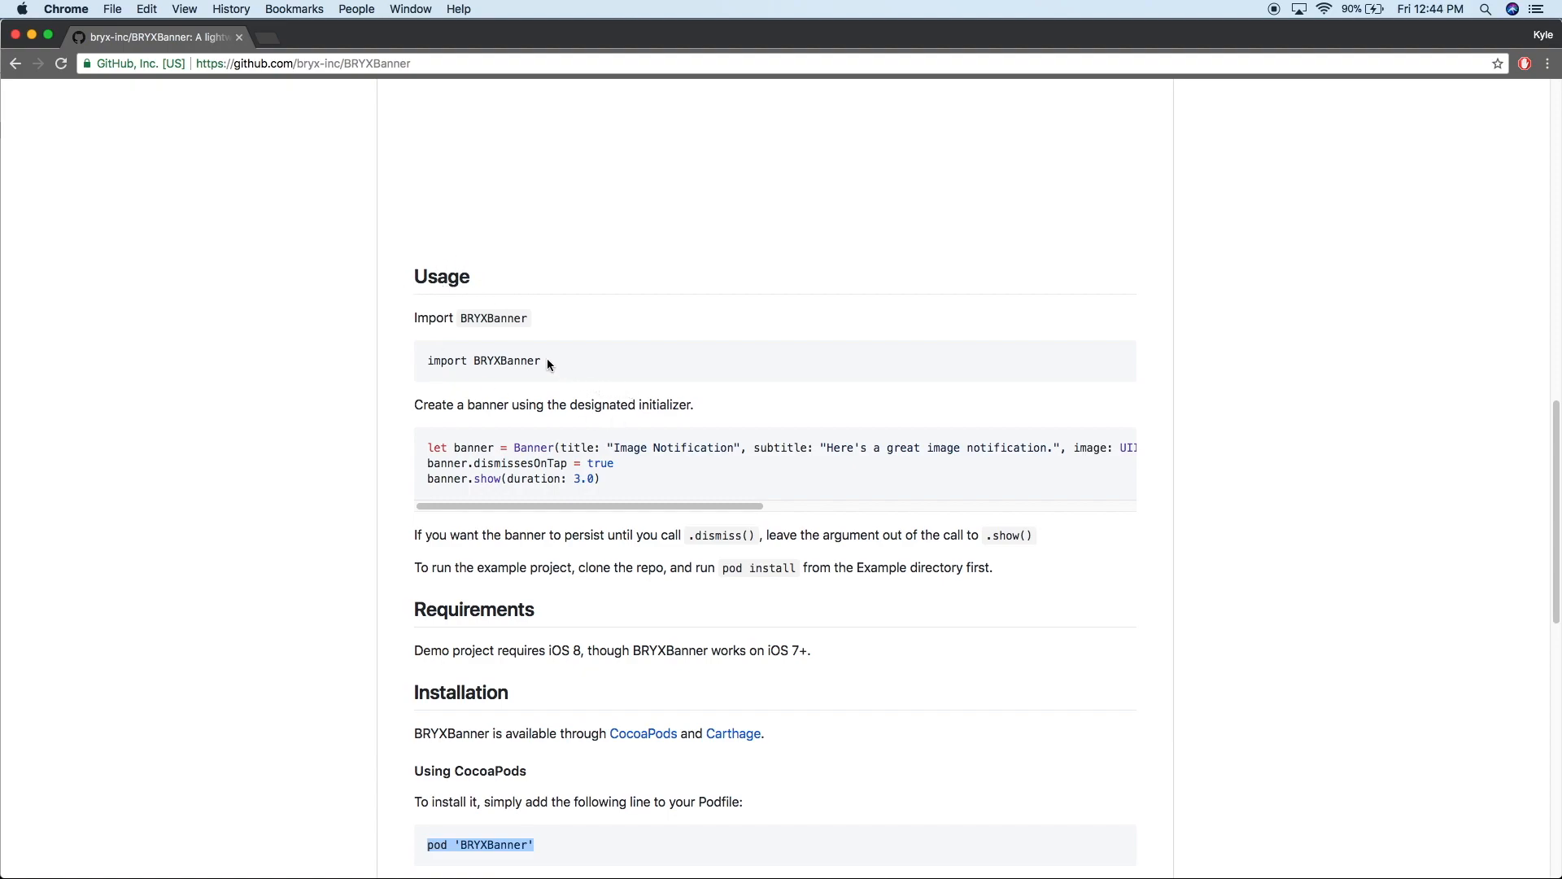
{"action": "double_click", "coordinate": [483, 359]}
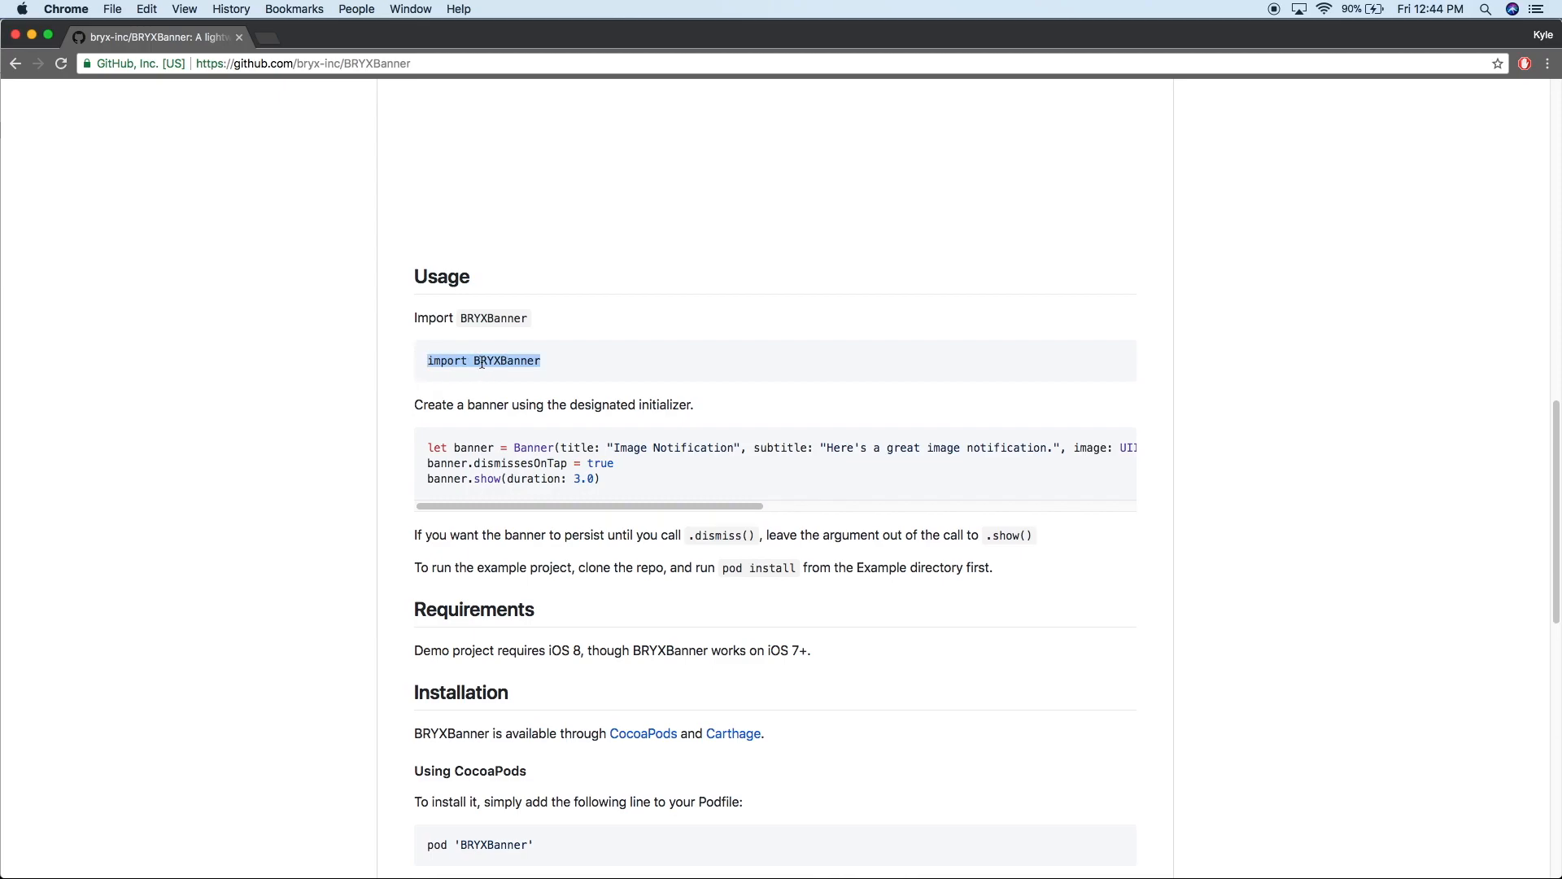
{"action": "mouse_move", "coordinate": [962, 854]}
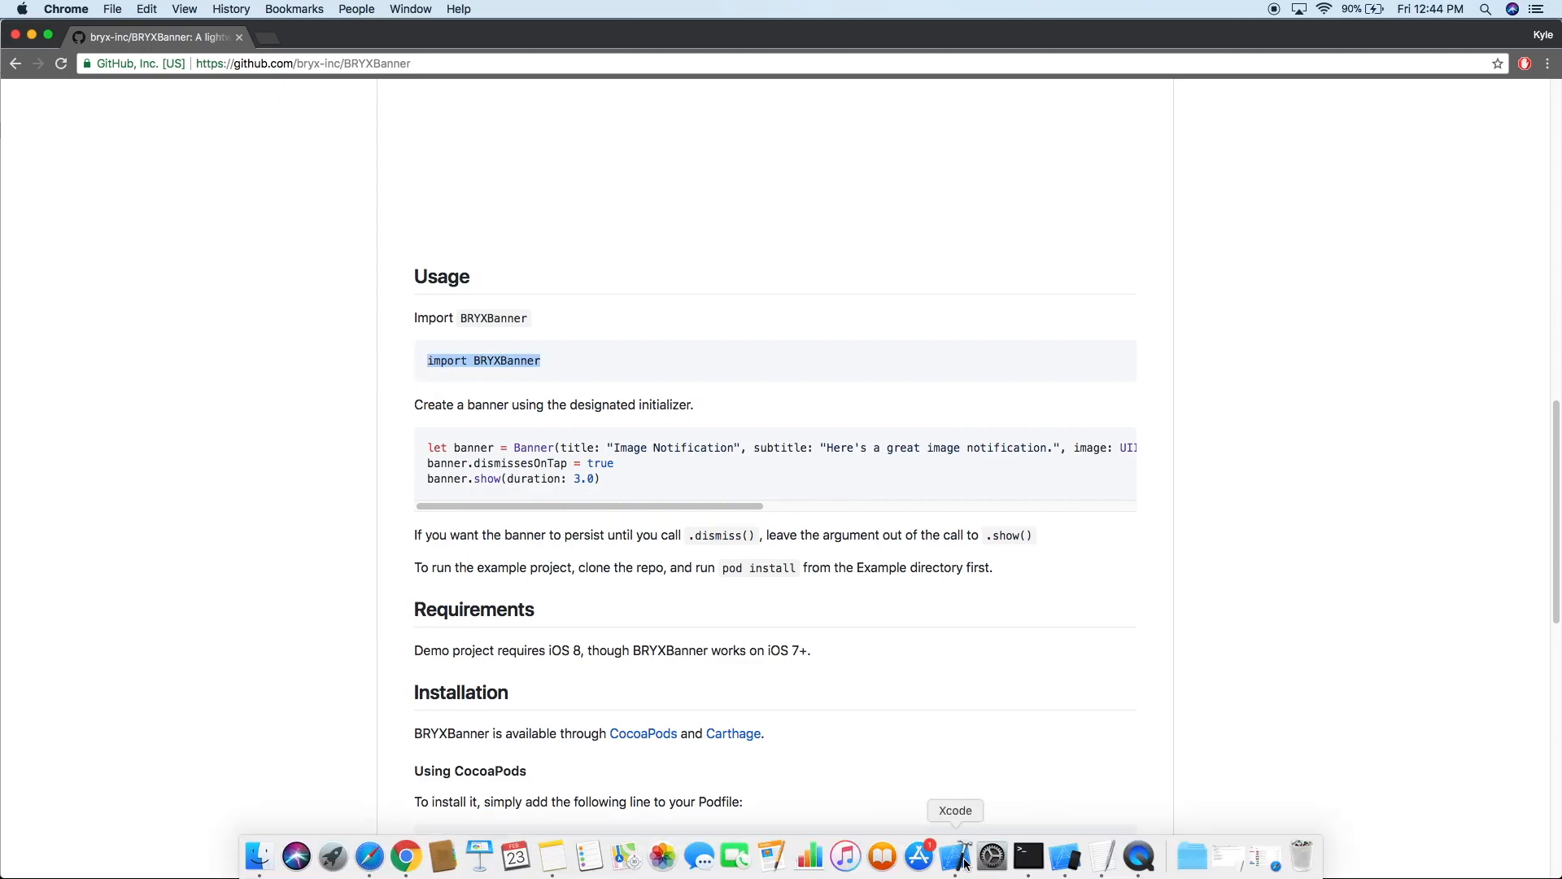
{"action": "left_click", "coordinate": [960, 854]}
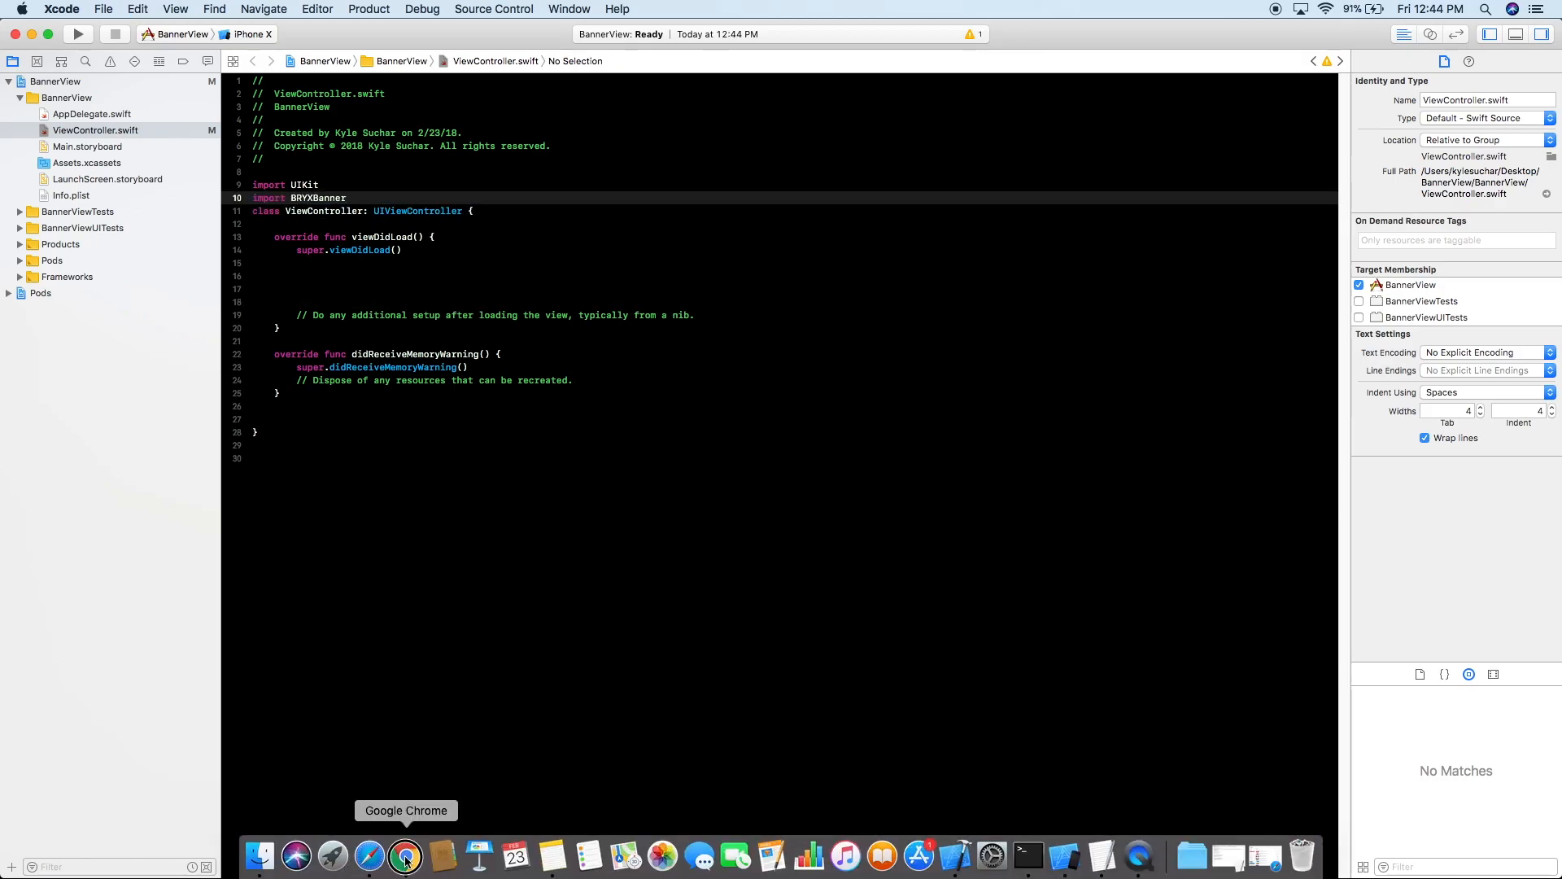
{"action": "left_click", "coordinate": [405, 854]}
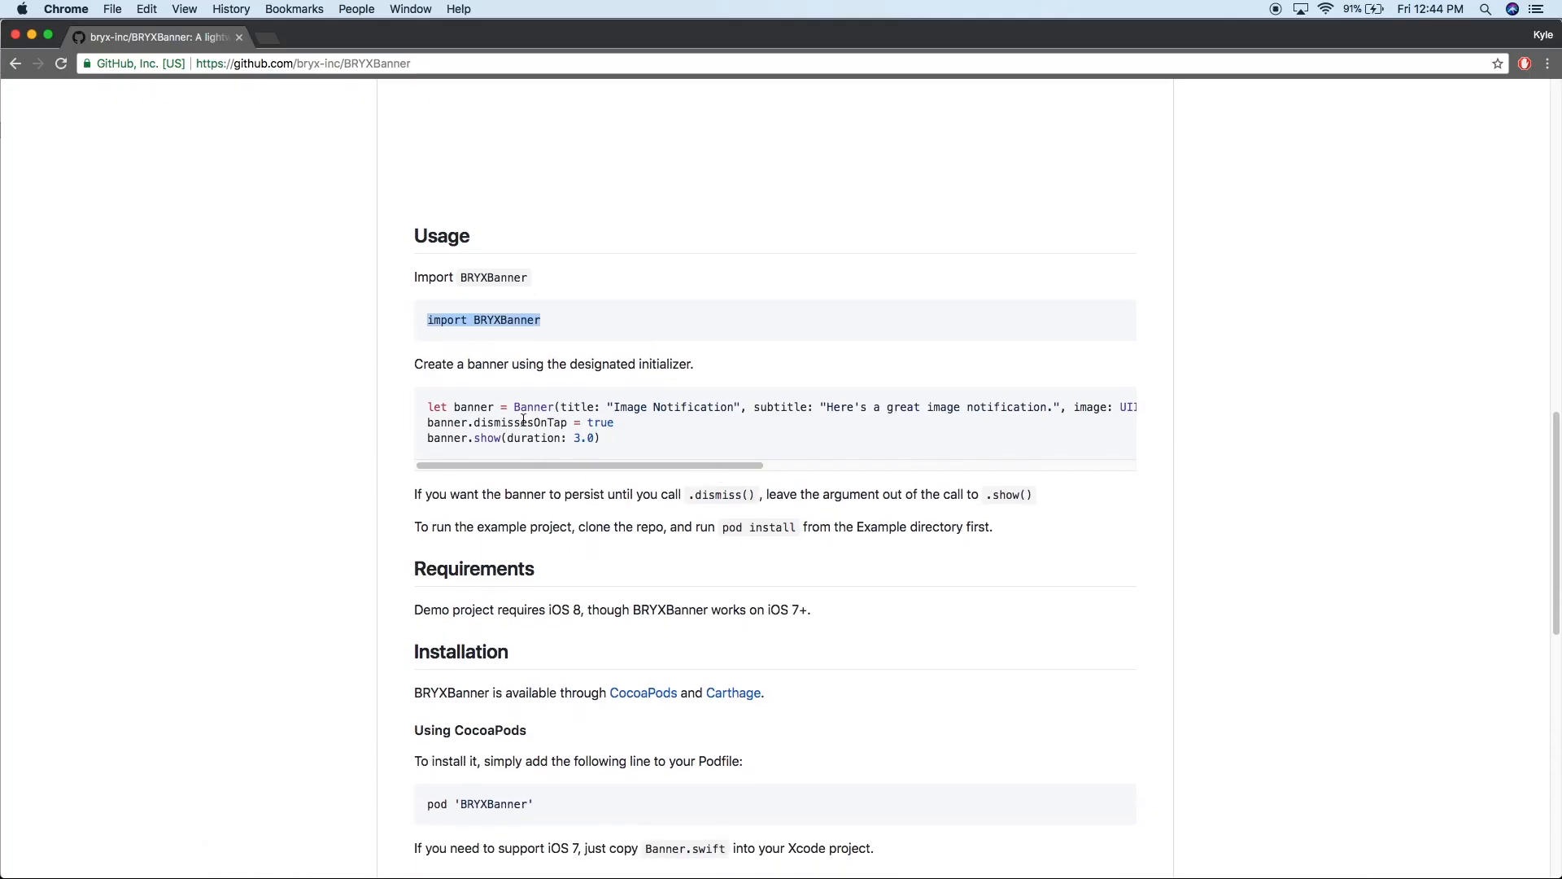
{"action": "left_click", "coordinate": [708, 373]}
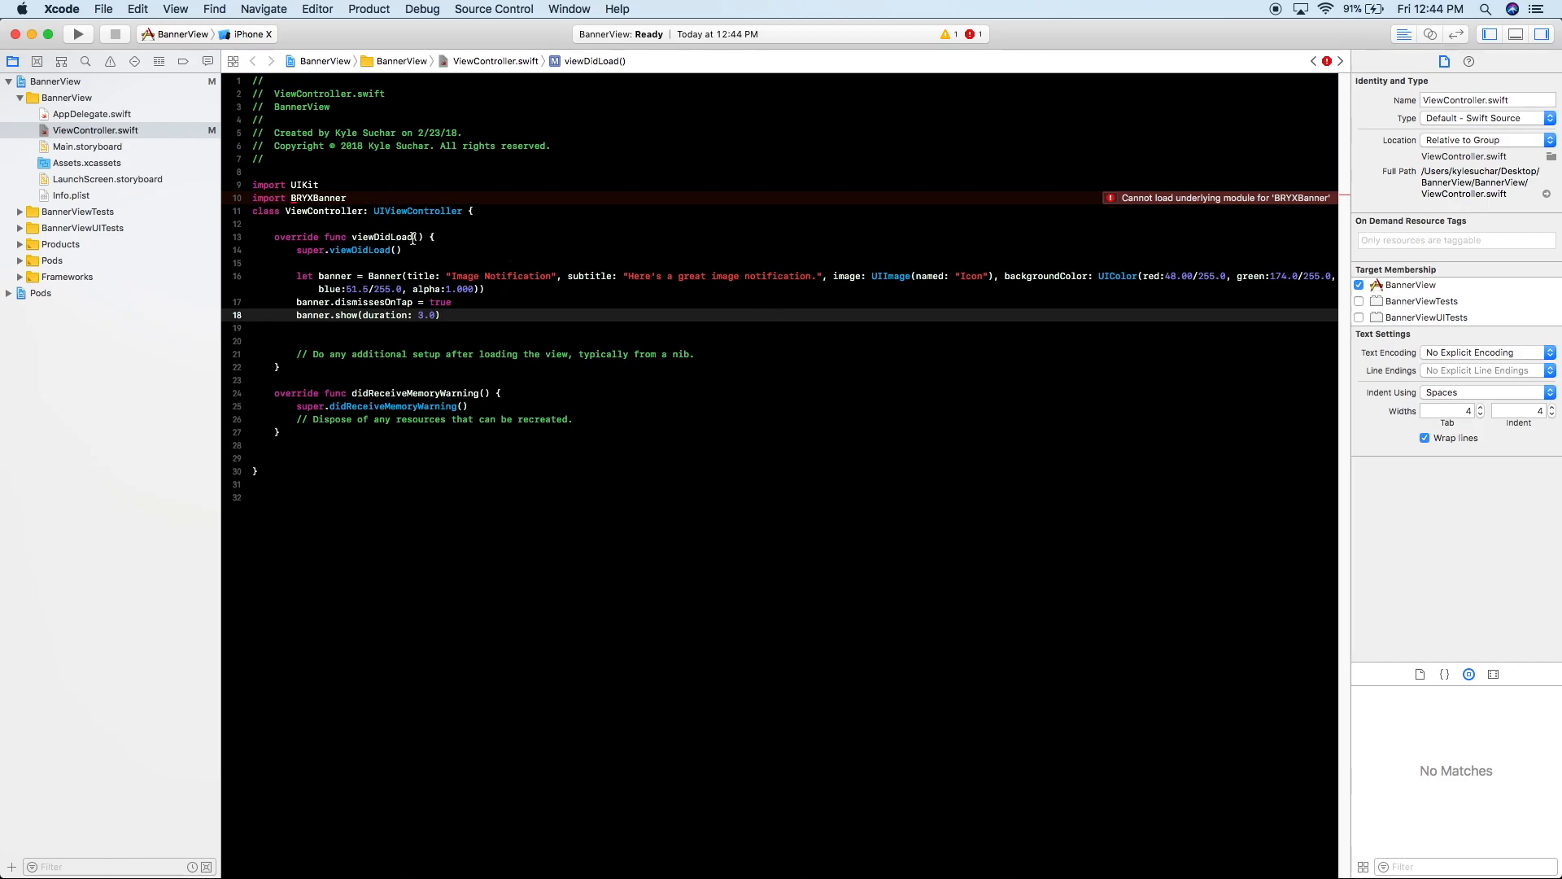
{"action": "mouse_move", "coordinate": [436, 237]}
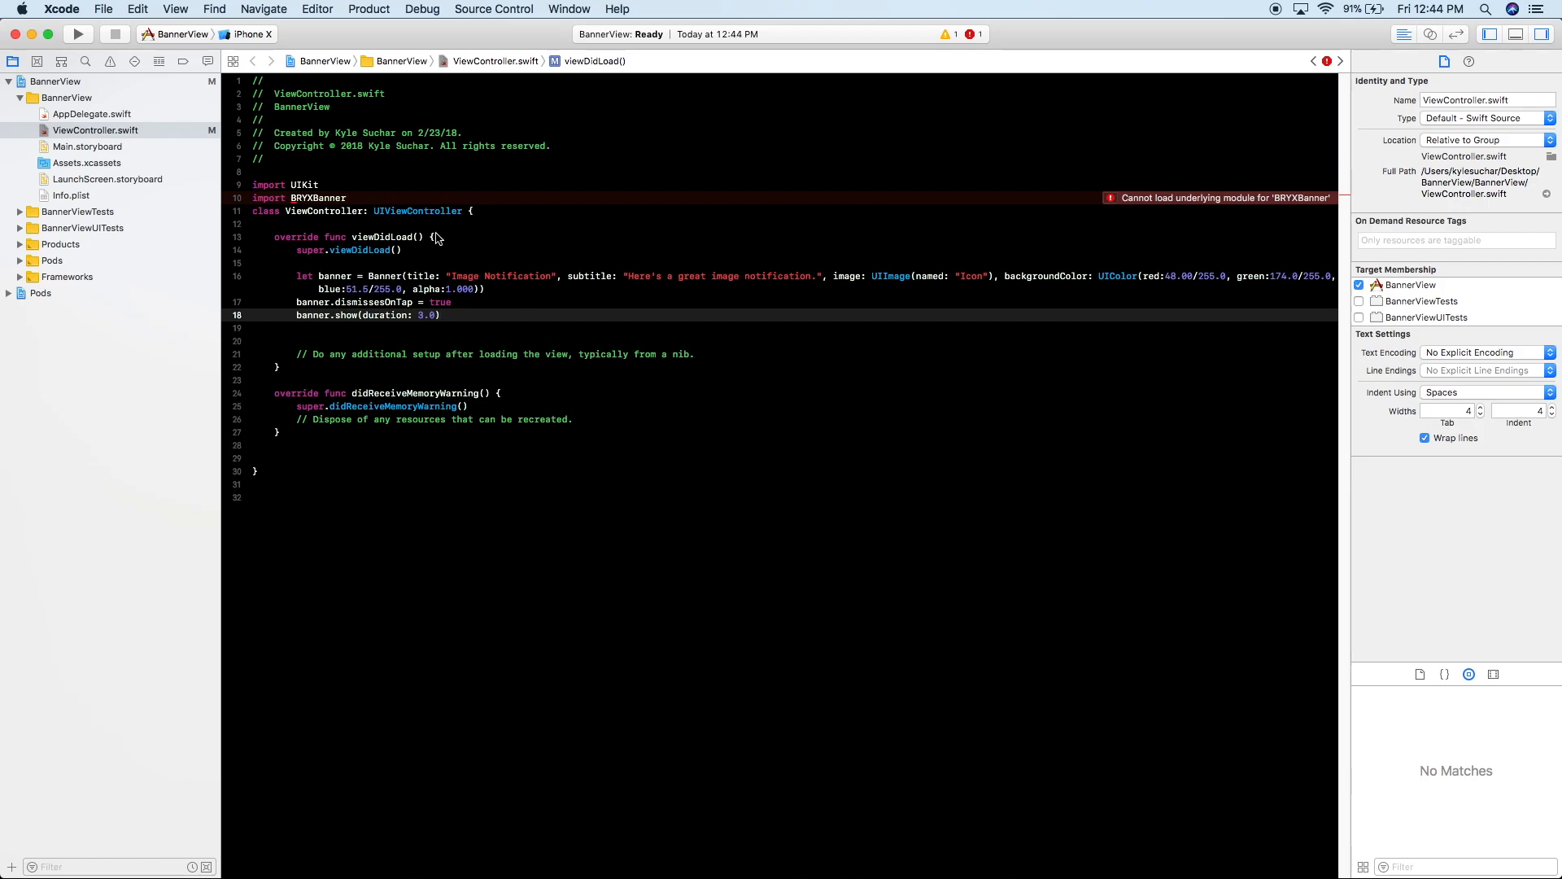
{"action": "left_click", "coordinate": [78, 32]}
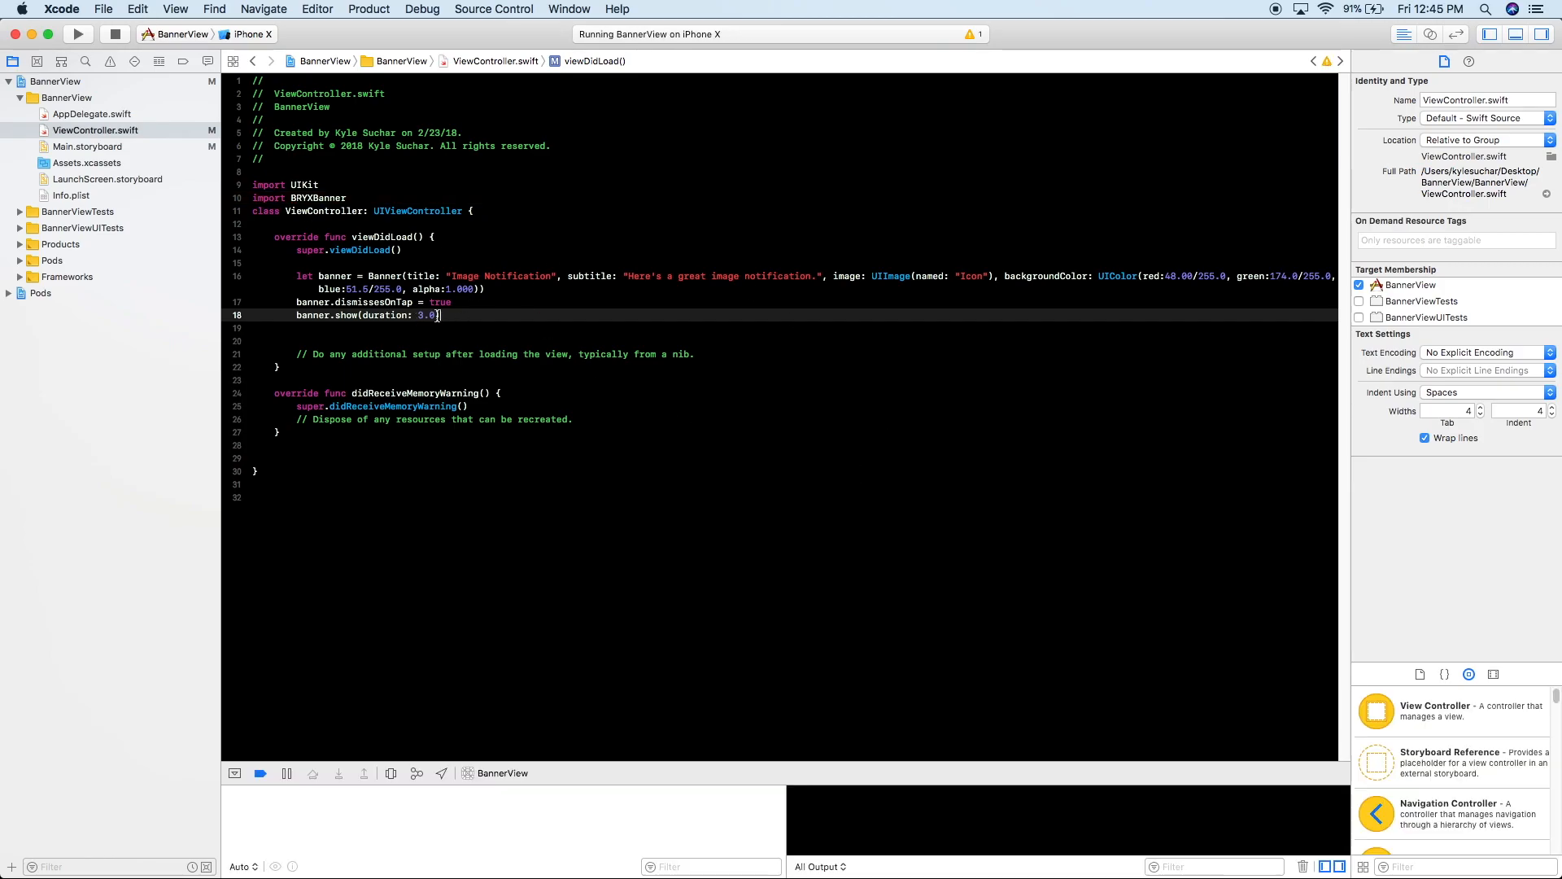
- Embed the View Controller scene from Main.storyboard in a Navigation Controller
{"action": "left_click", "coordinate": [87, 147]}
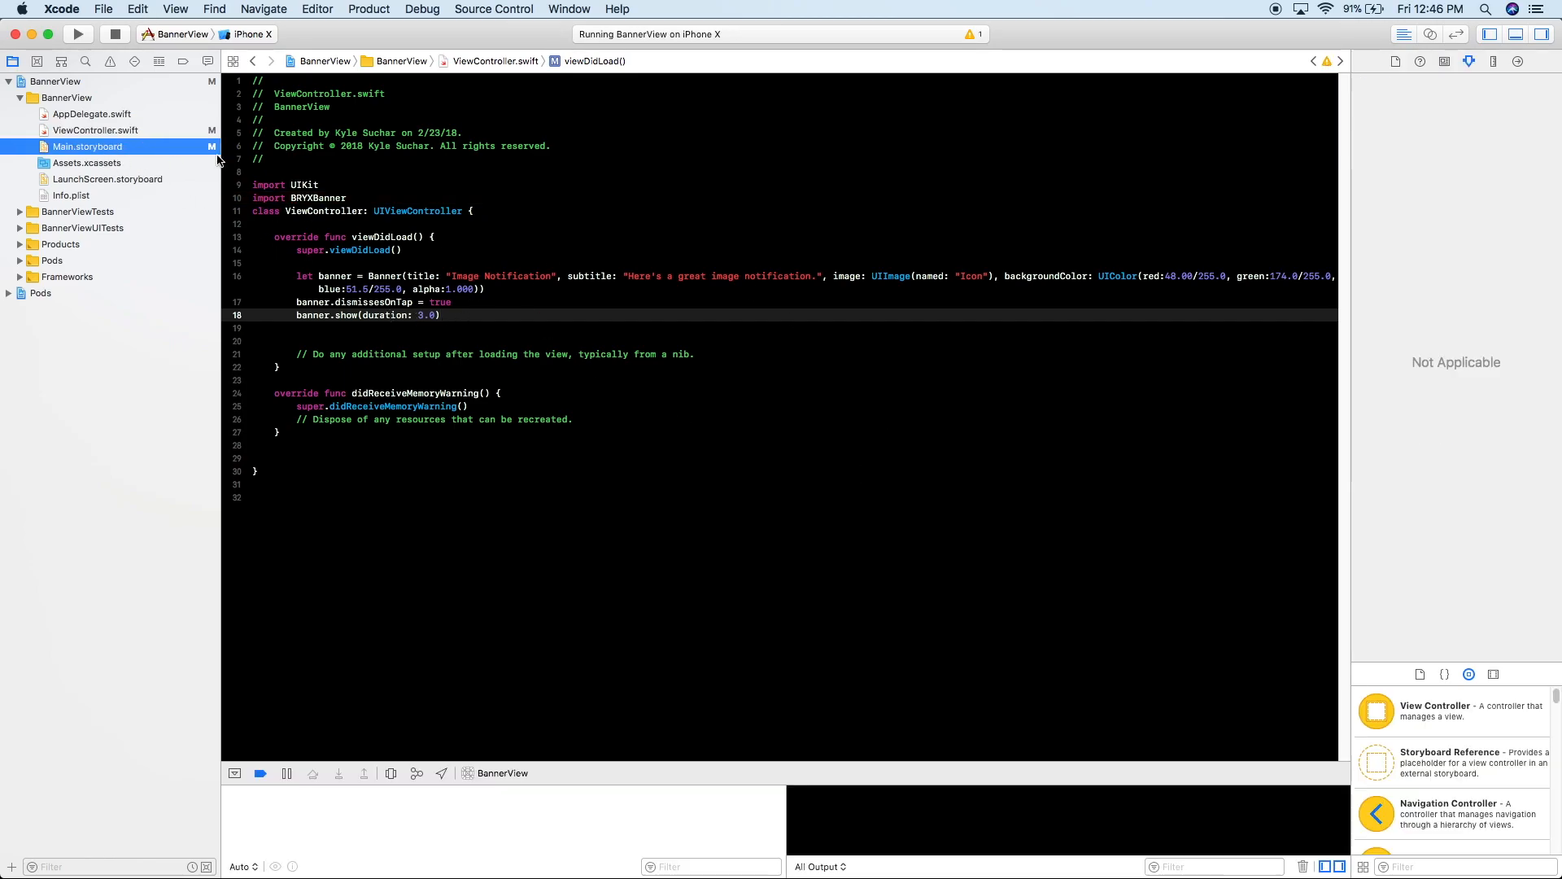
{"action": "left_click", "coordinate": [87, 147]}
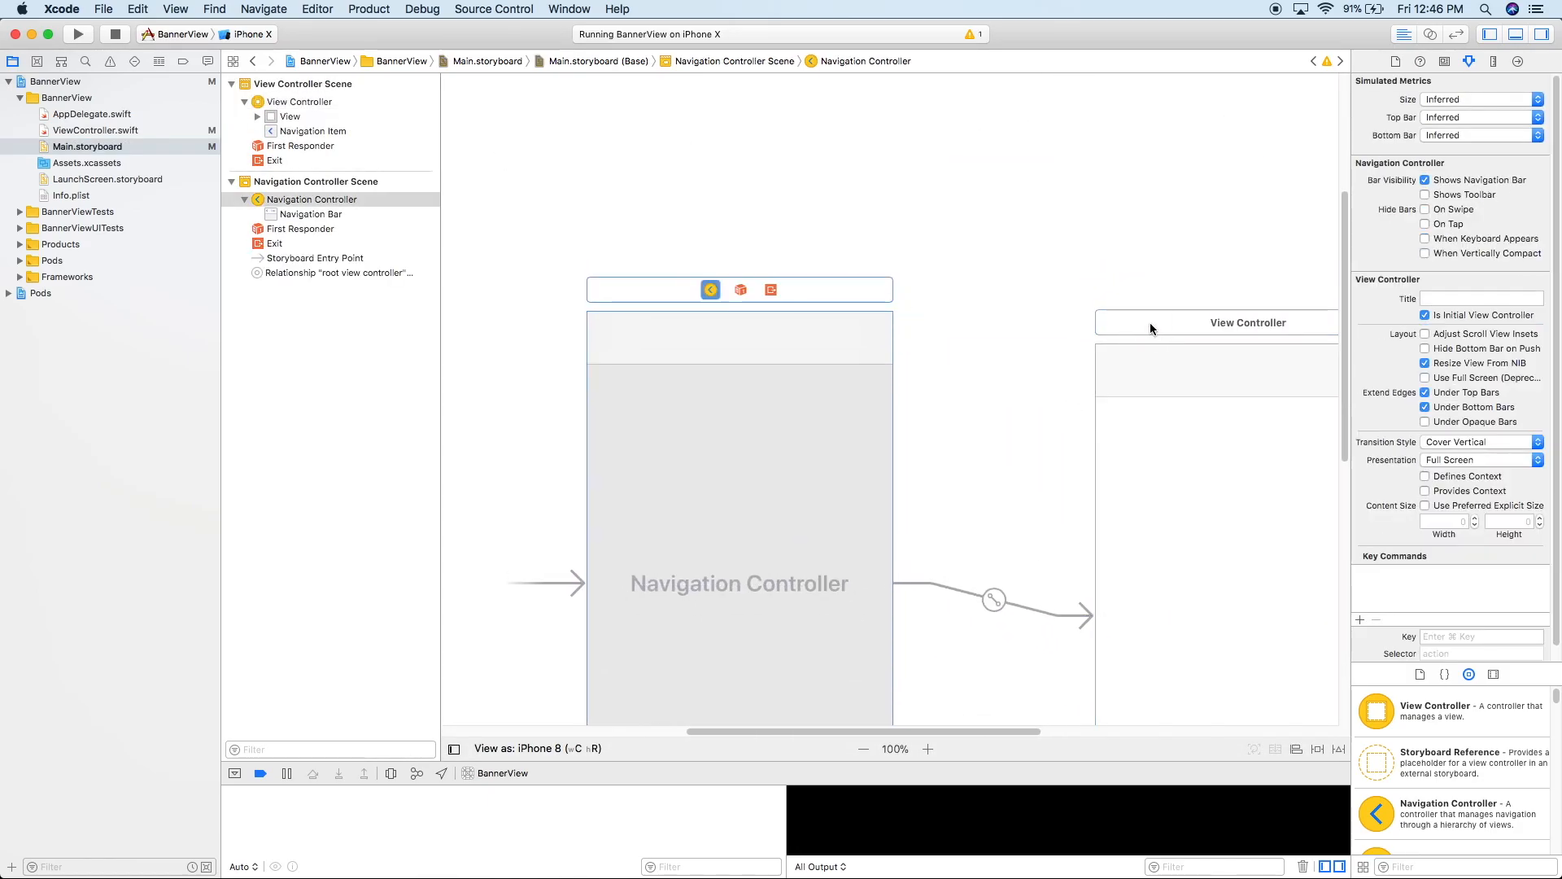
{"action": "left_click", "coordinate": [1219, 322]}
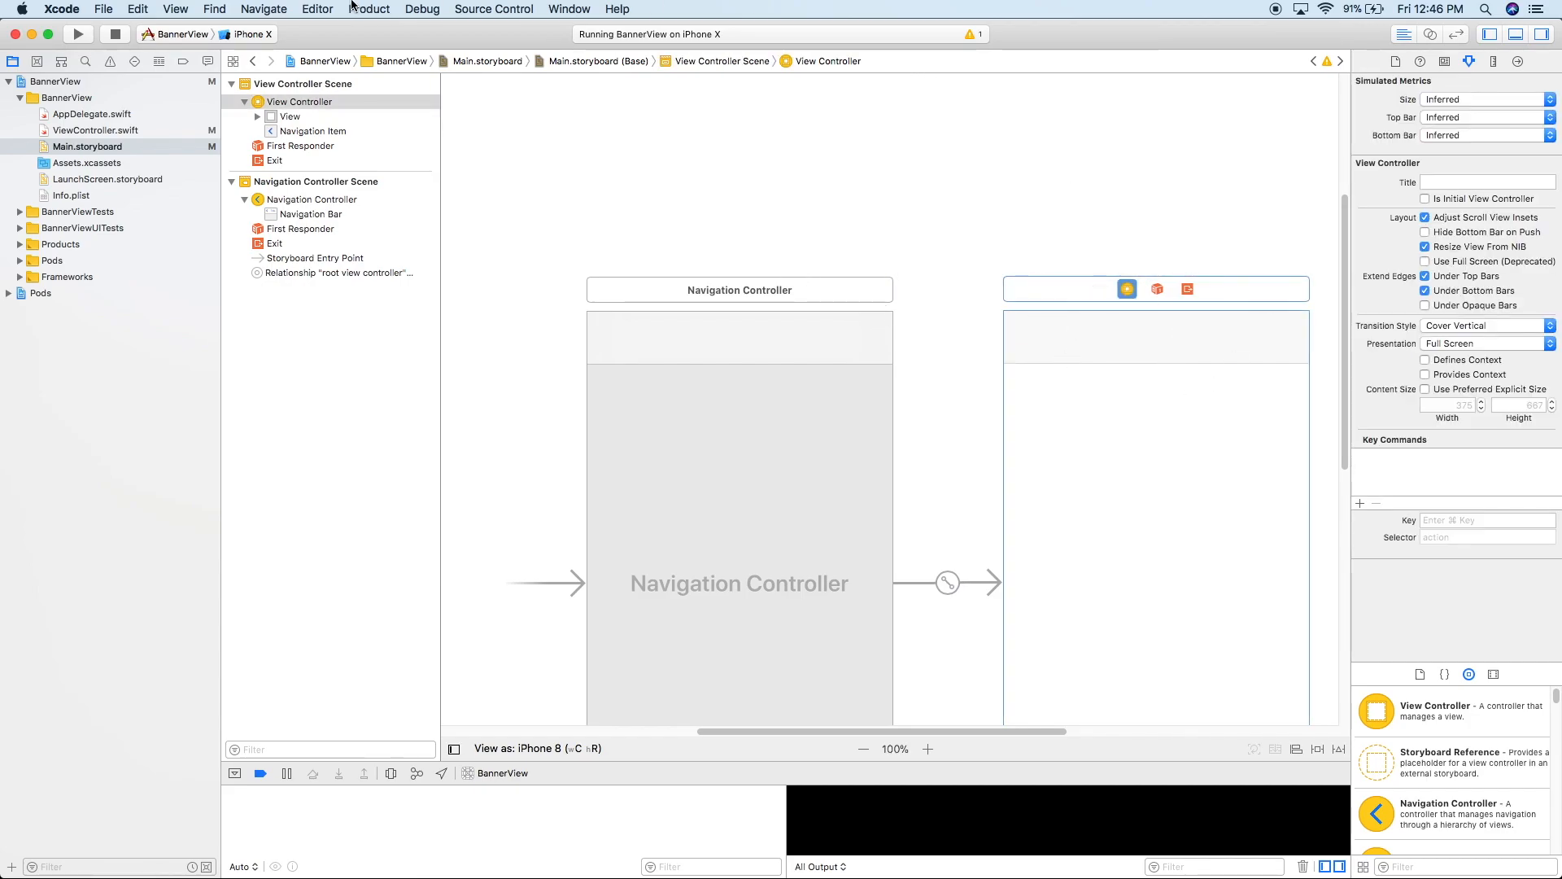
- Run BannerView in the iPhone X Simulator and bring the Simulator forward
{"action": "left_click", "coordinate": [317, 9]}
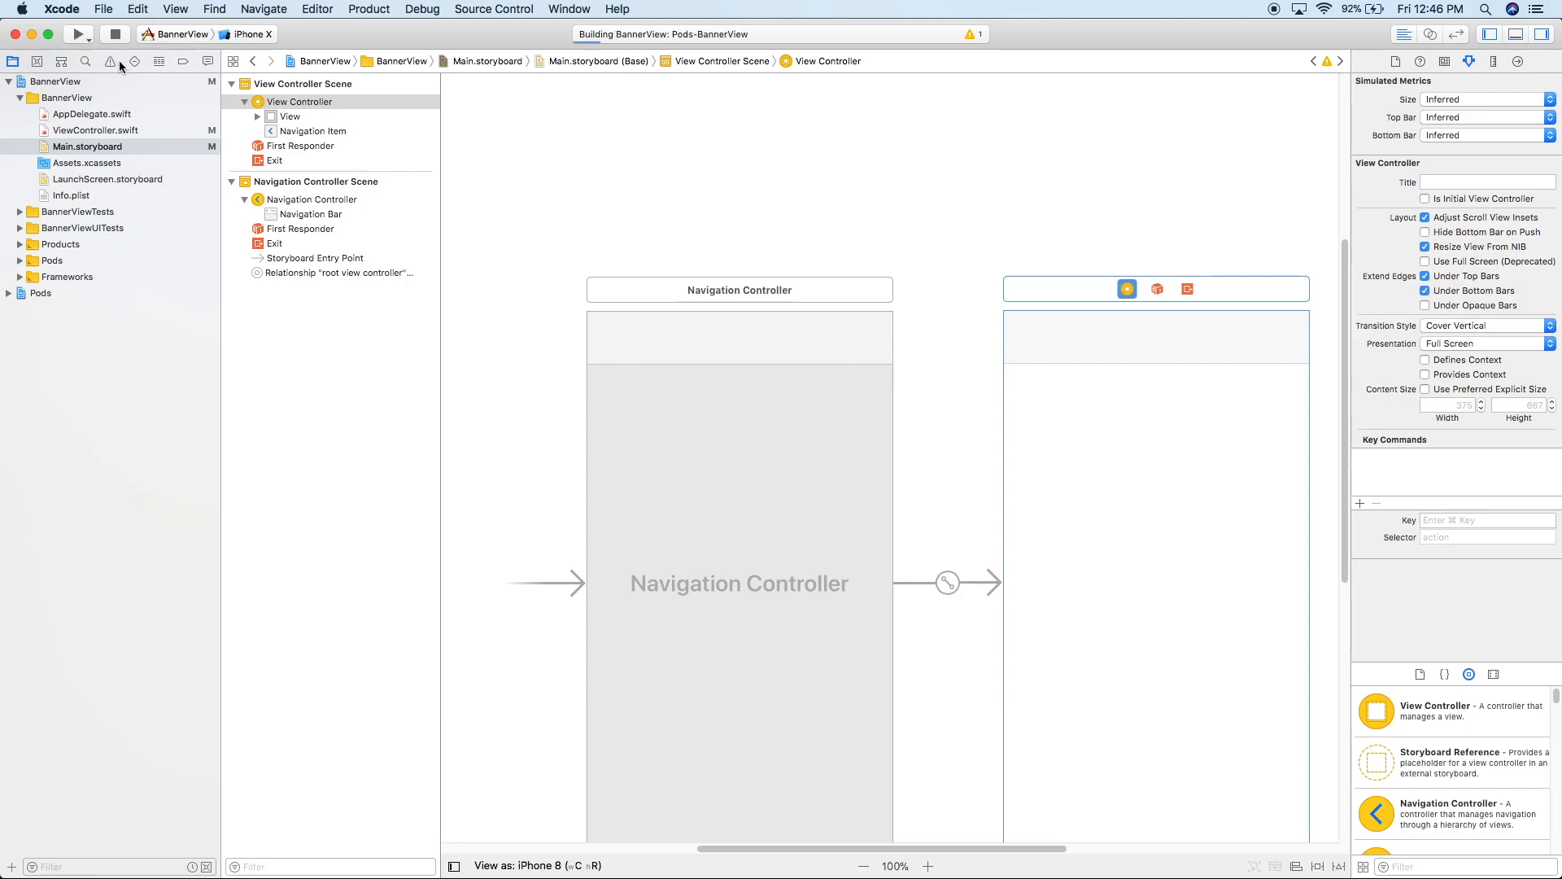
{"action": "left_click", "coordinate": [78, 34]}
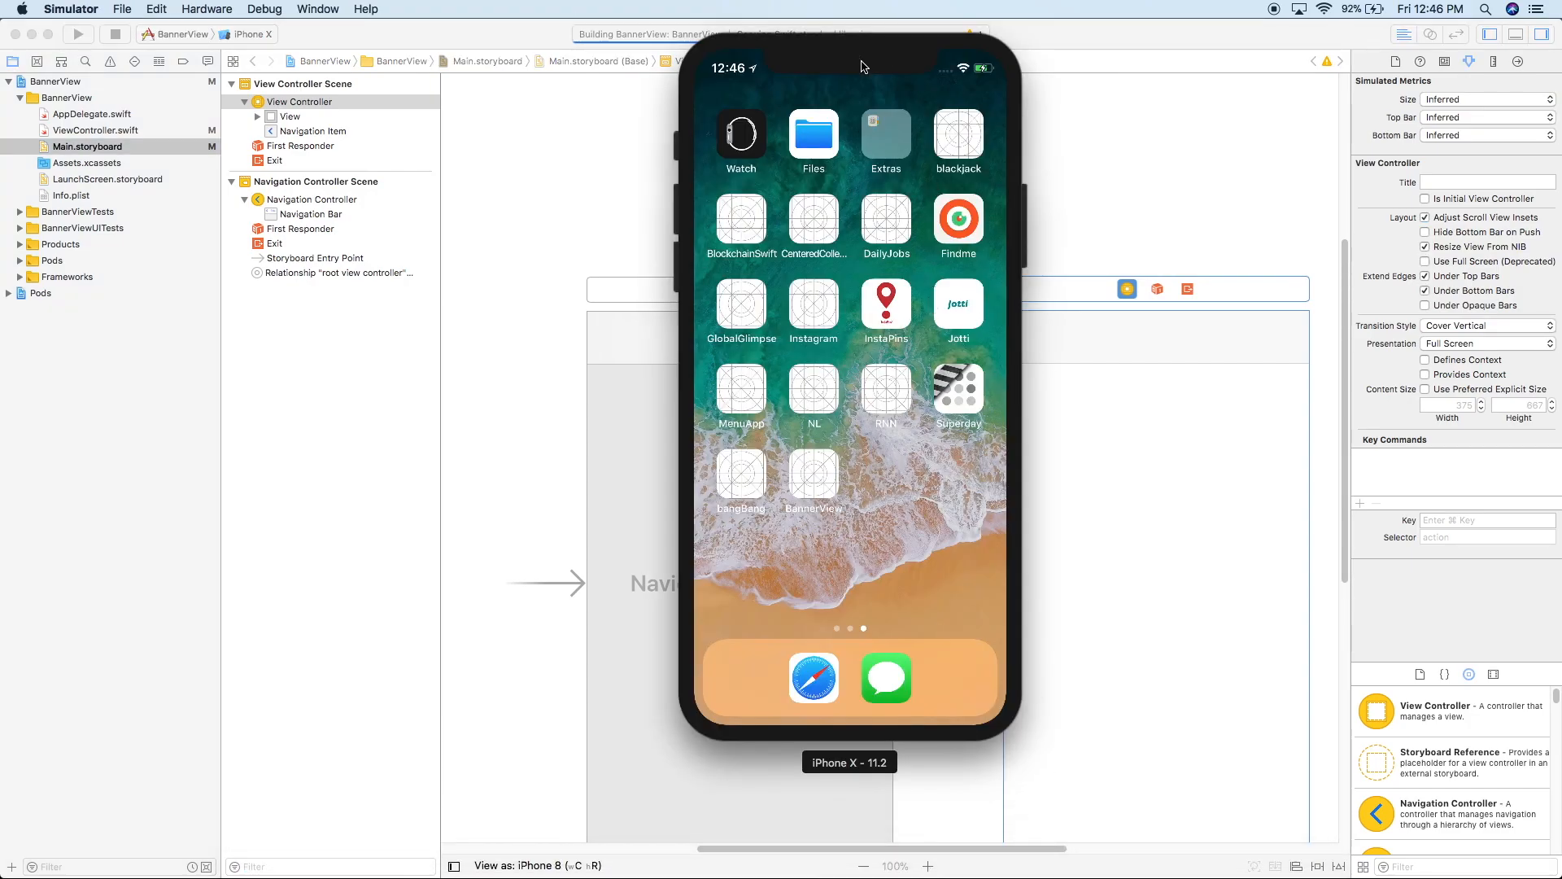